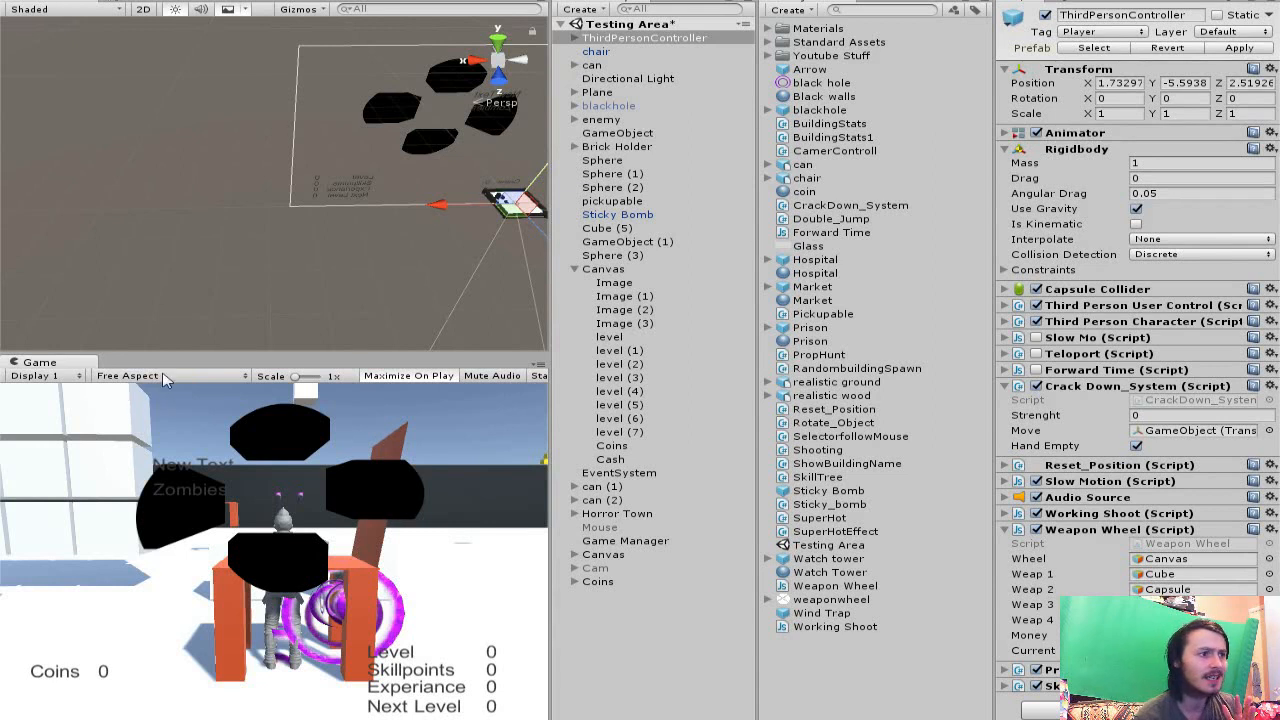
mouse_move(164, 378)
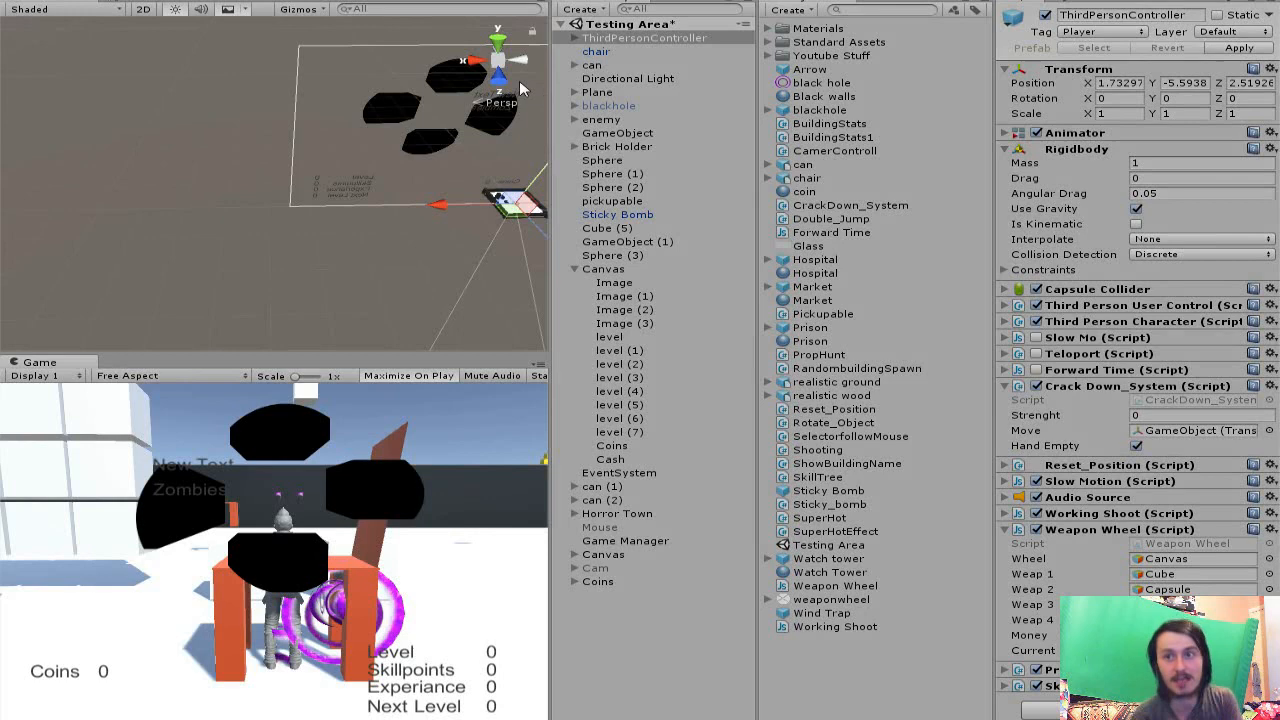
mouse_move(436, 276)
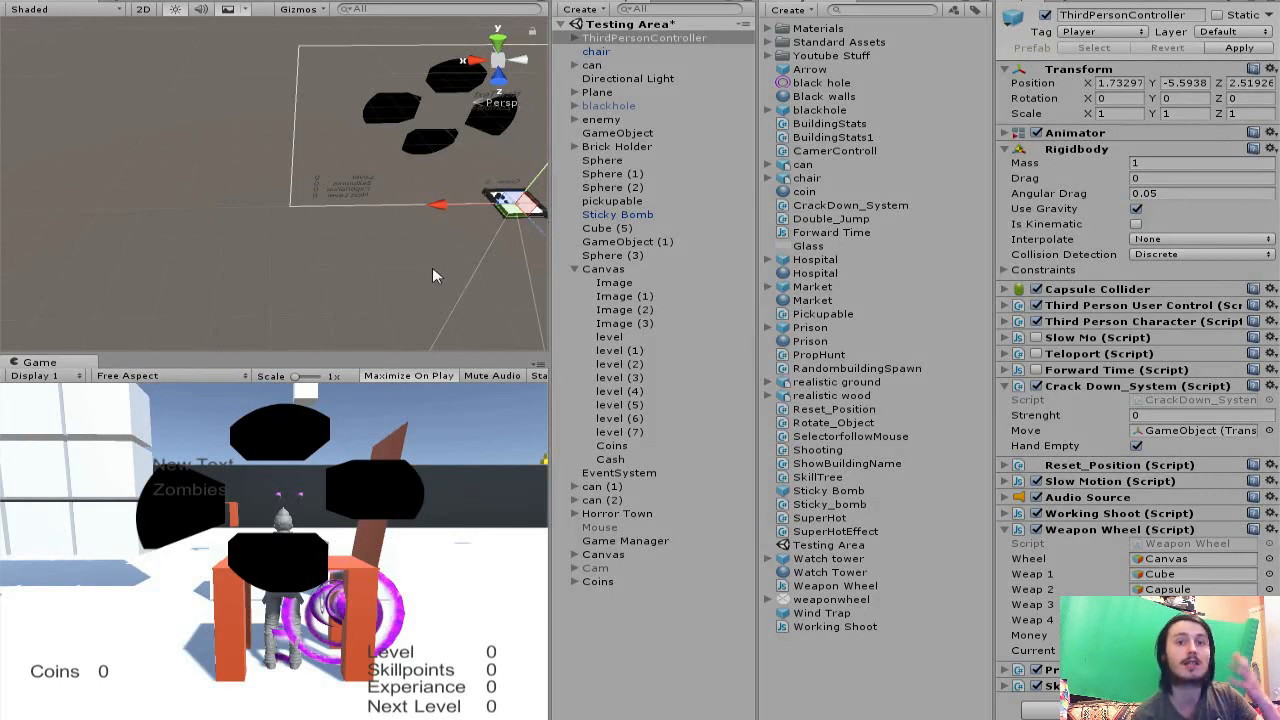
Step: Review the Money text declaration at the top of the Weapon Wheel script
left_click(408, 376)
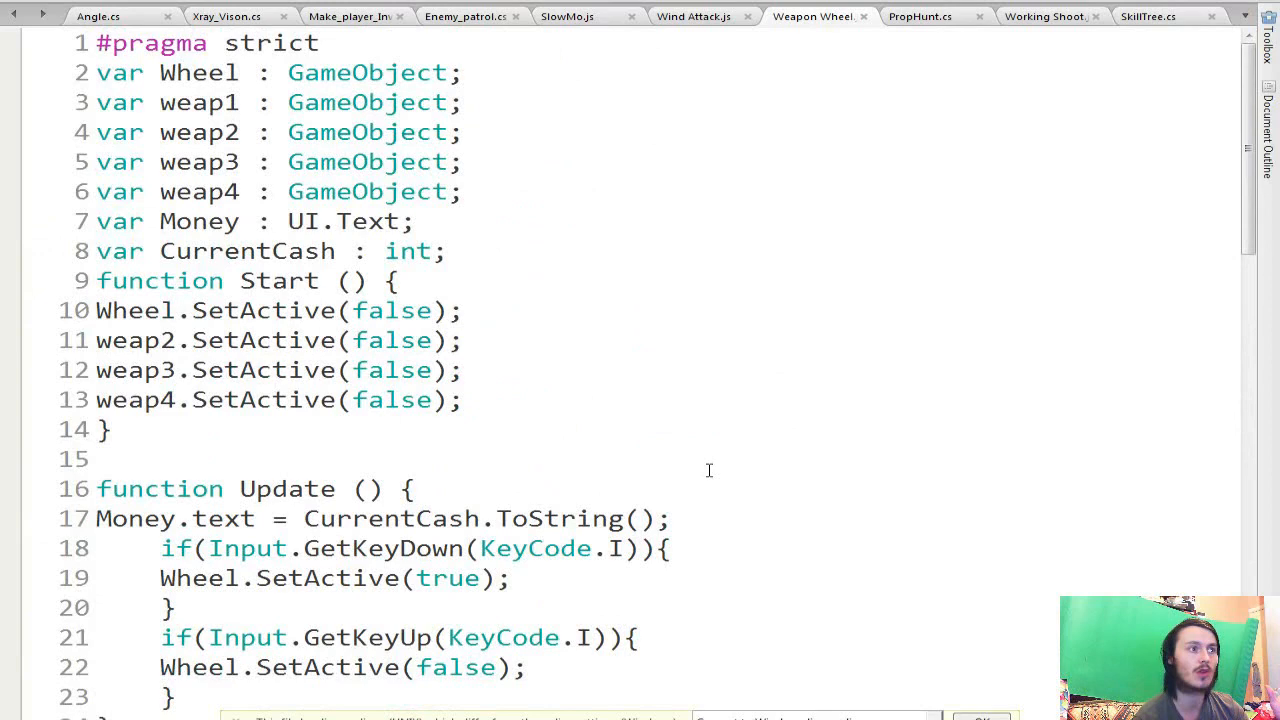
mouse_move(976, 232)
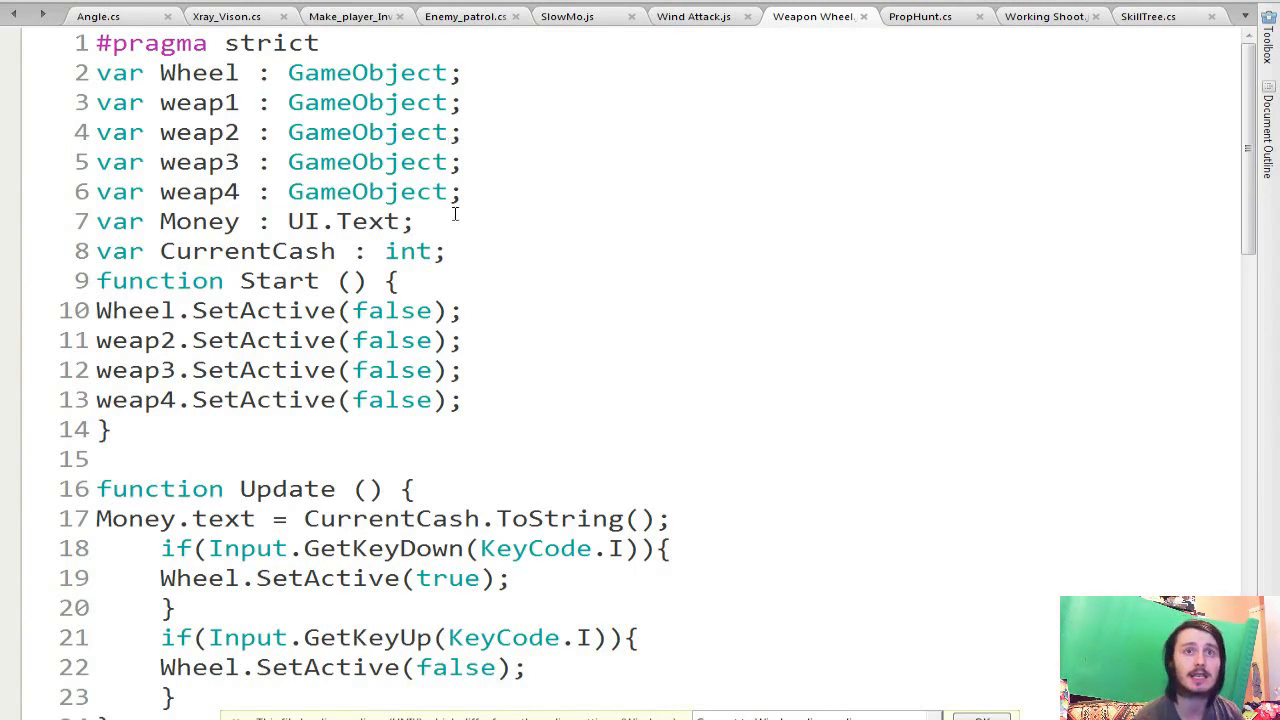
mouse_move(1254, 228)
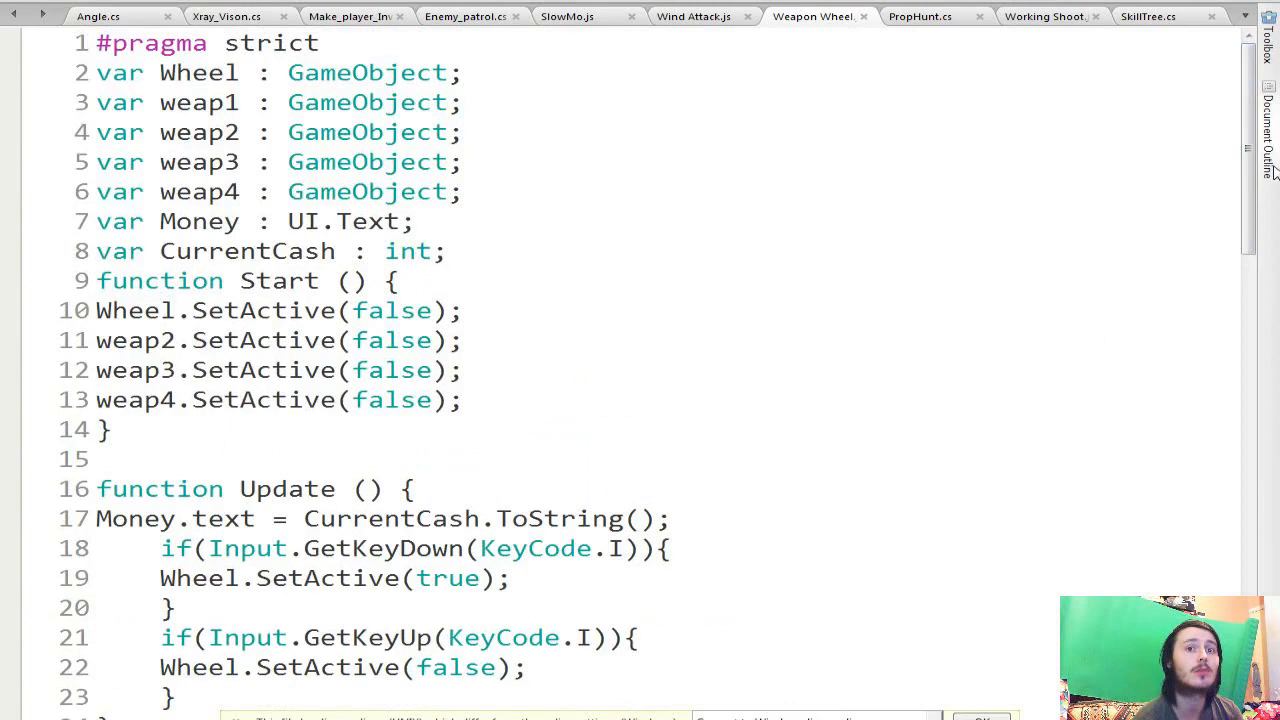
mouse_move(518, 260)
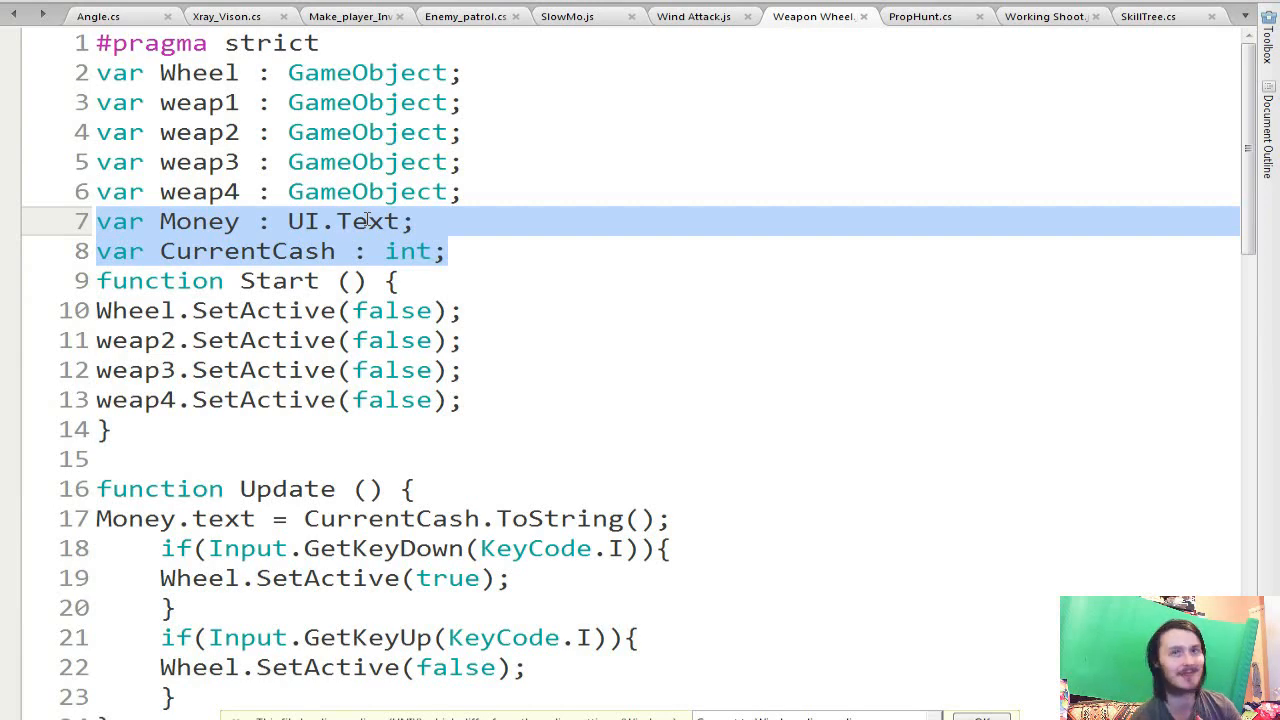
left_click(448, 252)
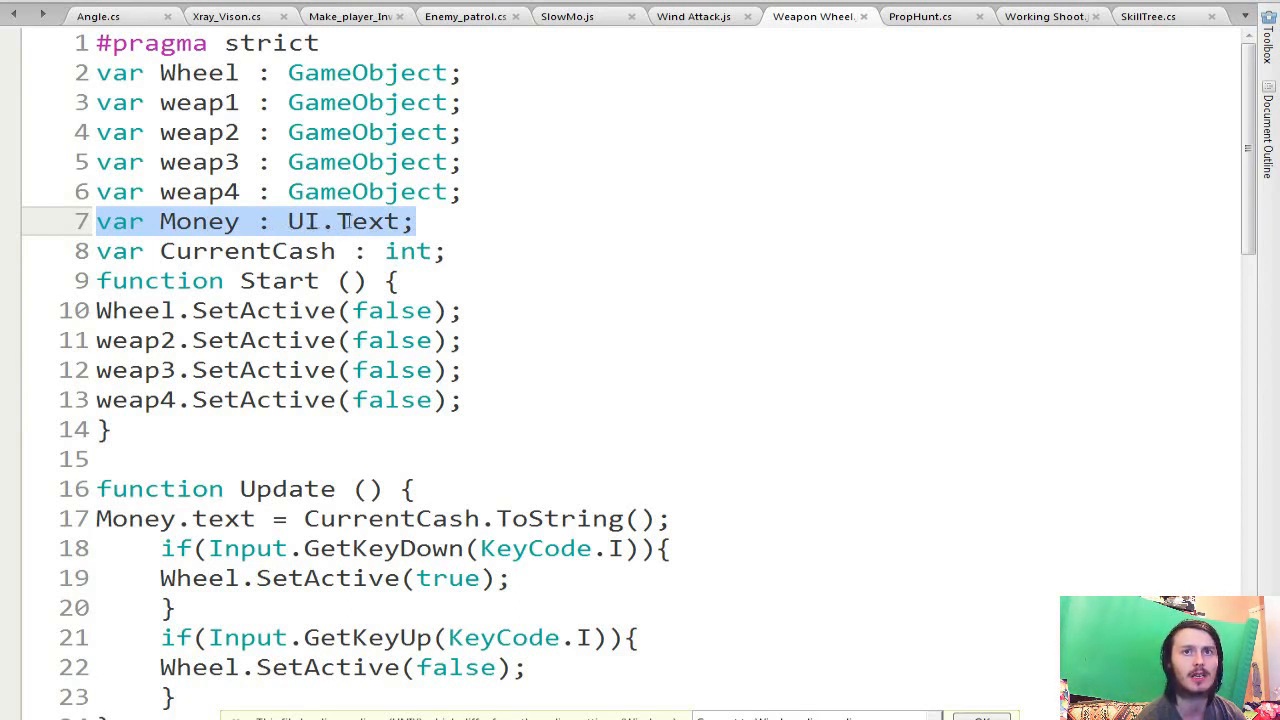
left_click(108, 252)
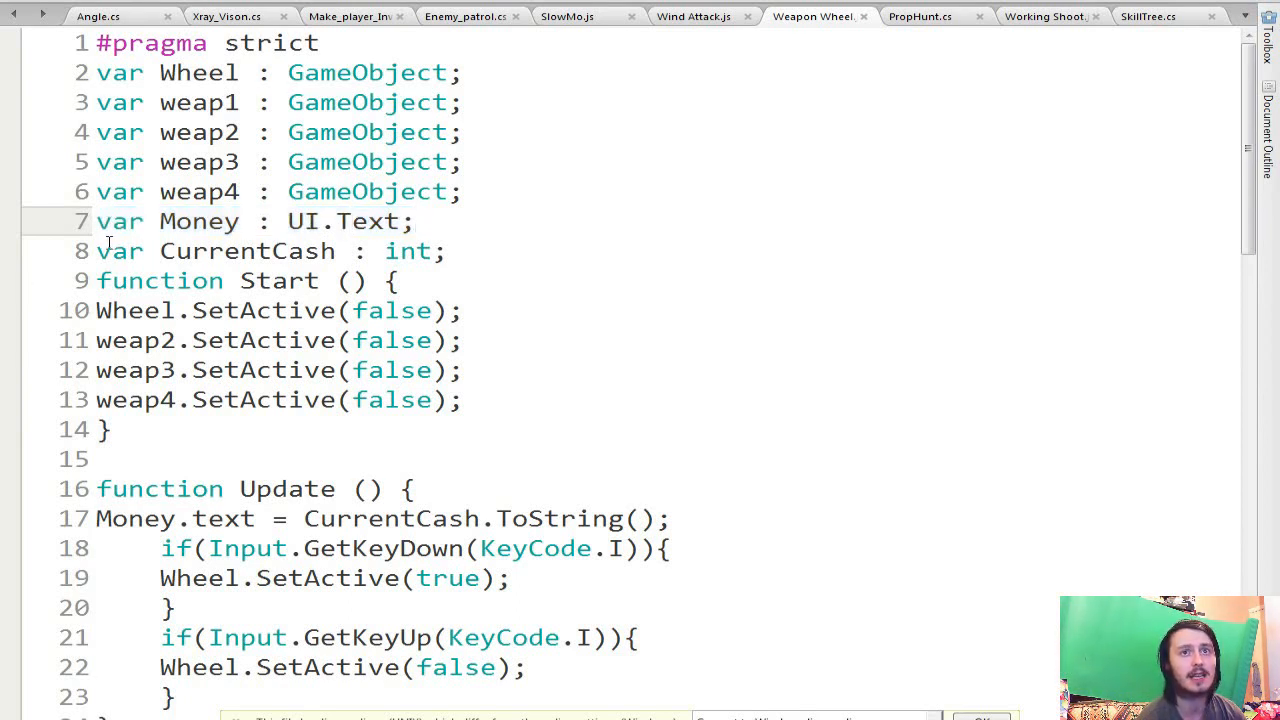
double_click(248, 252)
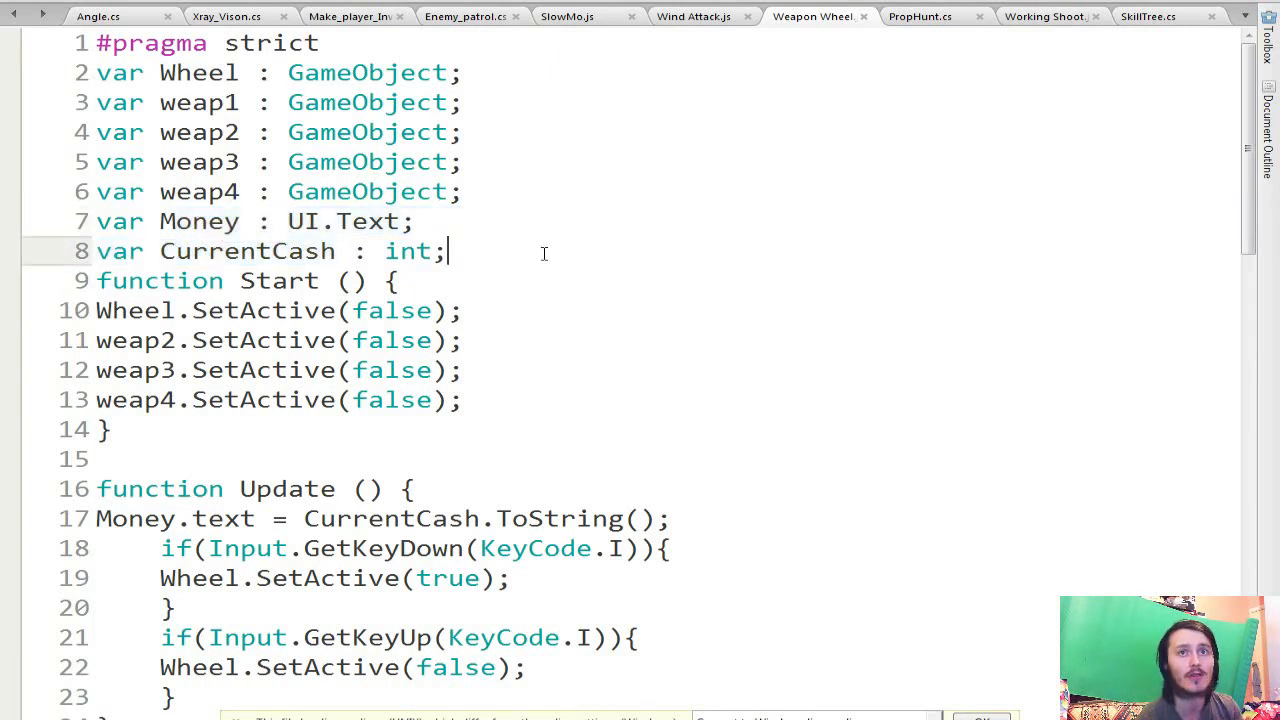
double_click(412, 252)
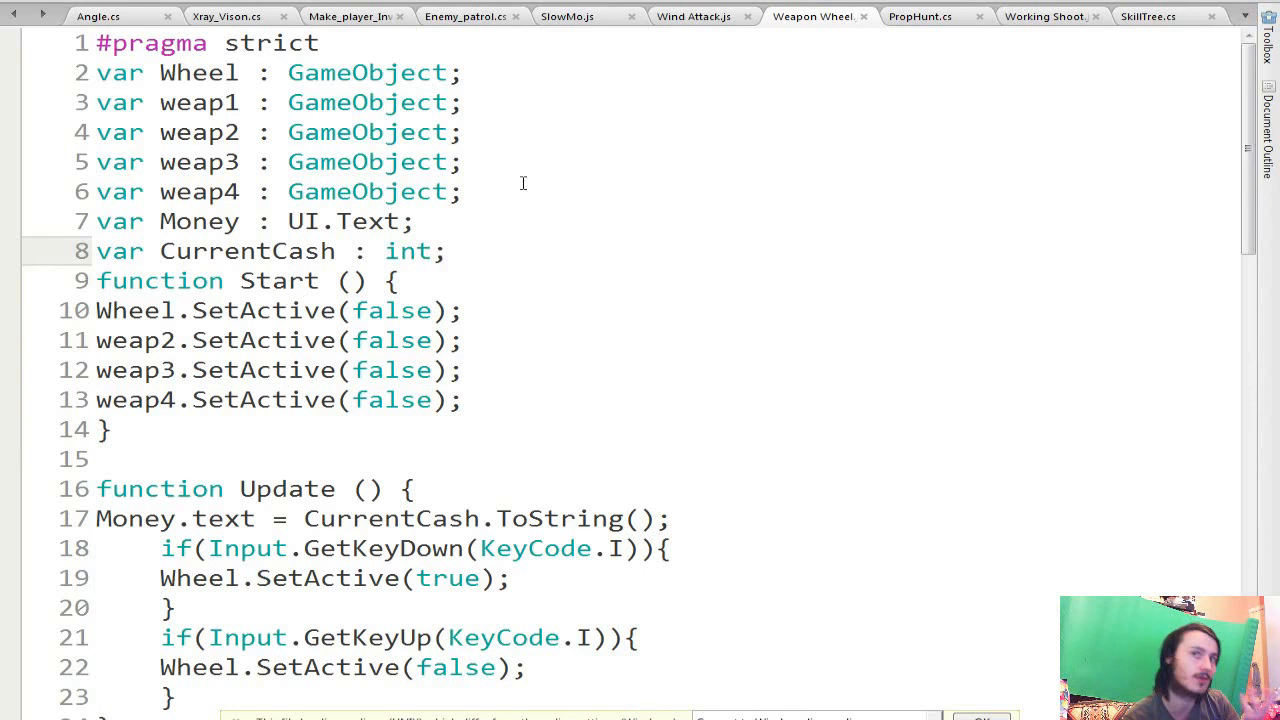
left_click(450, 252)
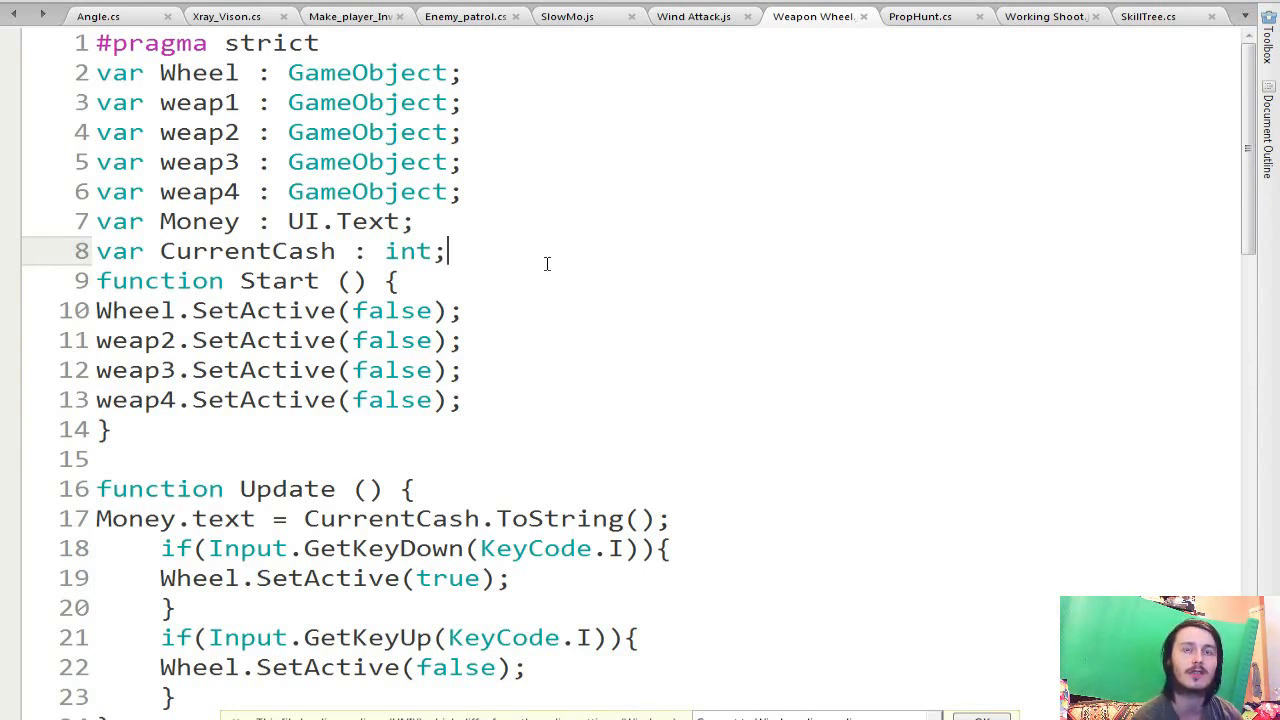
mouse_move(456, 252)
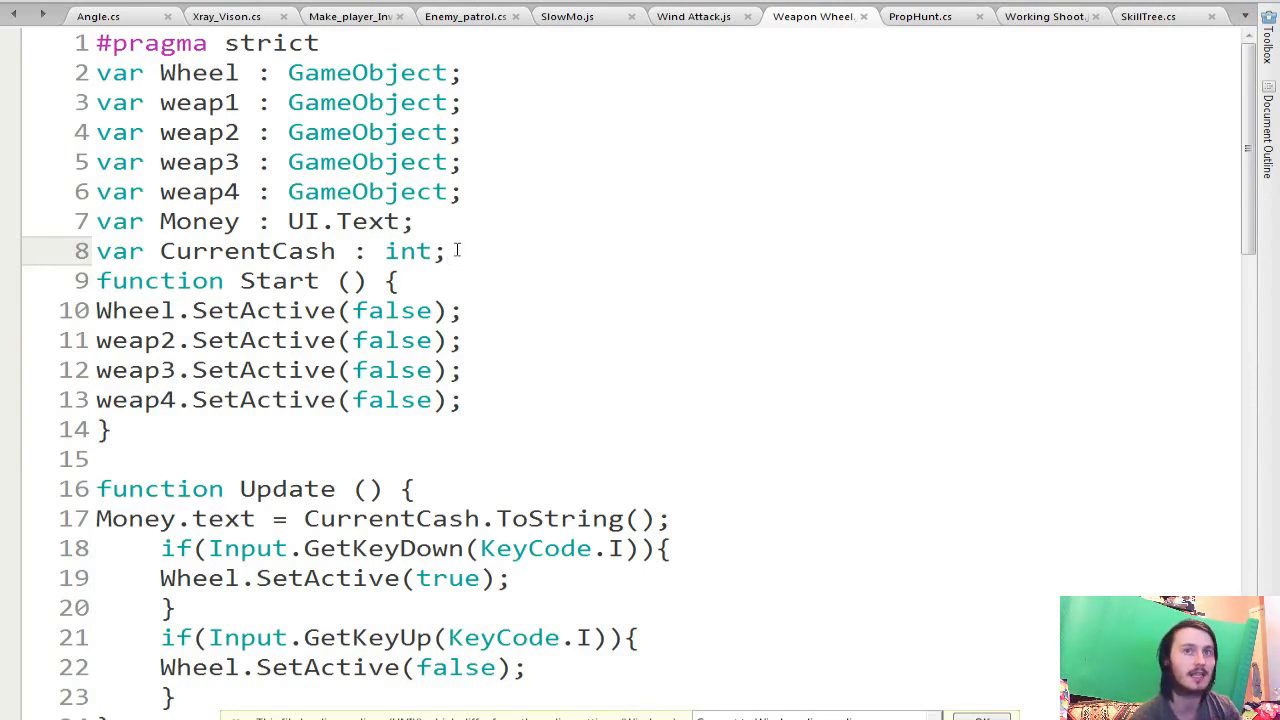
left_click(444, 250)
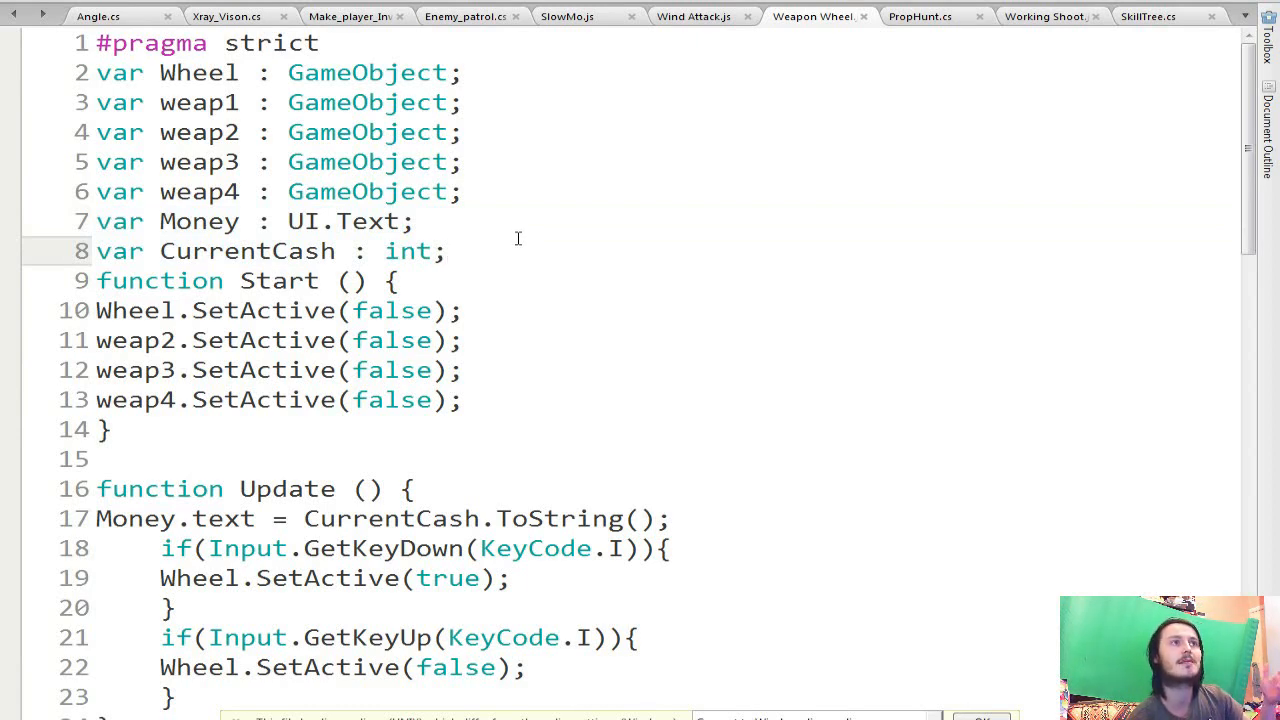
left_click(448, 252)
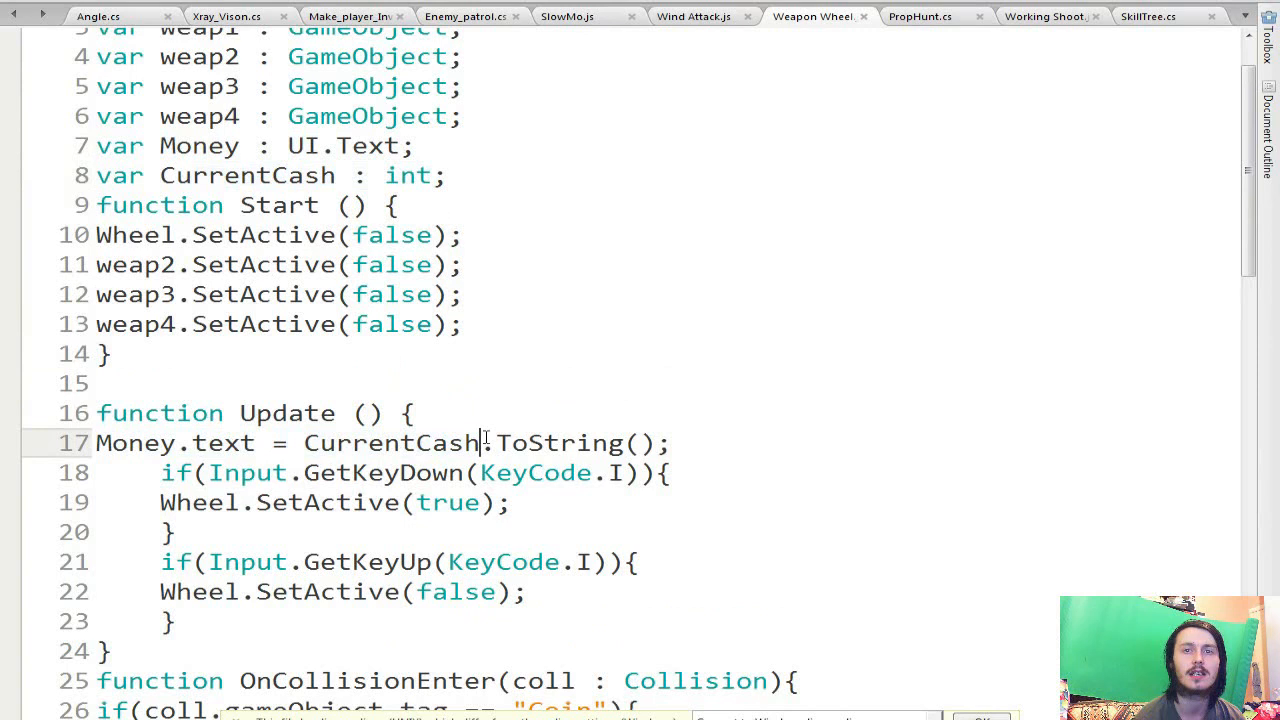
left_click_drag(484, 444, 670, 444)
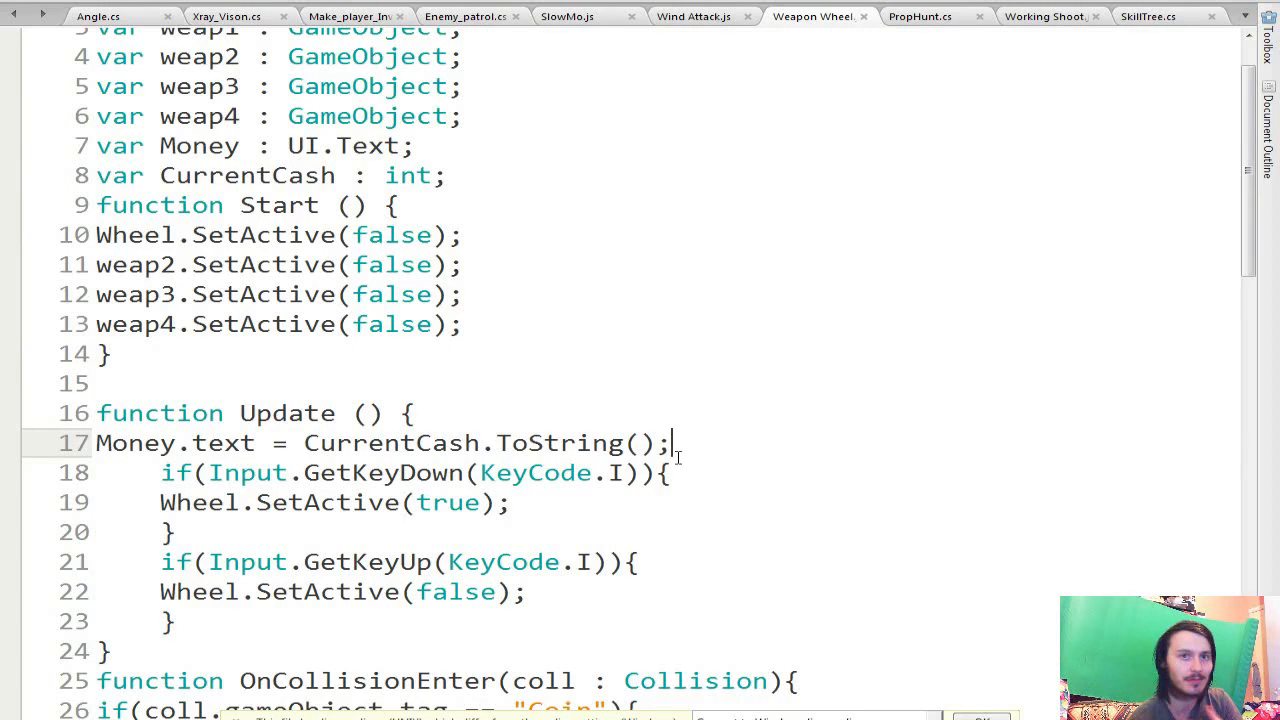
Step: Place the cursor at the end of 'CurrentCash += 10;' in the Coin collision check for a new line
scroll("down", 3)
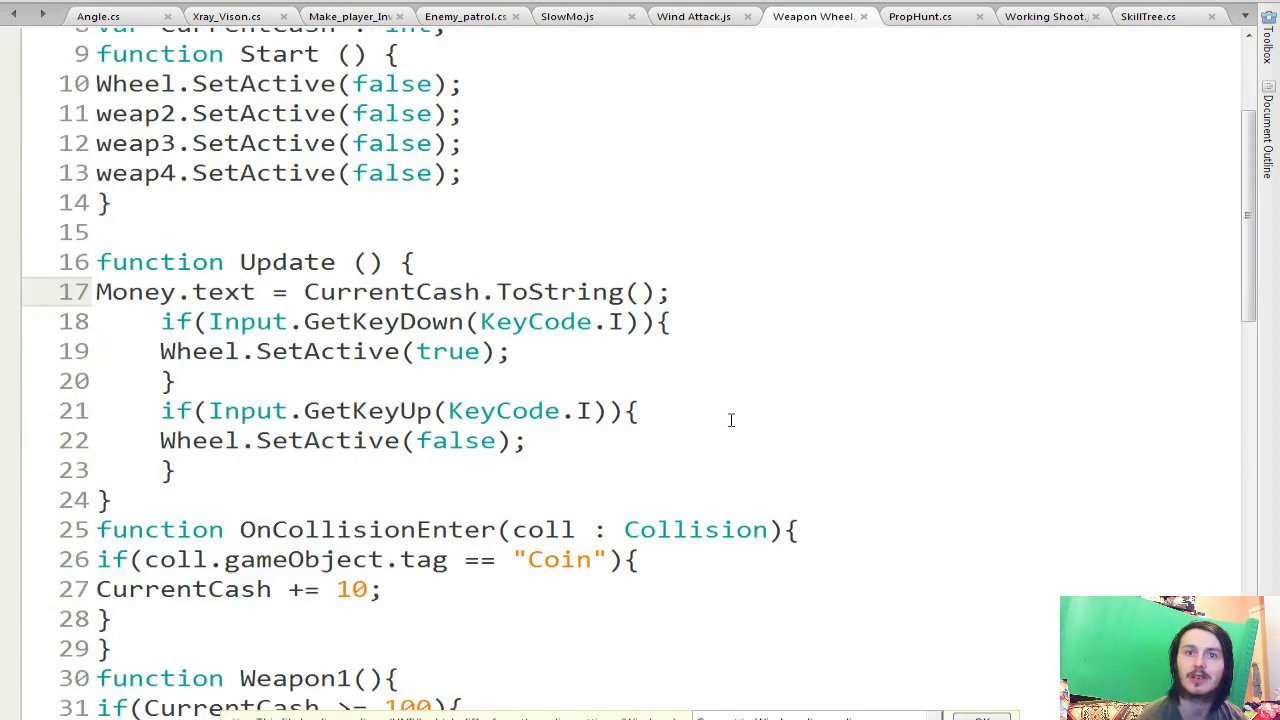
scroll("down", 3)
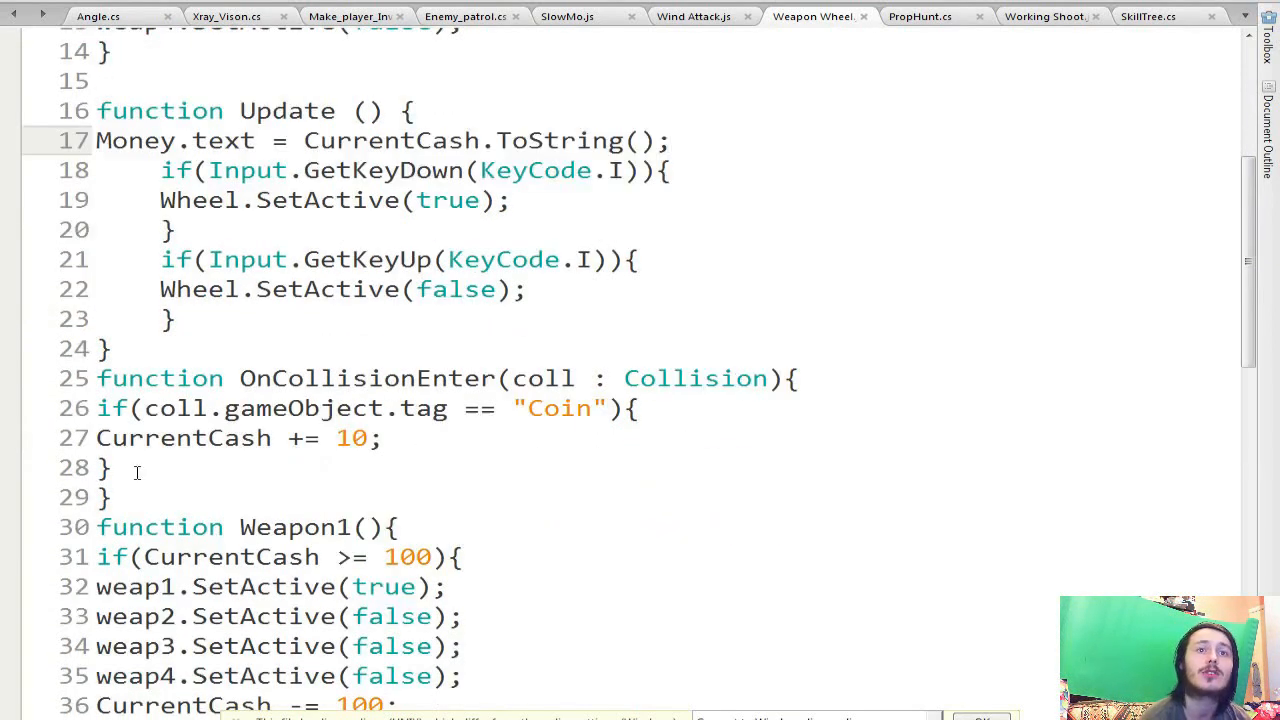
left_click_drag(96, 378, 112, 496)
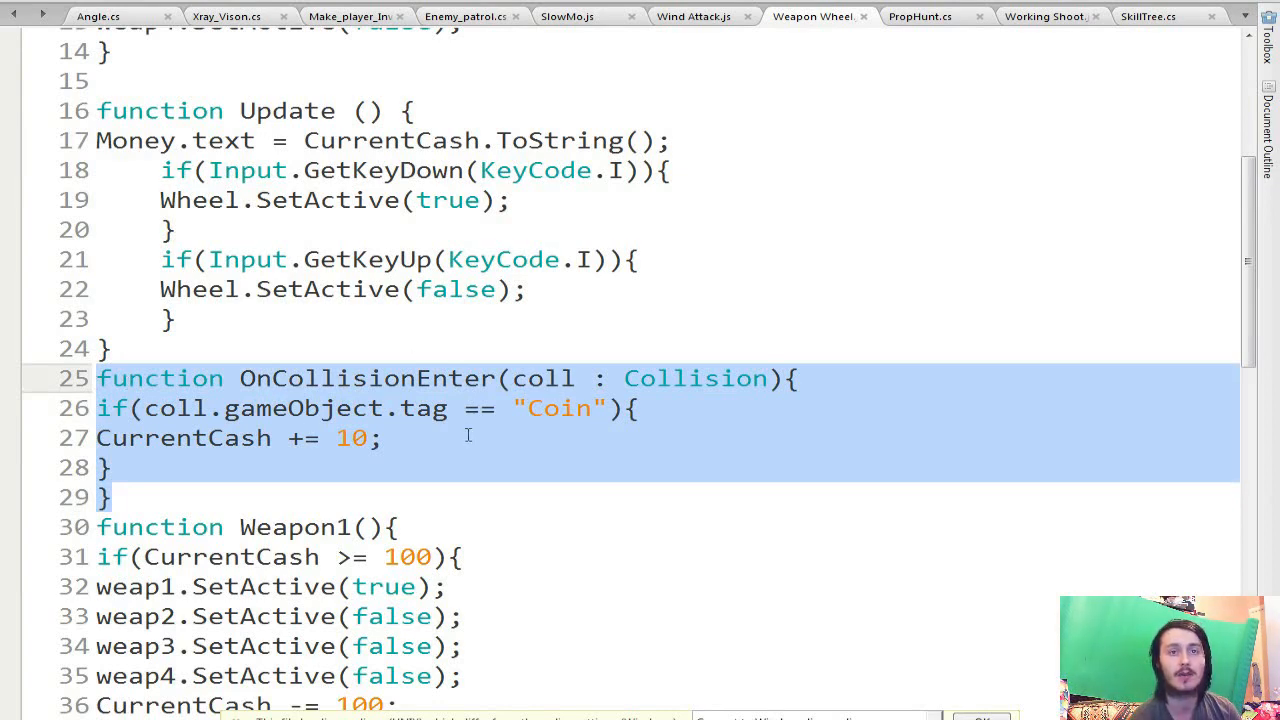
left_click(384, 438)
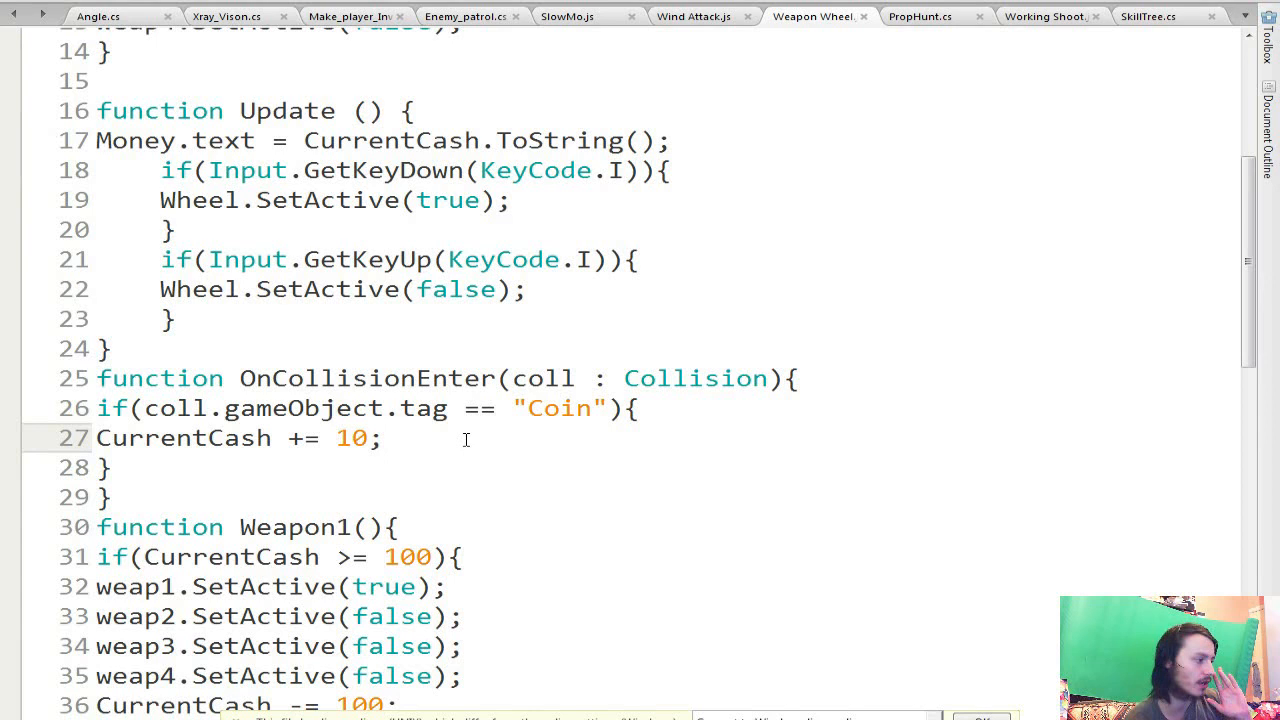
mouse_move(488, 444)
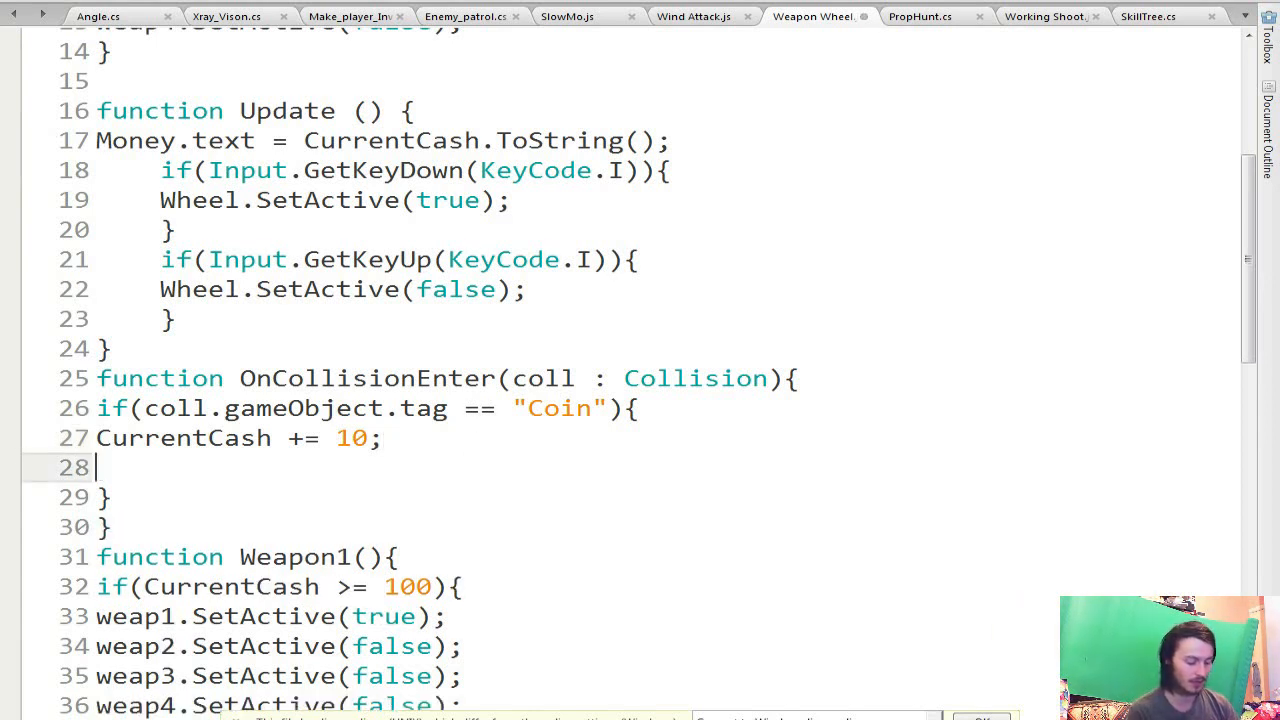
Step: Add Destroy(coll.gameObject); so a touched Coin object is removed after giving 10 cash
type("Desytoy")
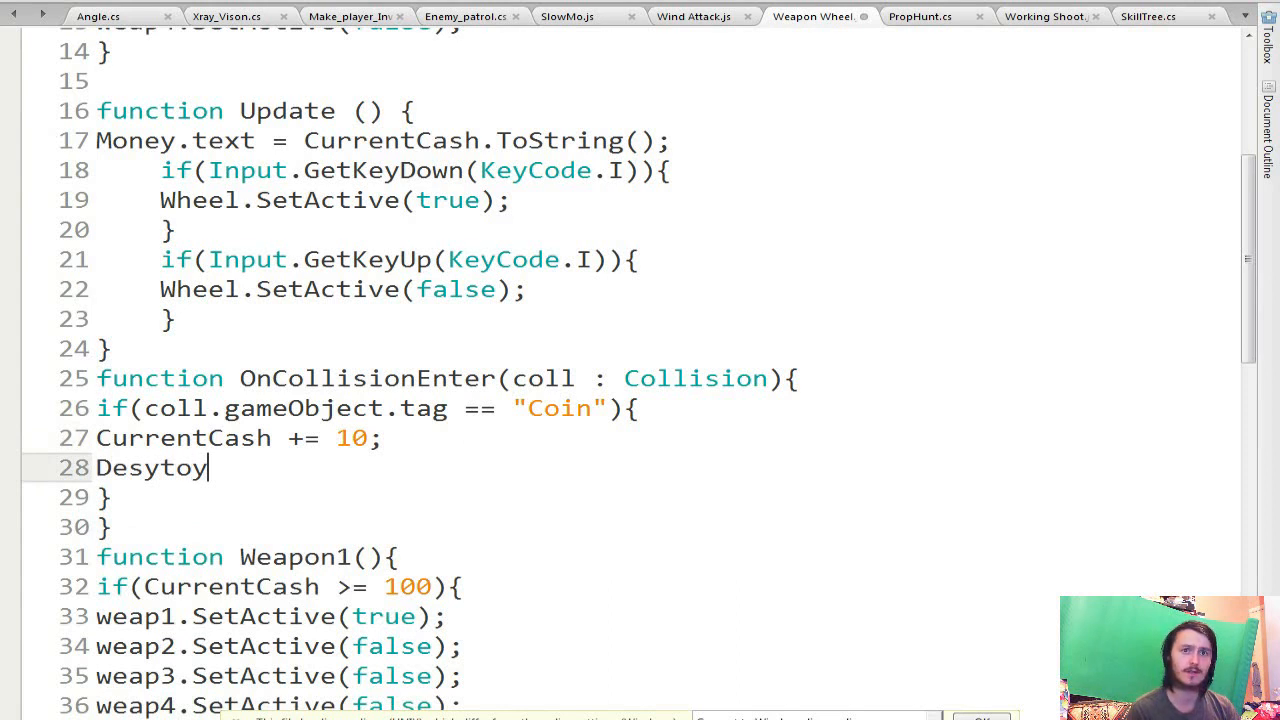
key("BackSpace")
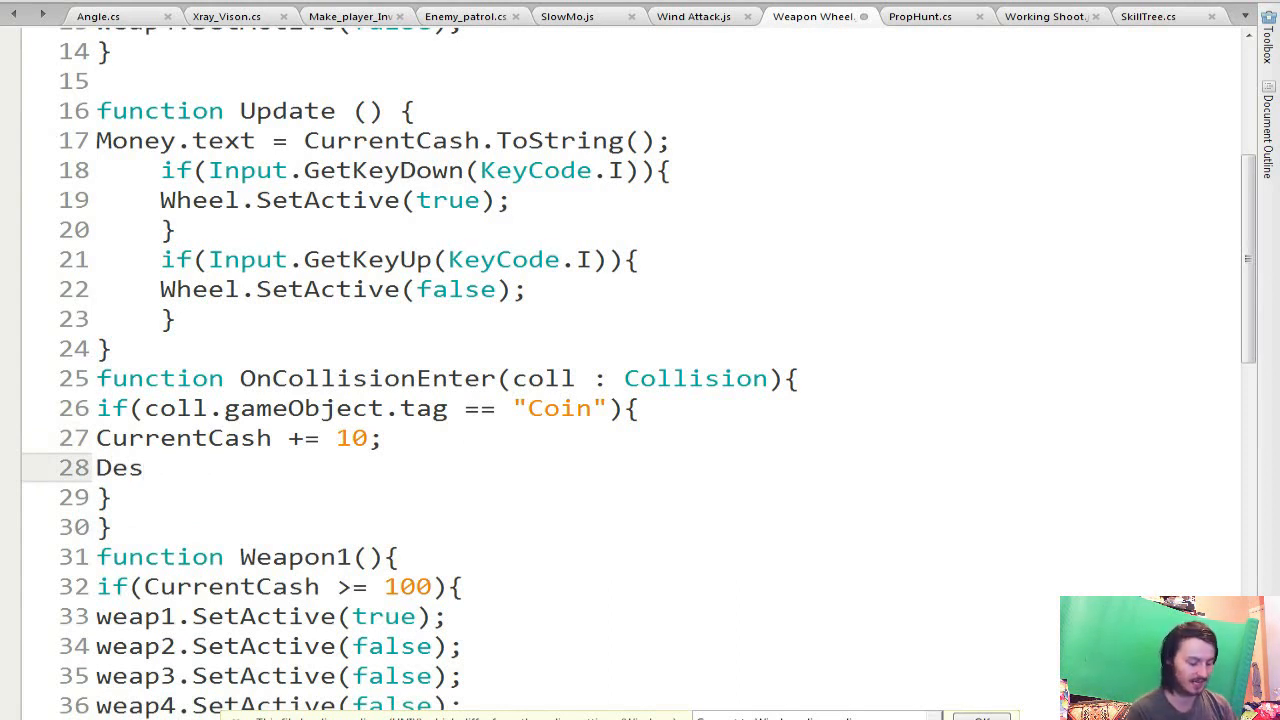
type("troy")
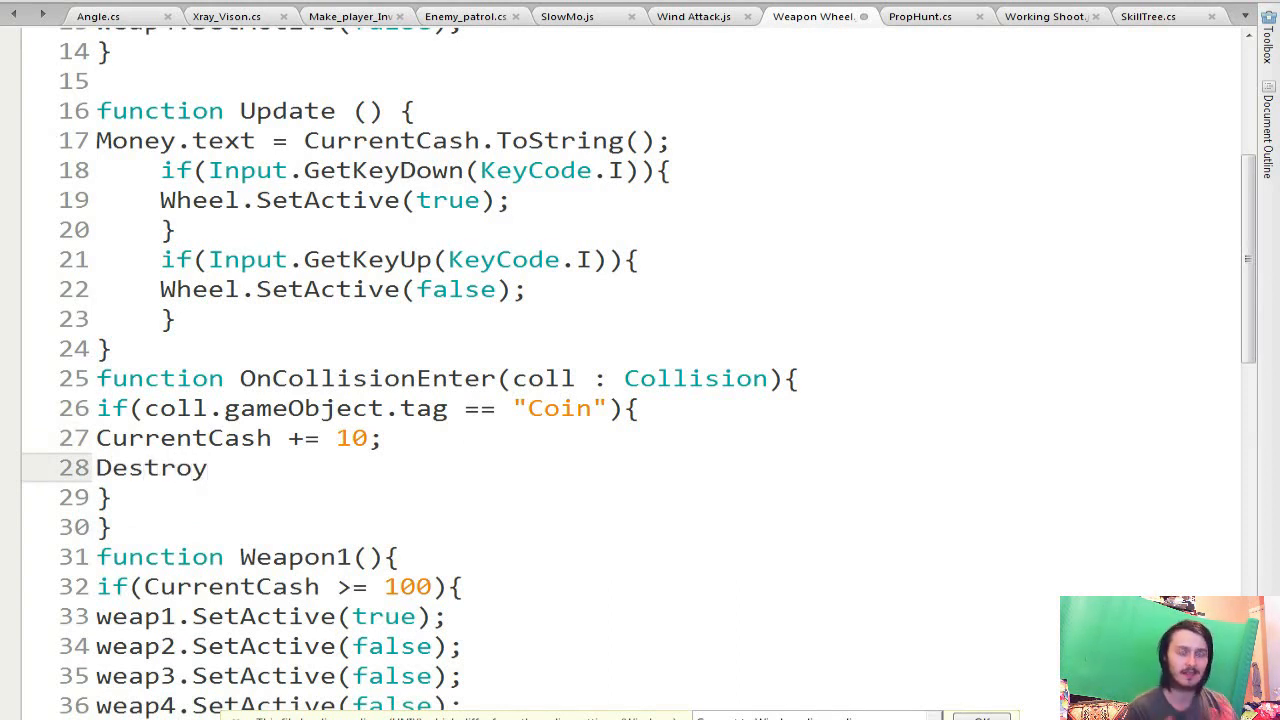
type("();")
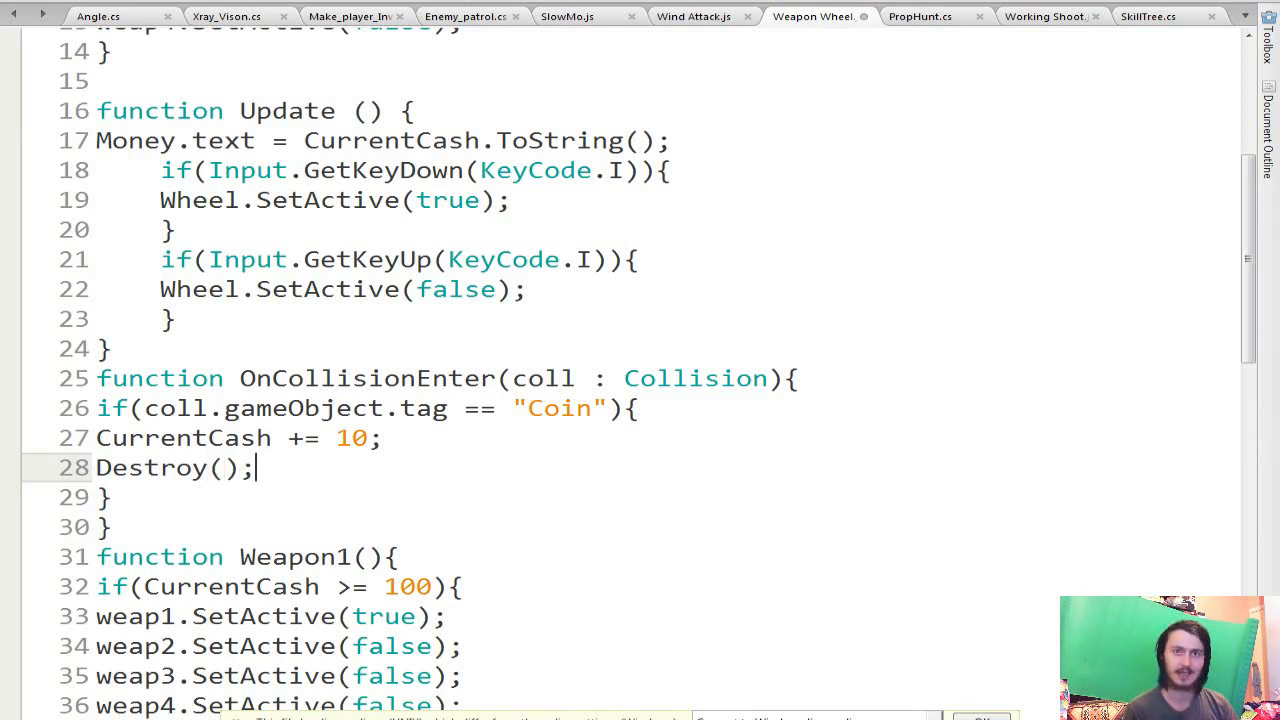
type("c")
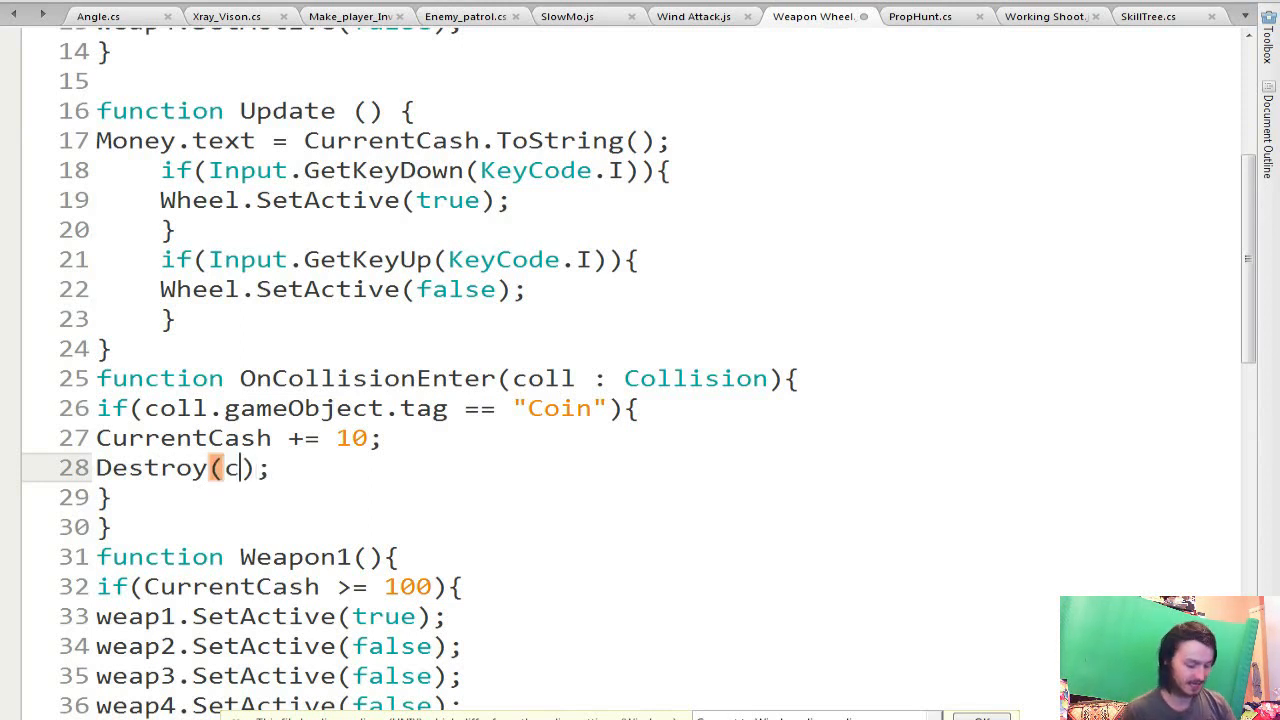
type("oll.g")
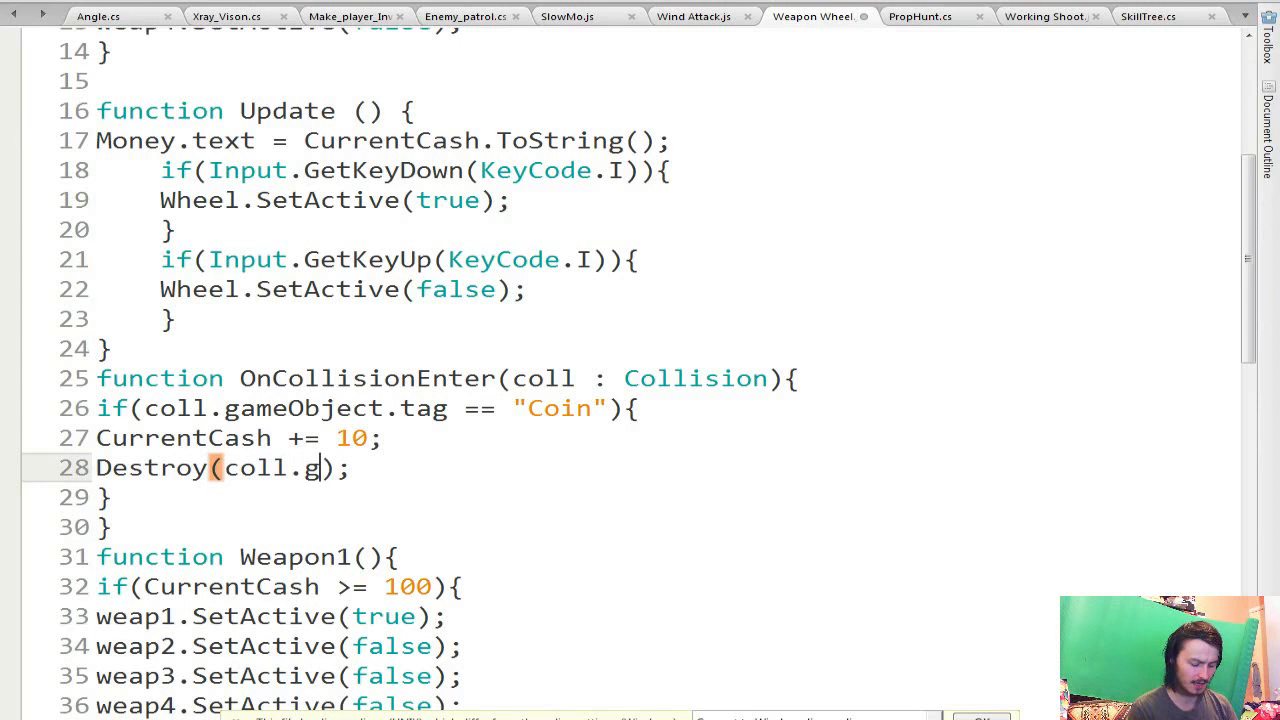
type("ameObje")
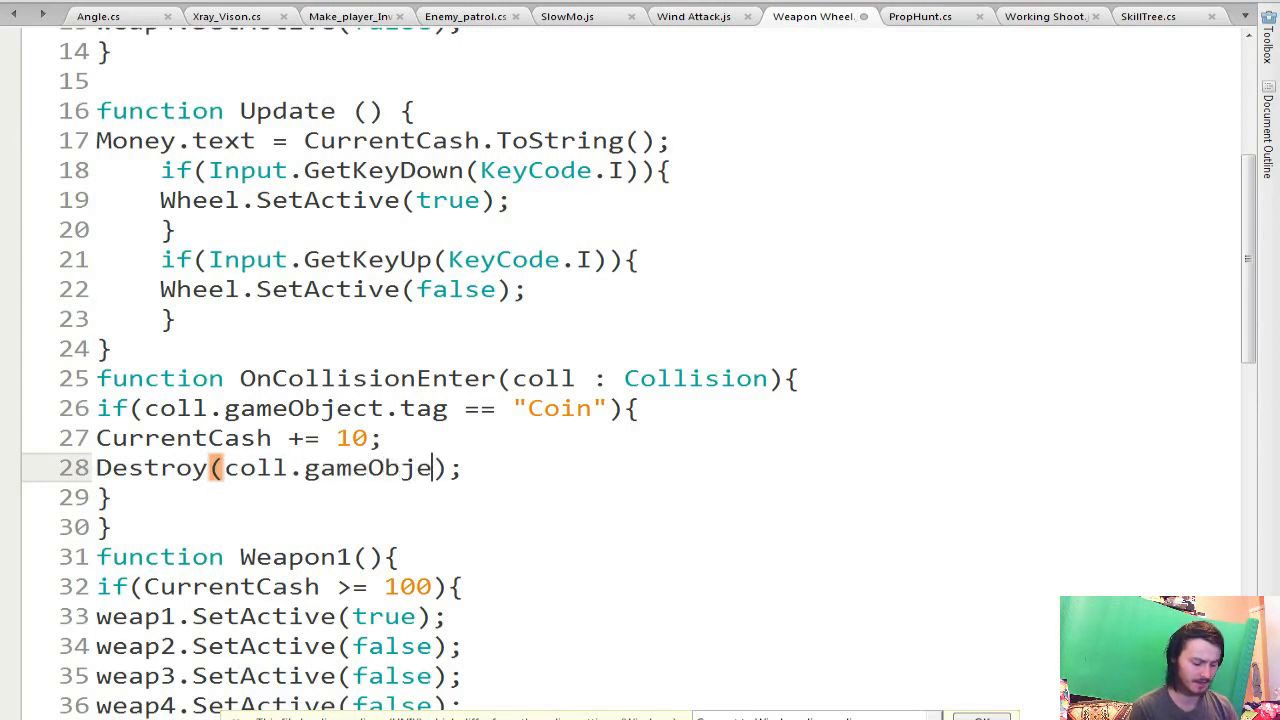
type("ct")
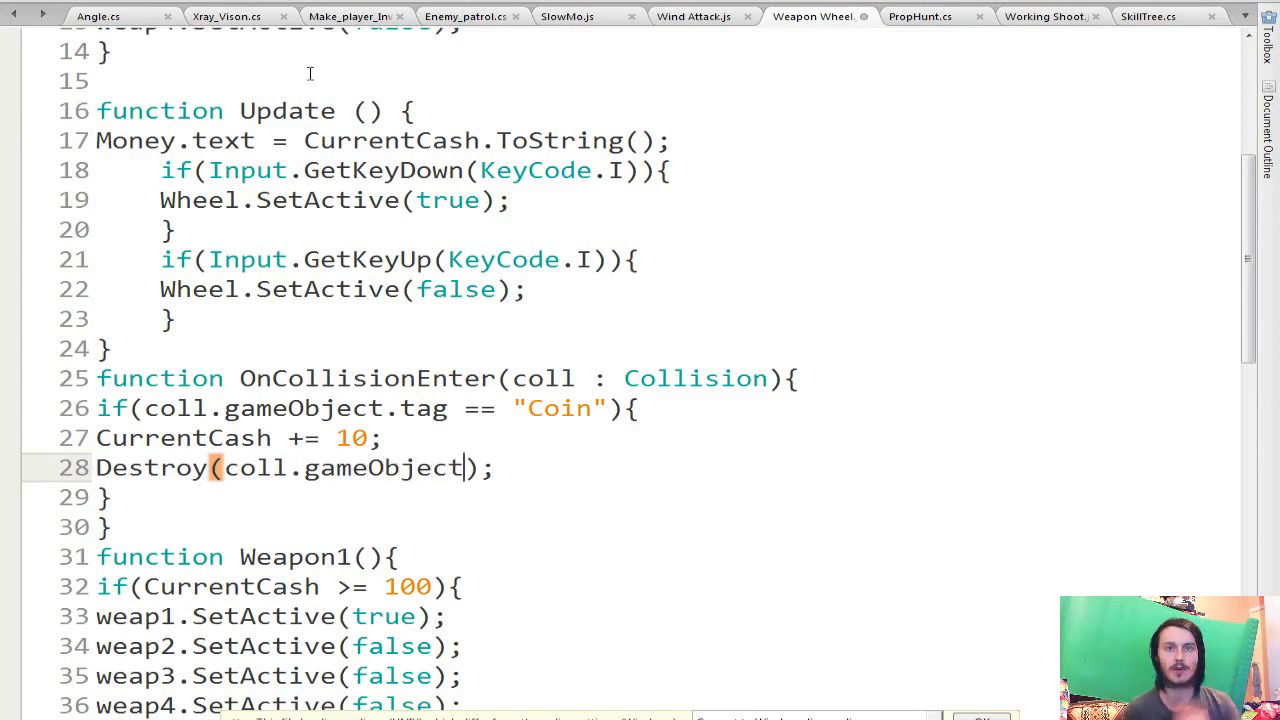
mouse_move(484, 508)
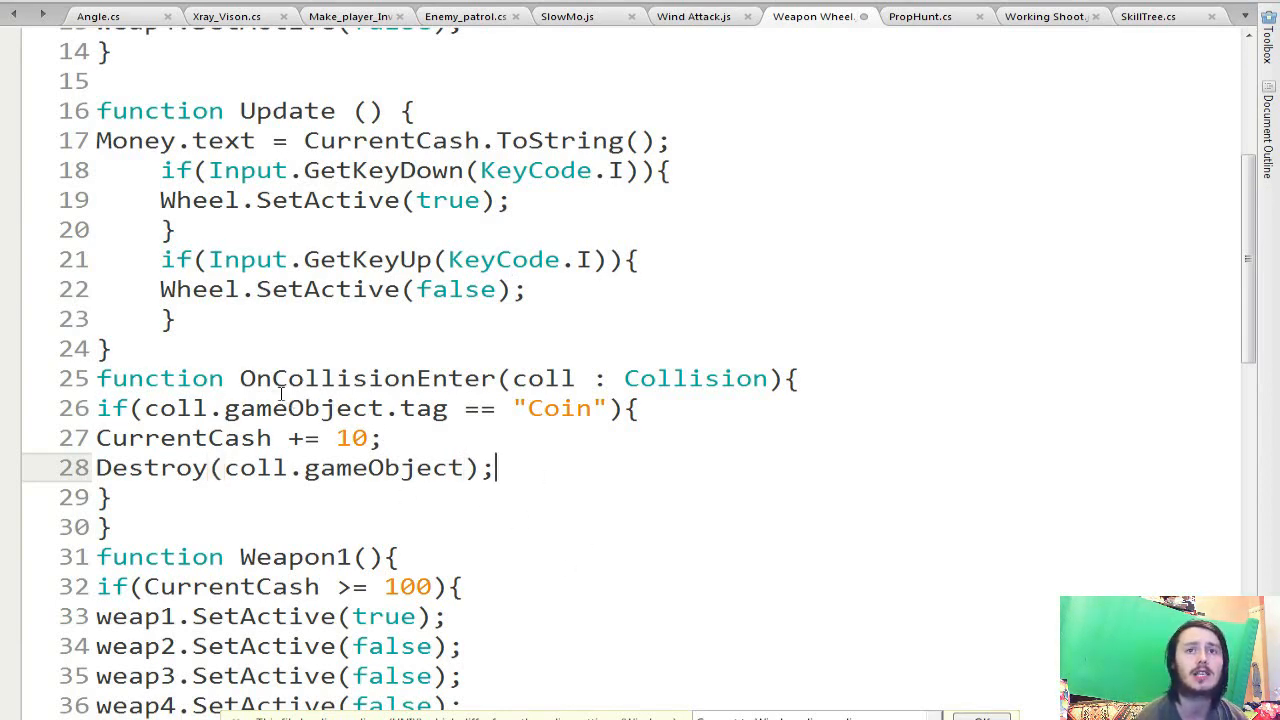
double_click(542, 378)
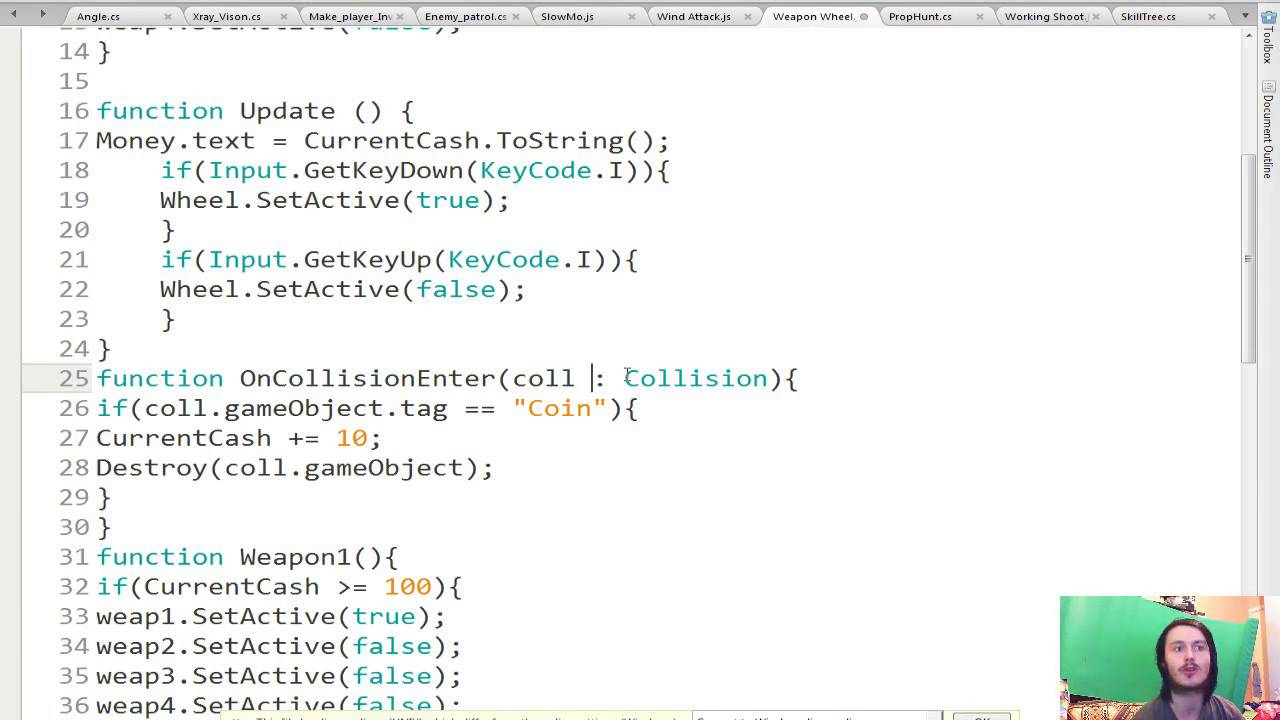
double_click(694, 378)
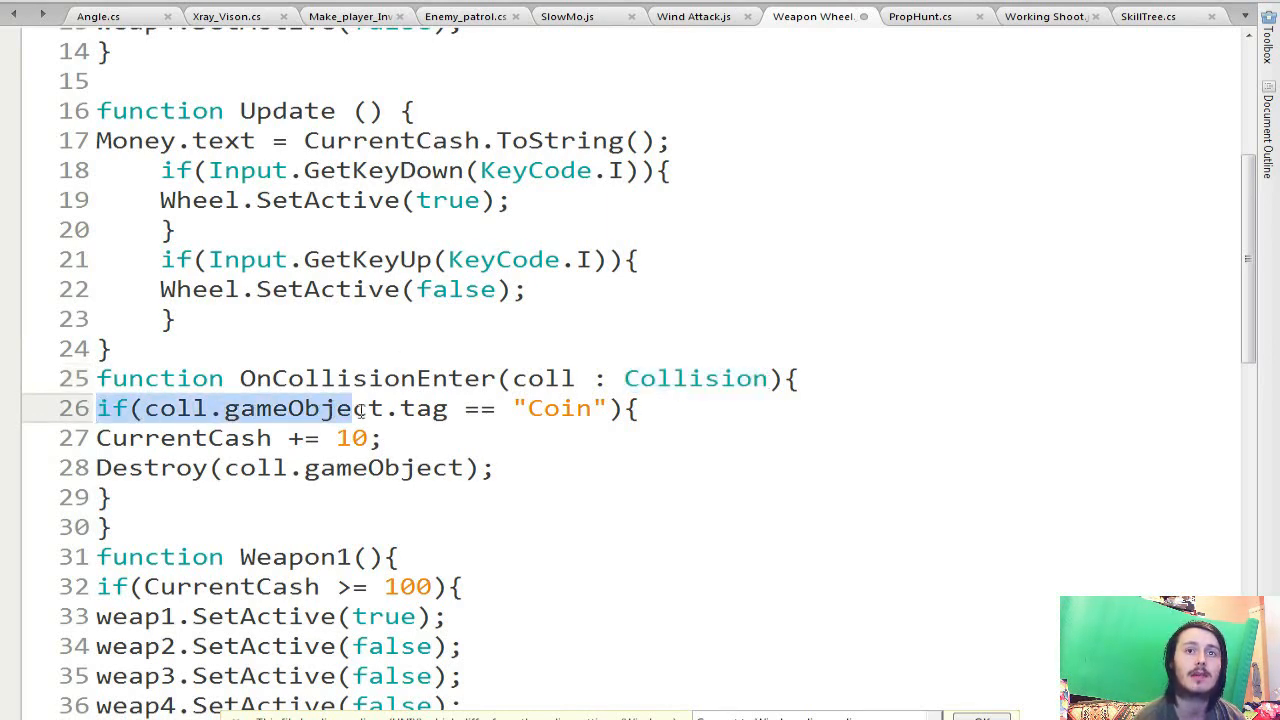
left_click_drag(356, 408, 620, 408)
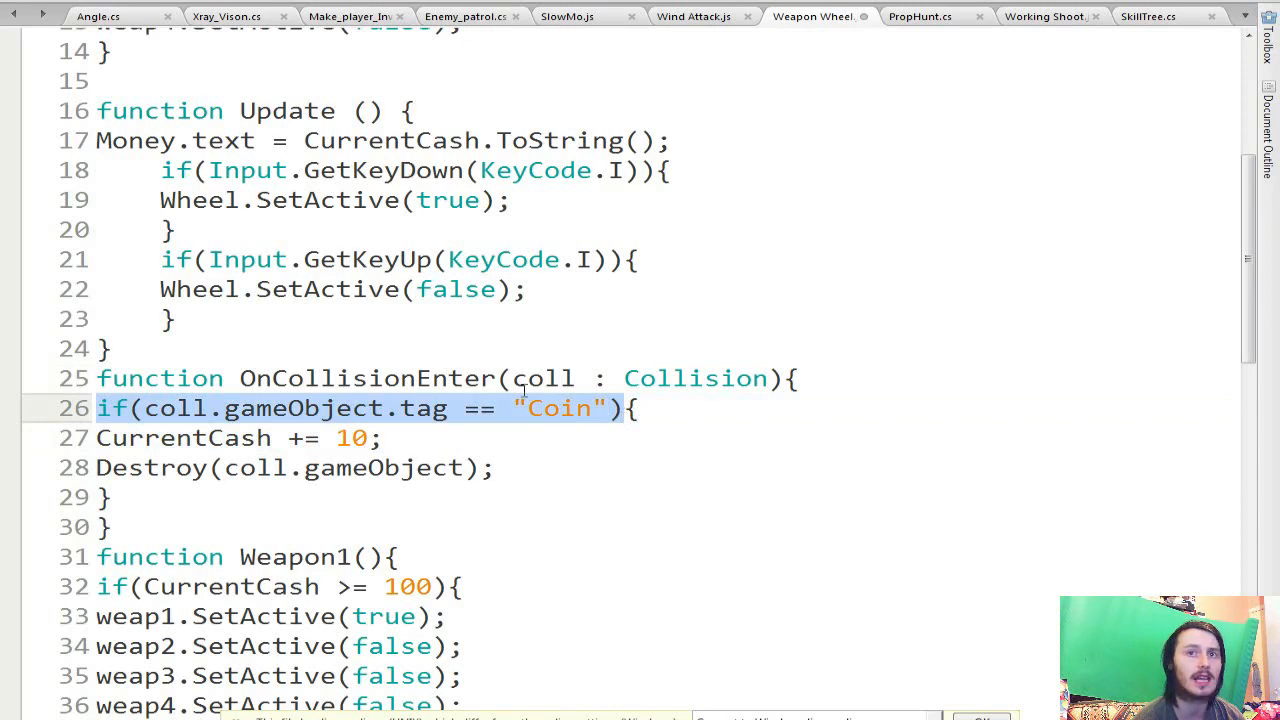
double_click(544, 378)
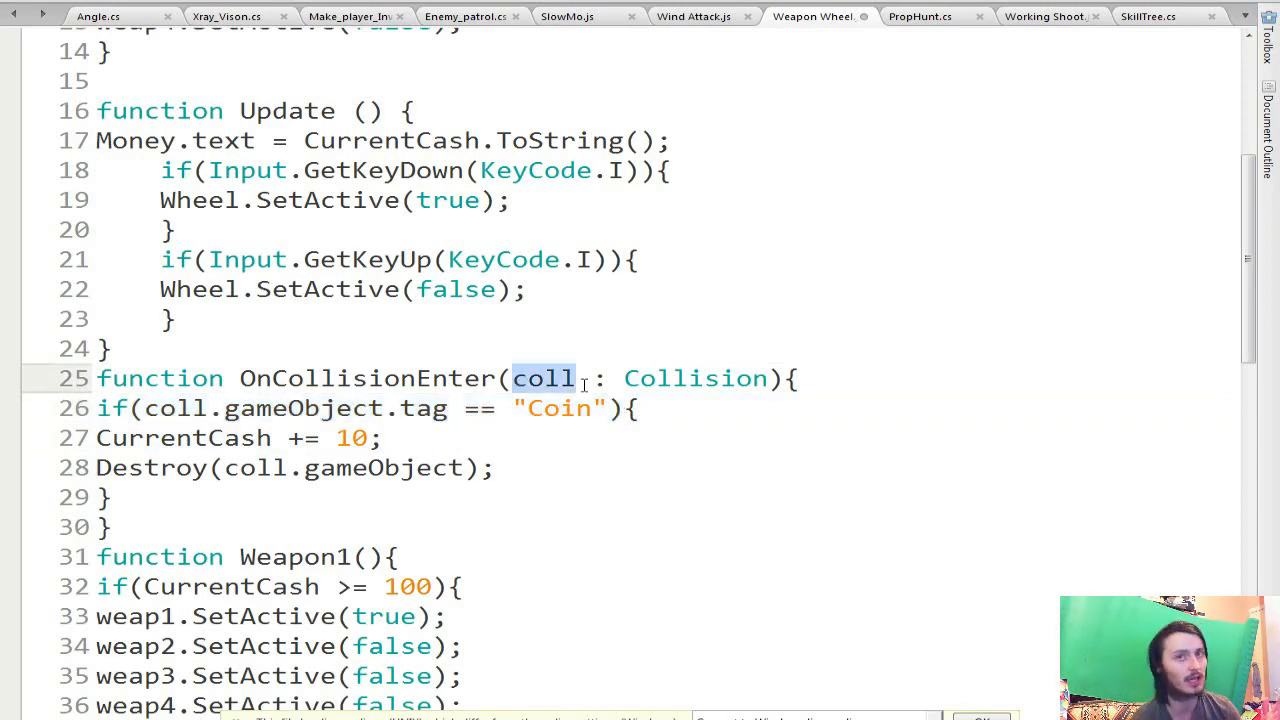
double_click(176, 408)
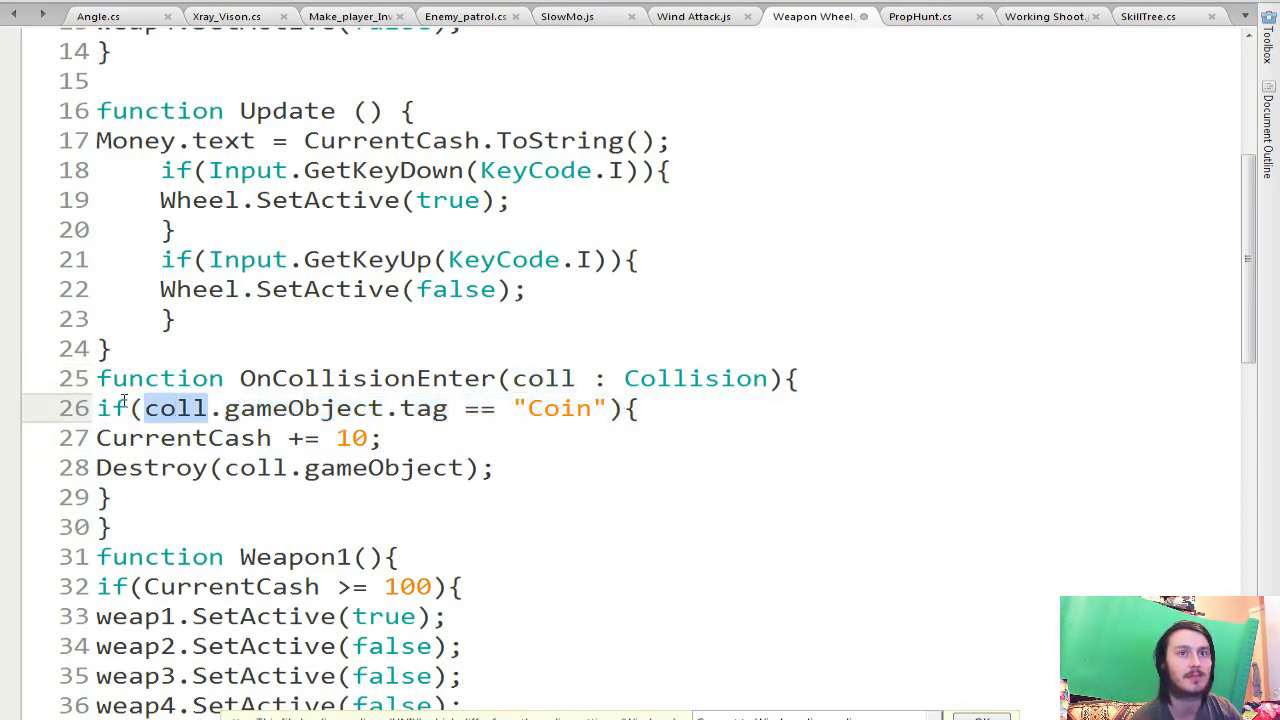
left_click(538, 444)
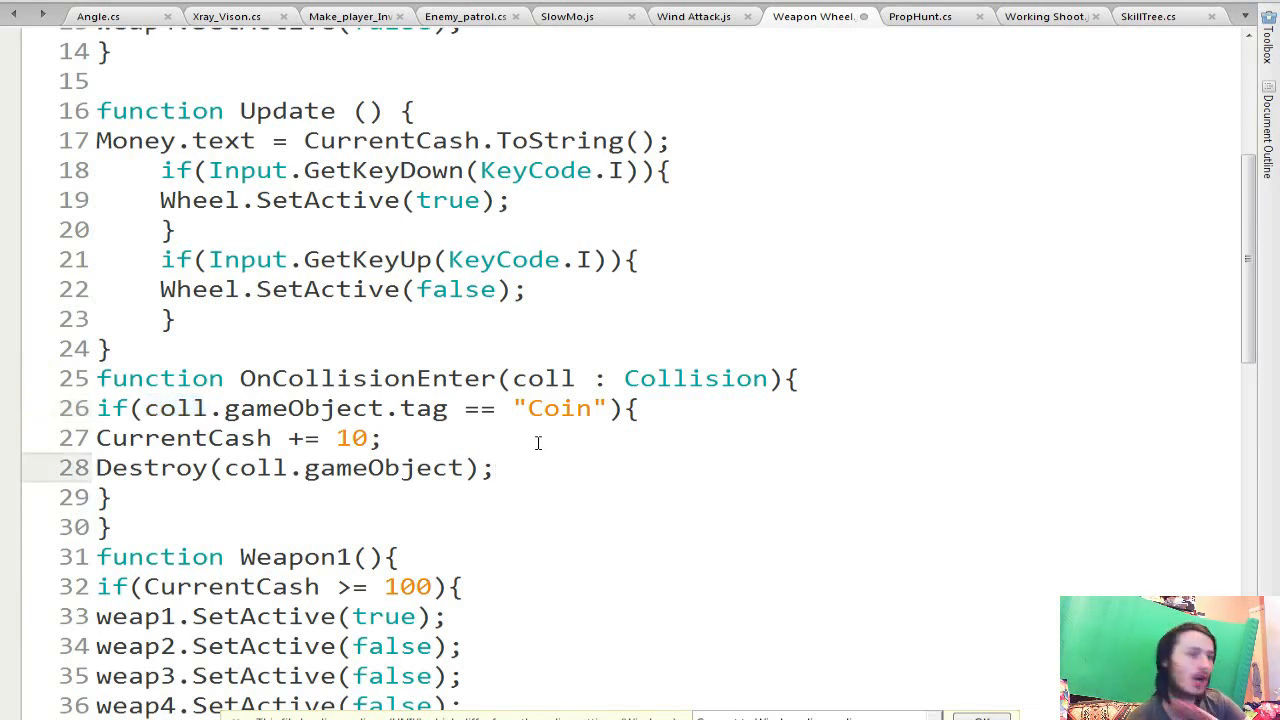
double_click(540, 378)
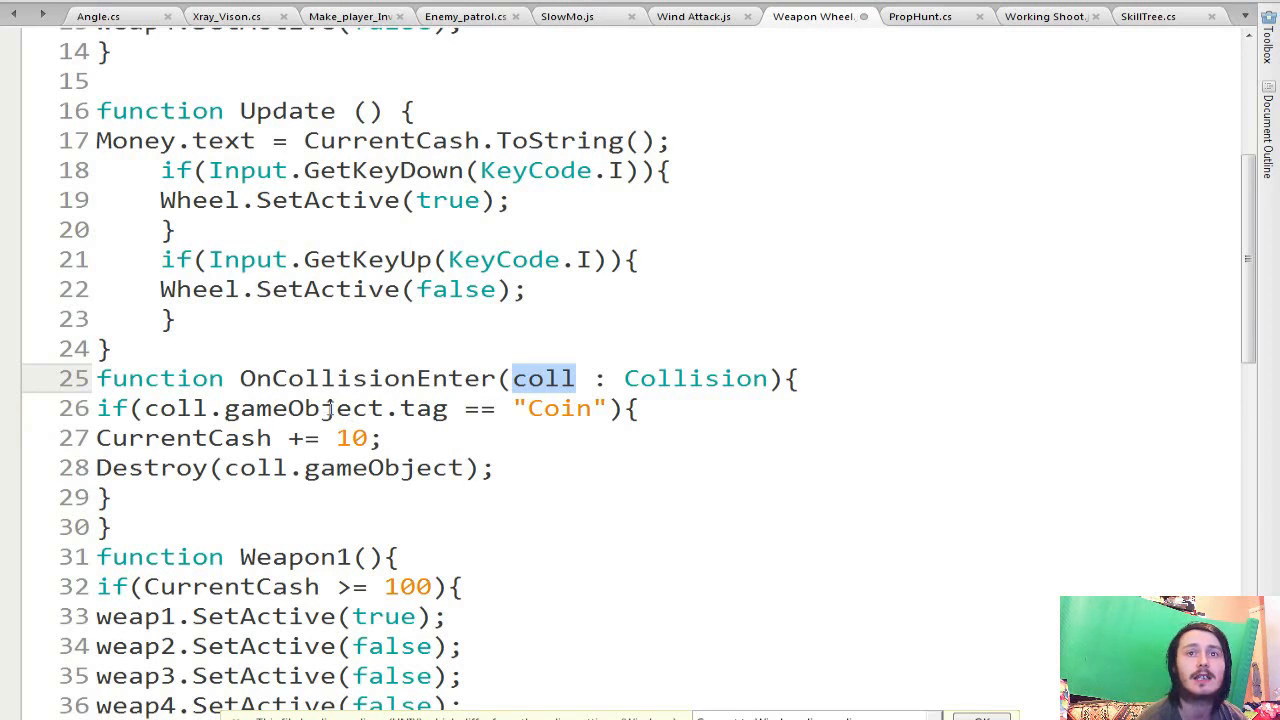
double_click(560, 408)
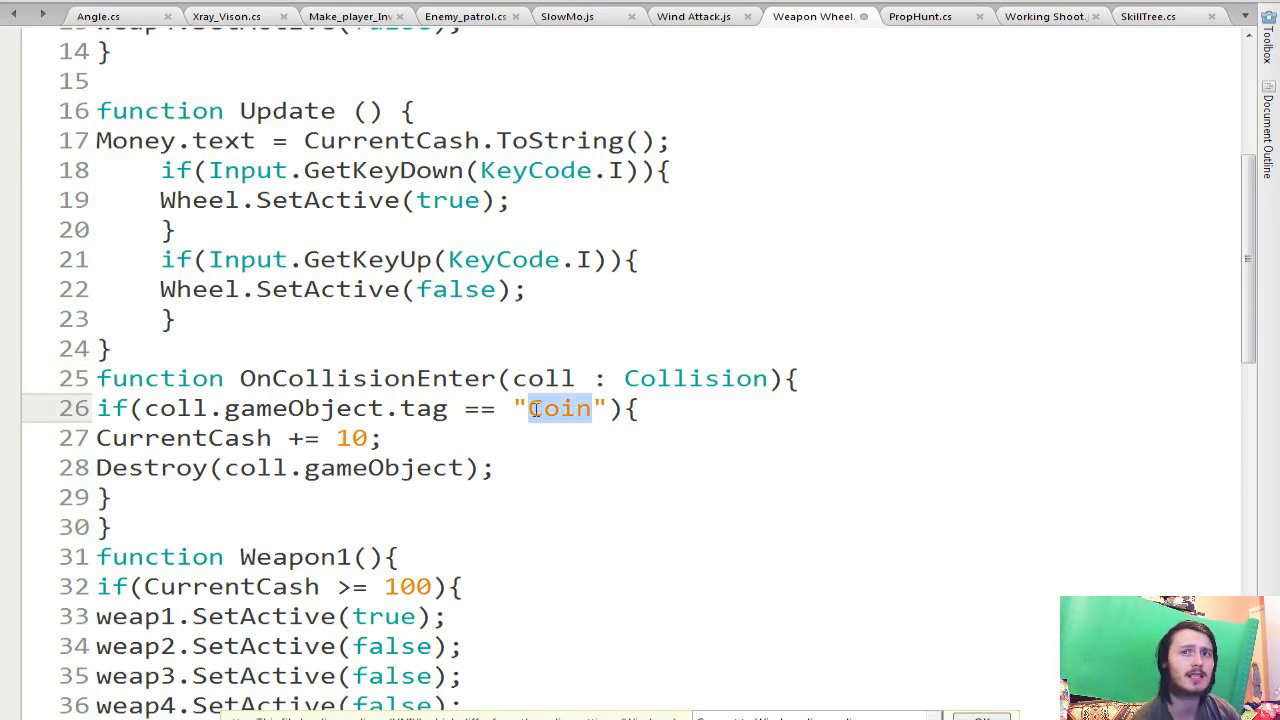
mouse_move(548, 420)
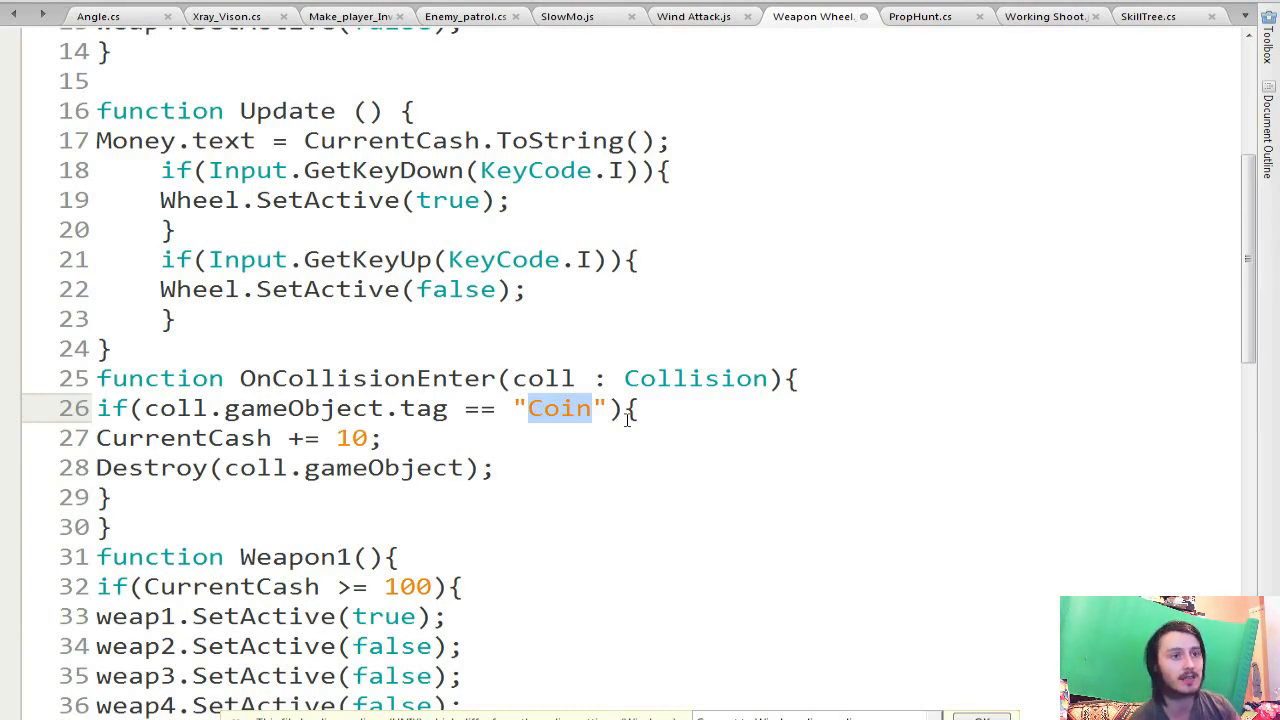
mouse_move(602, 436)
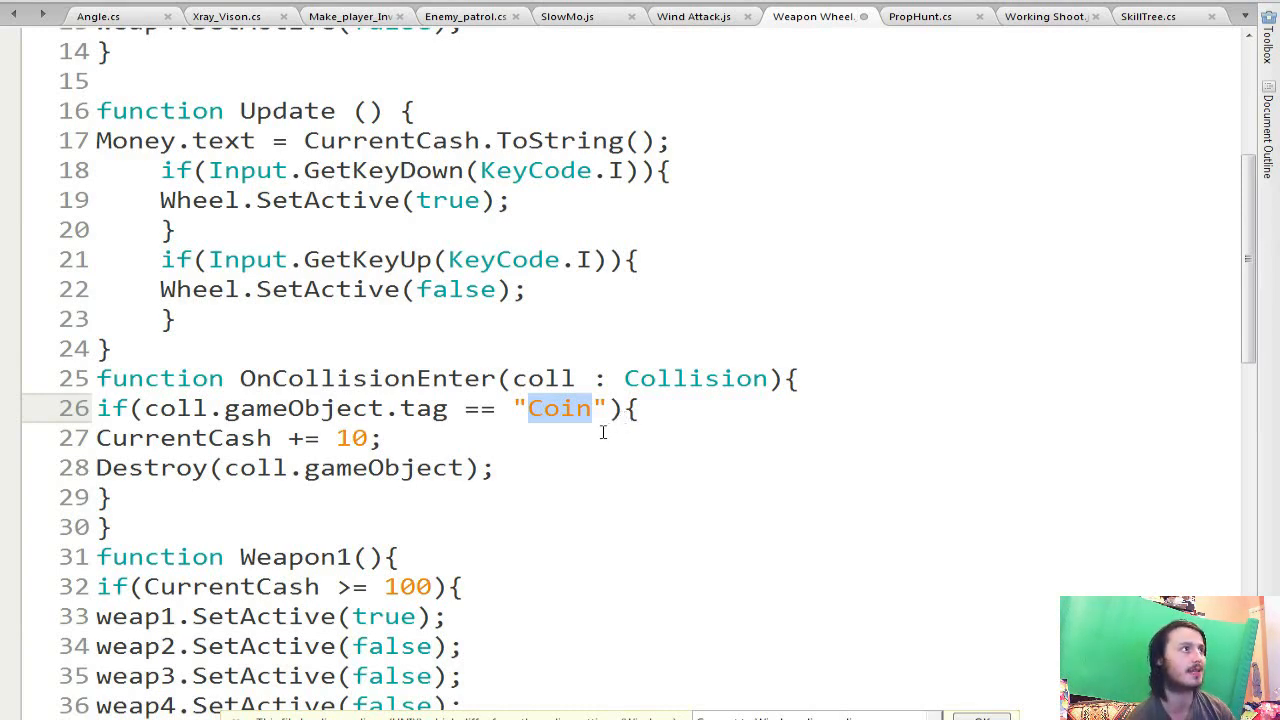
mouse_move(594, 448)
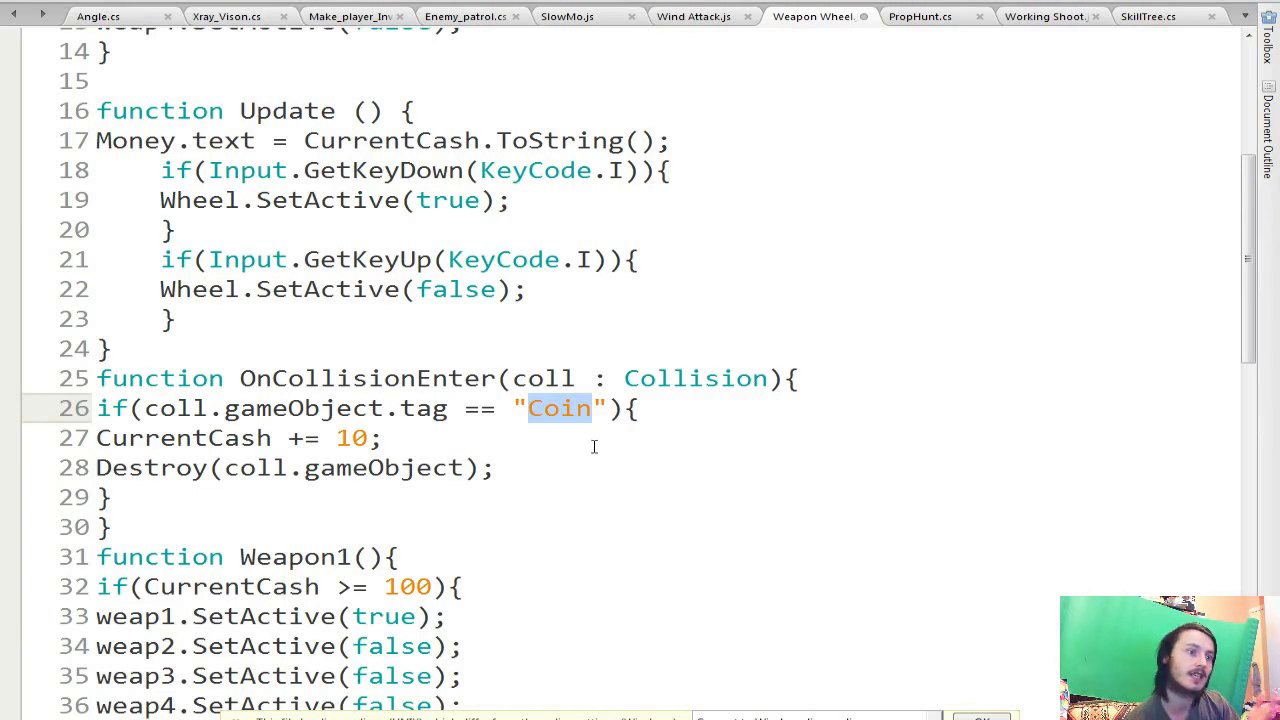
mouse_move(428, 432)
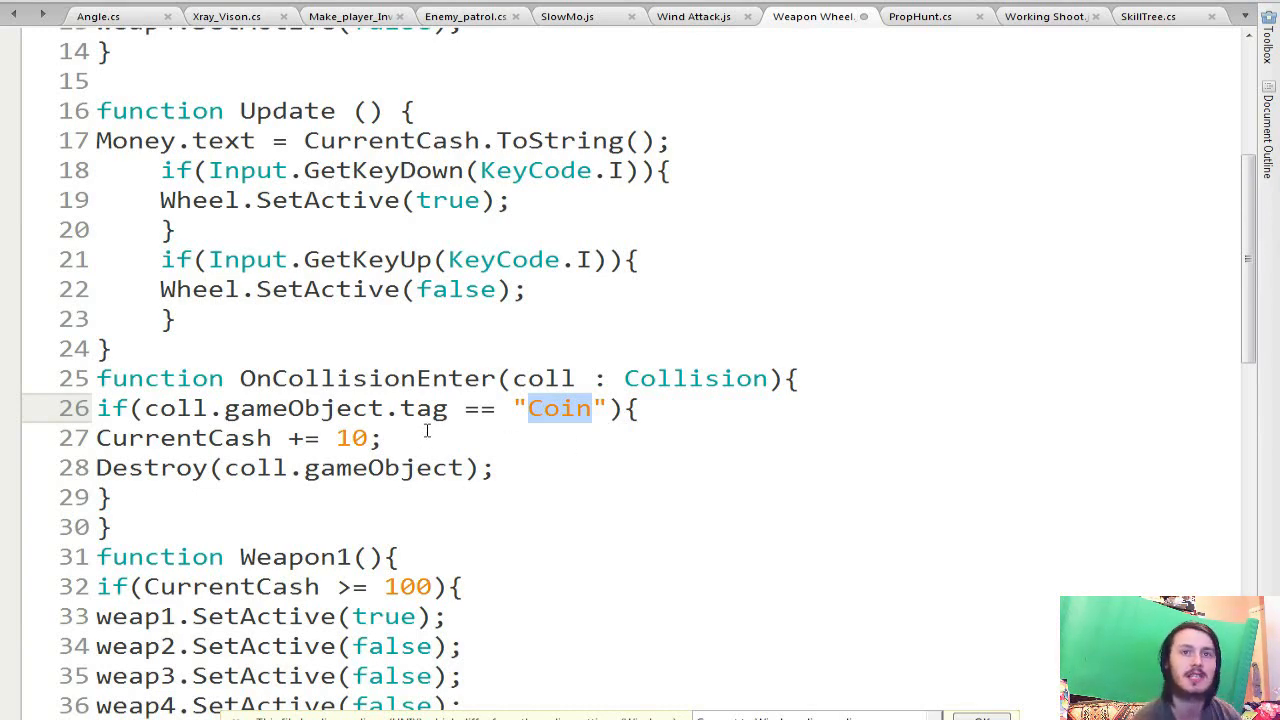
mouse_move(420, 452)
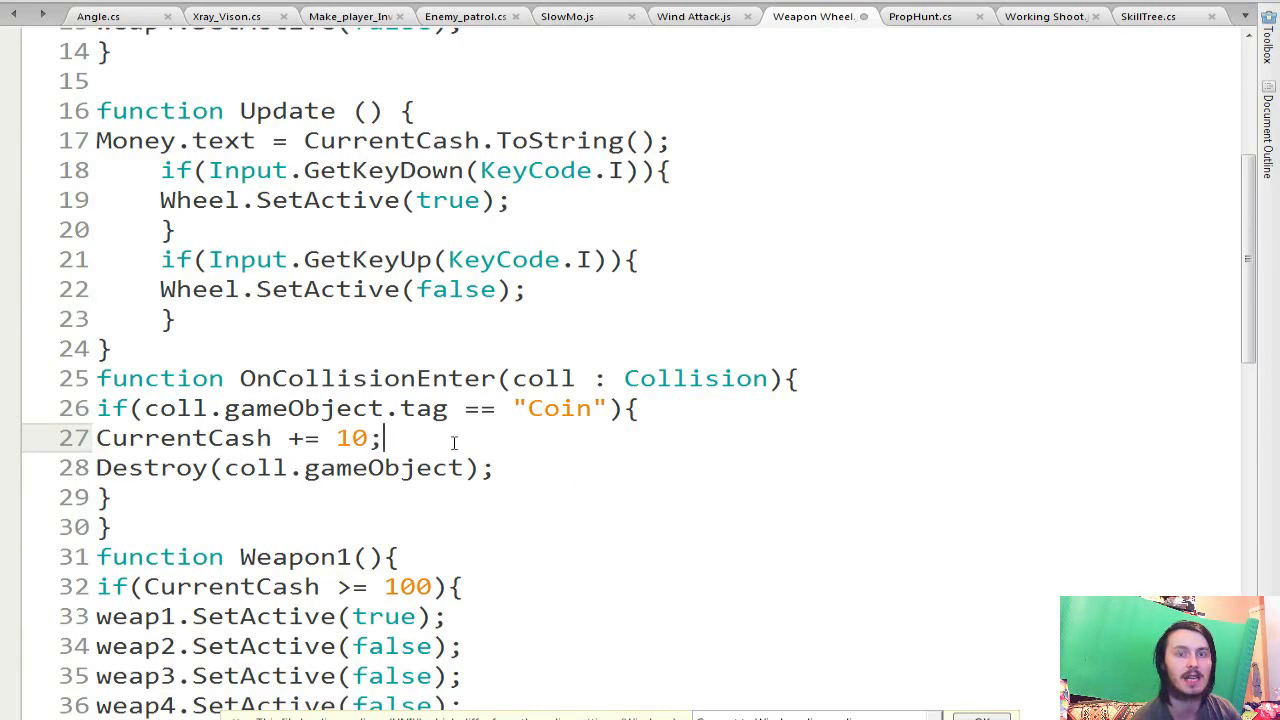
double_click(150, 468)
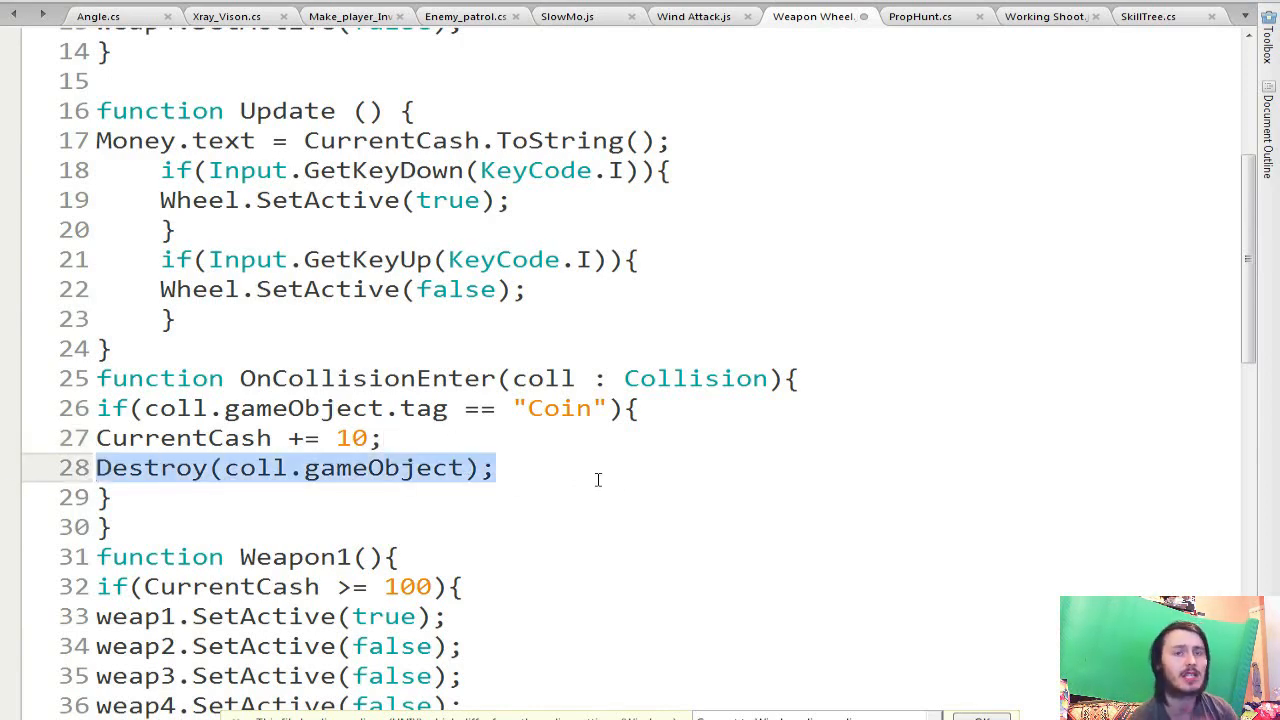
key("Delete")
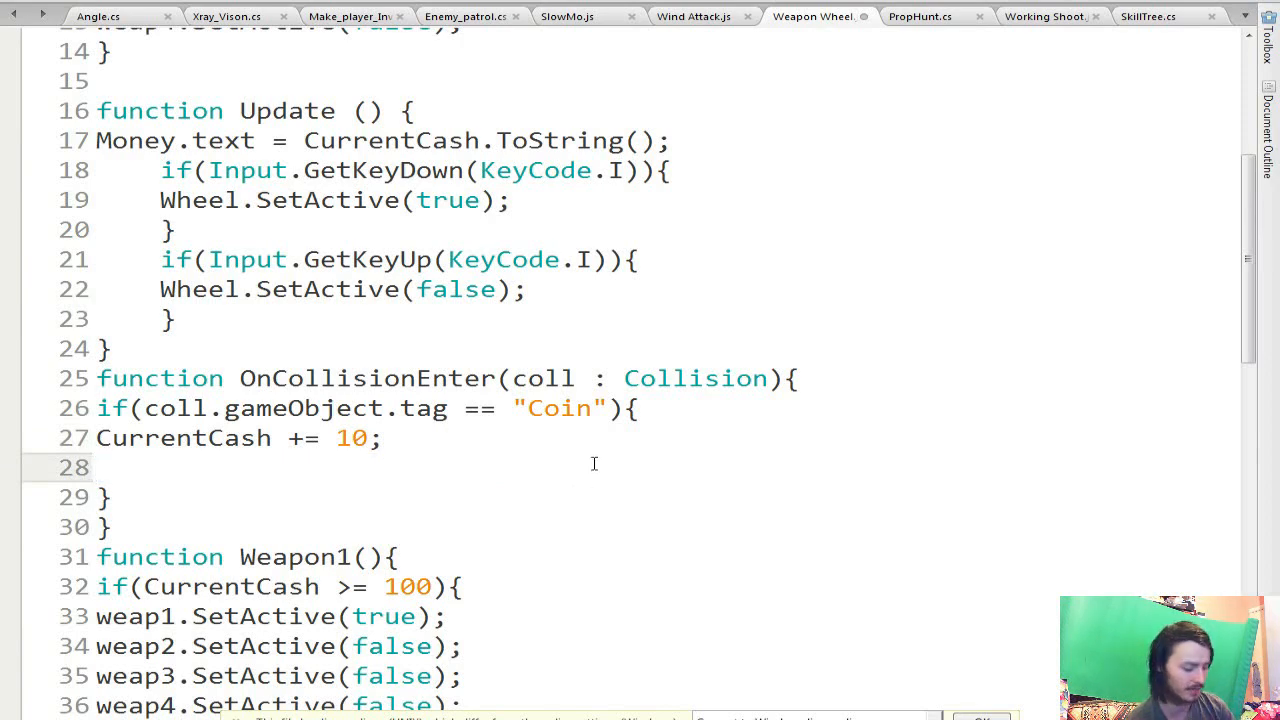
type("Destroy(coll.gameObject);")
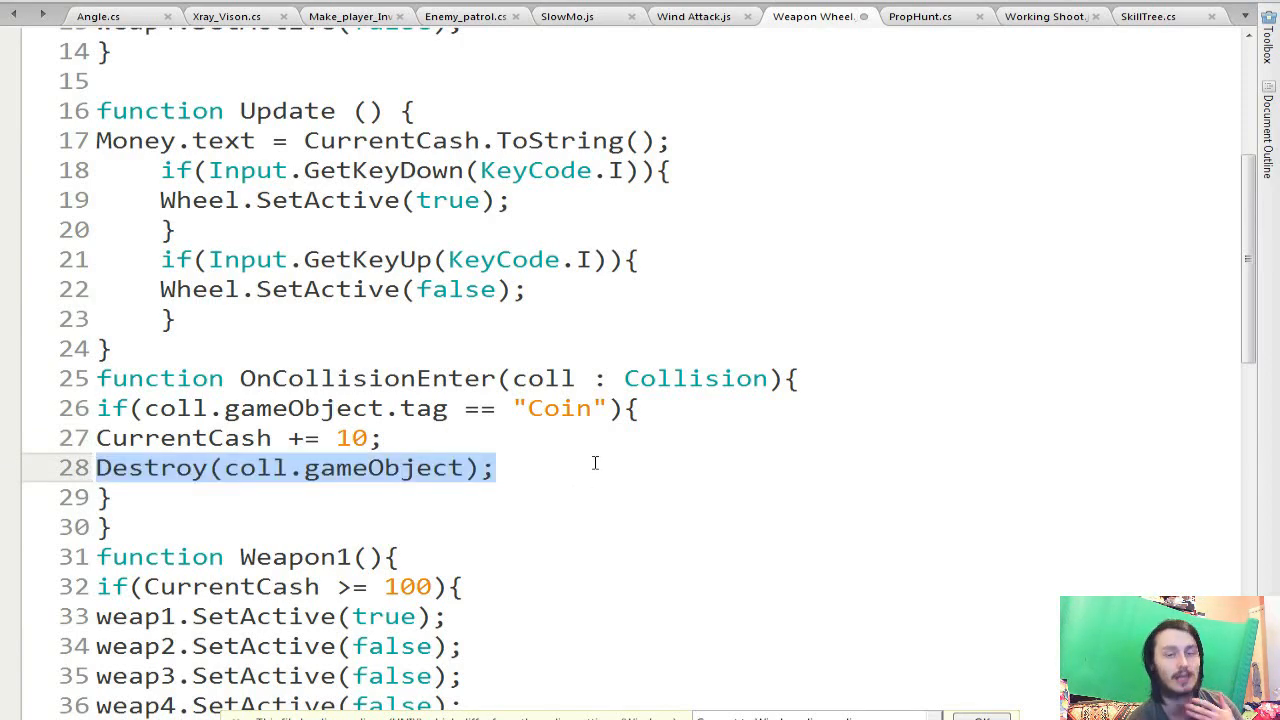
mouse_move(482, 518)
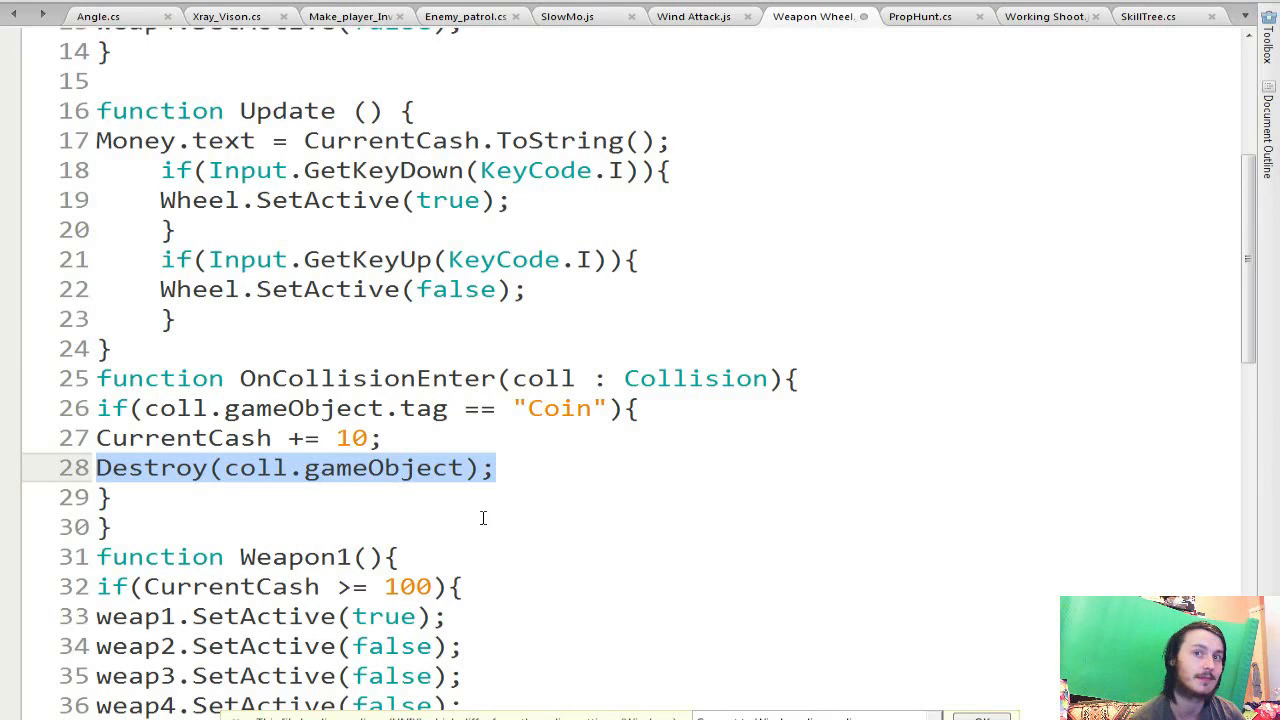
scroll("down", 3)
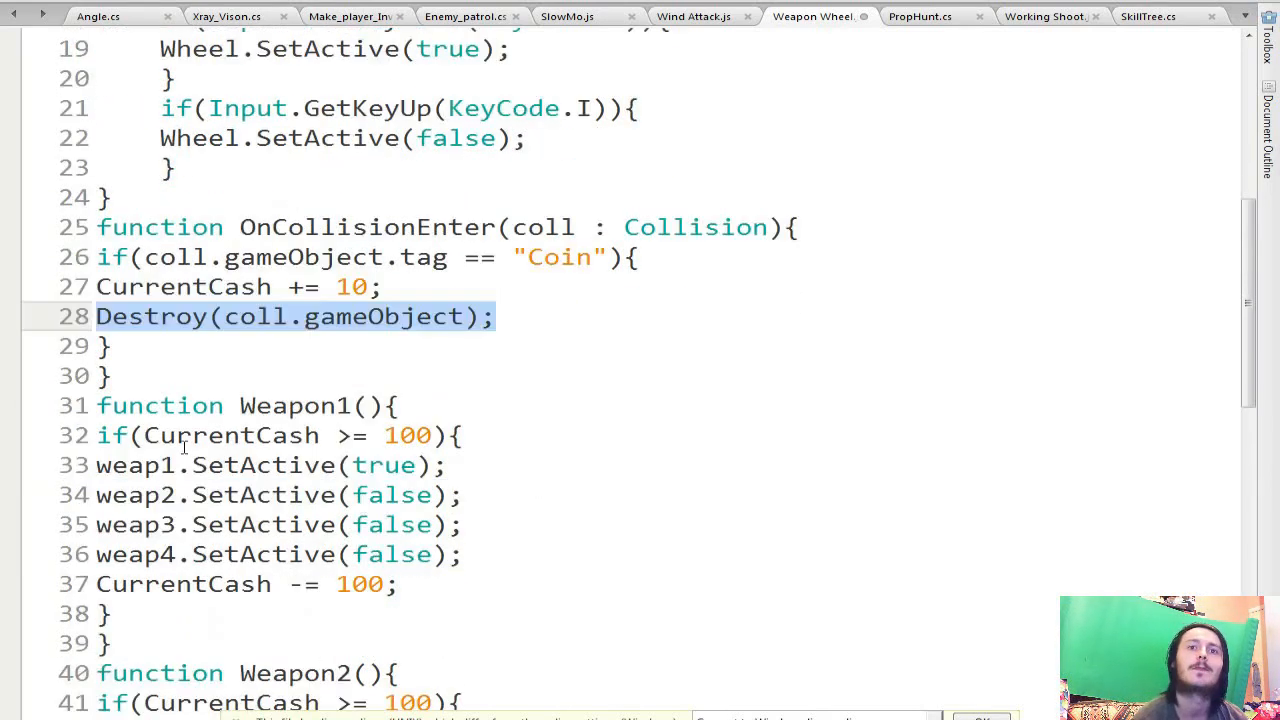
scroll("down", 3)
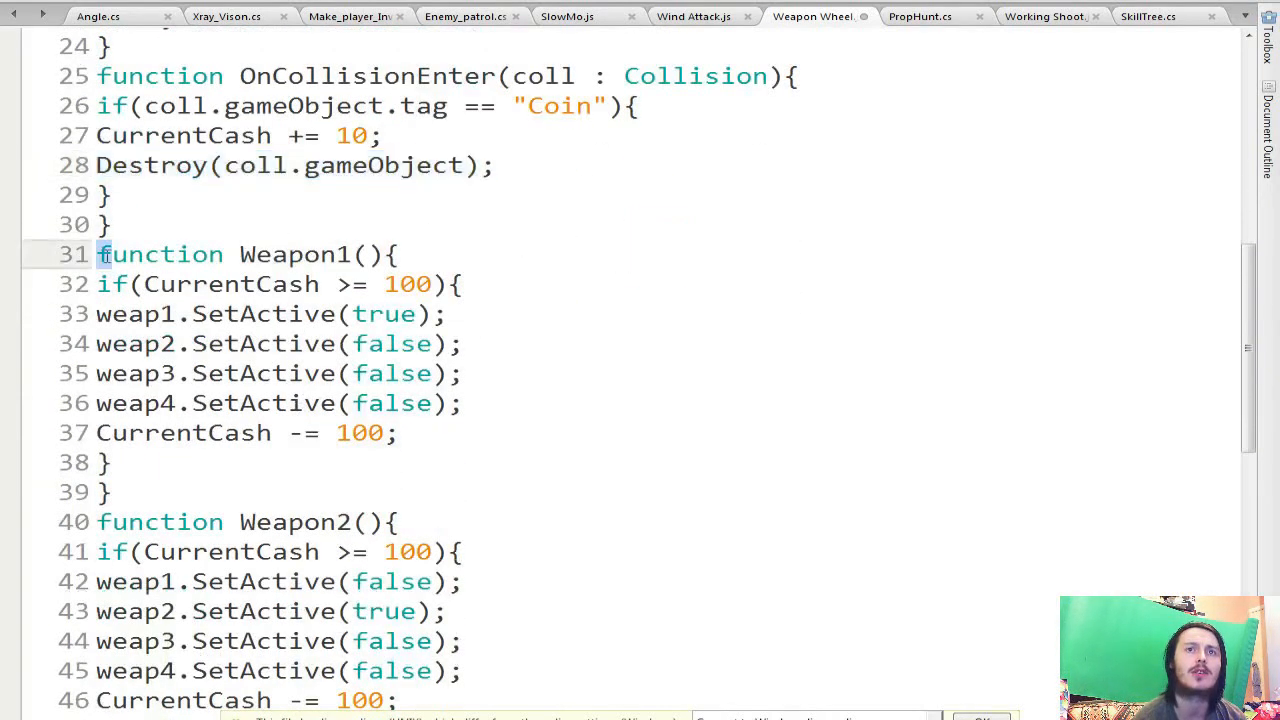
scroll("down", 3)
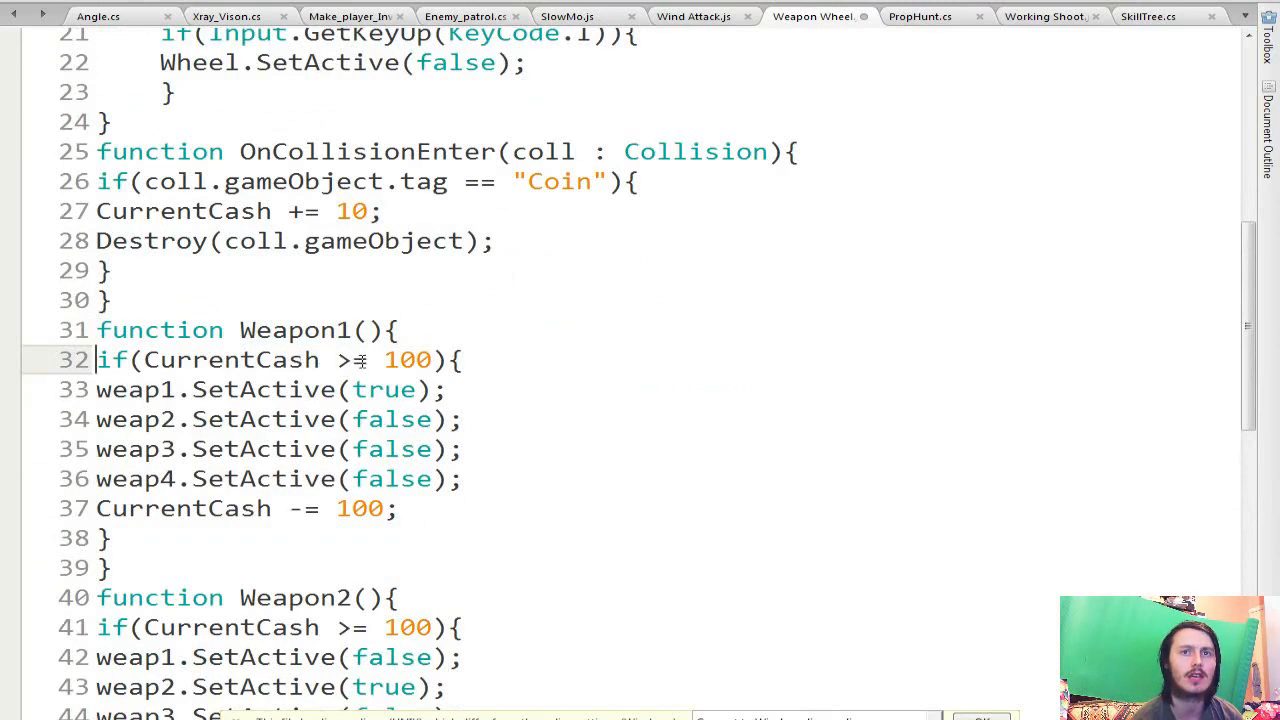
double_click(408, 360)
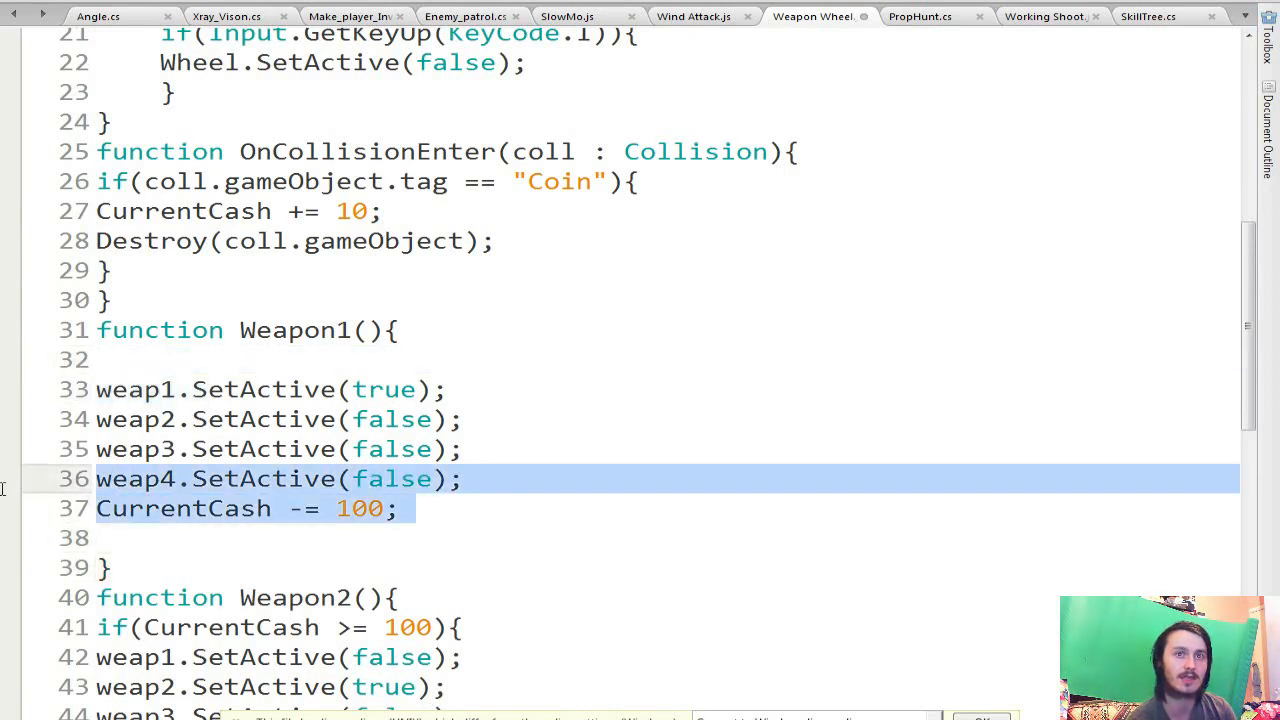
key("Delete")
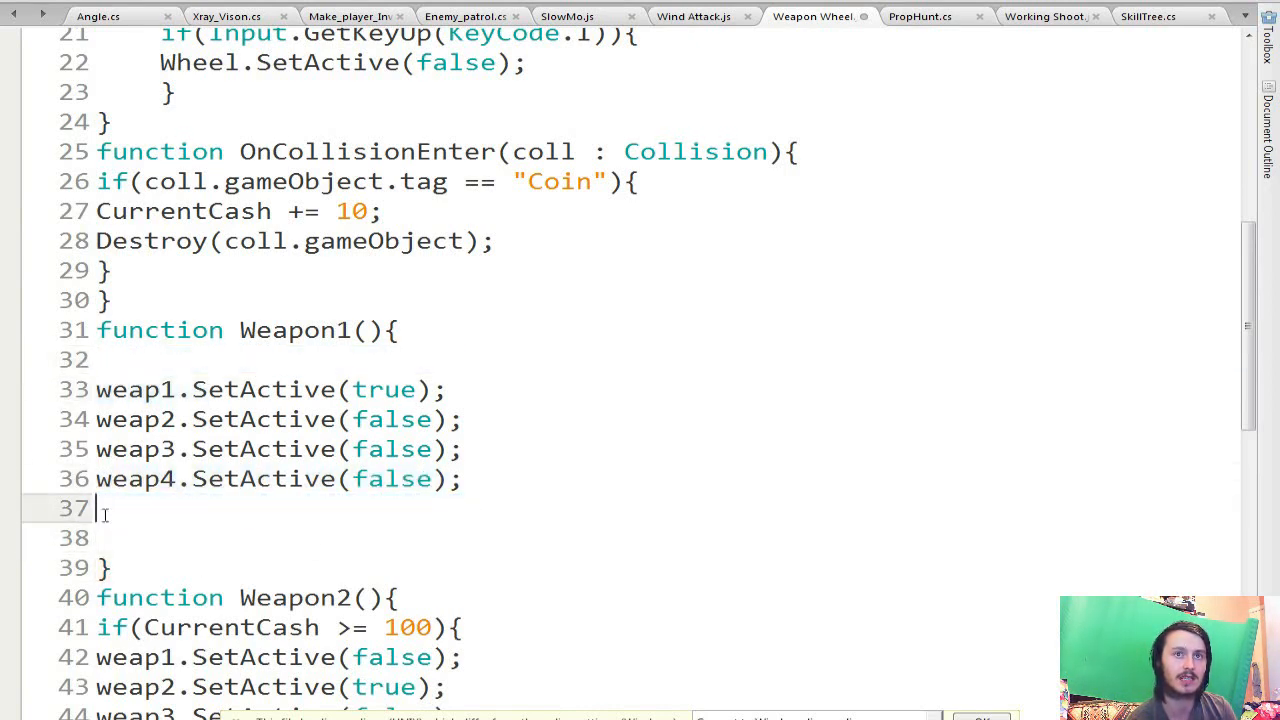
type("CurrentCash -= 100;")
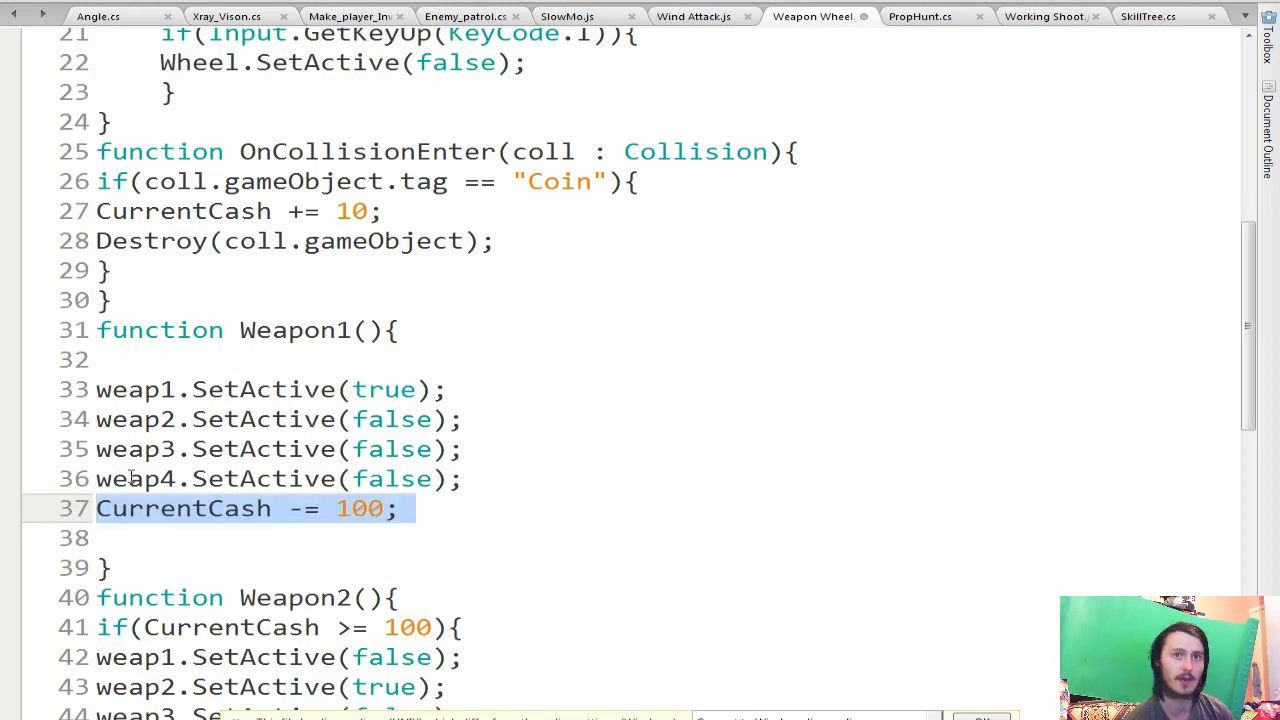
mouse_move(294, 520)
type("}")
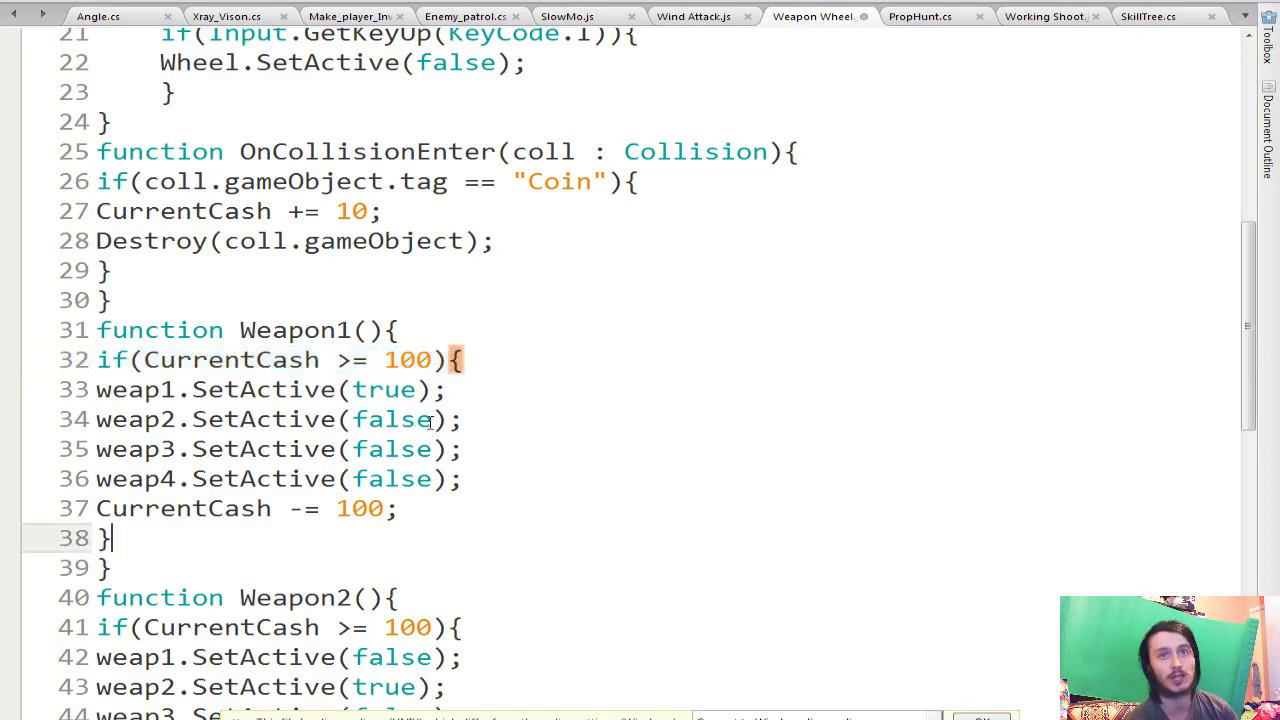
scroll("down", 3)
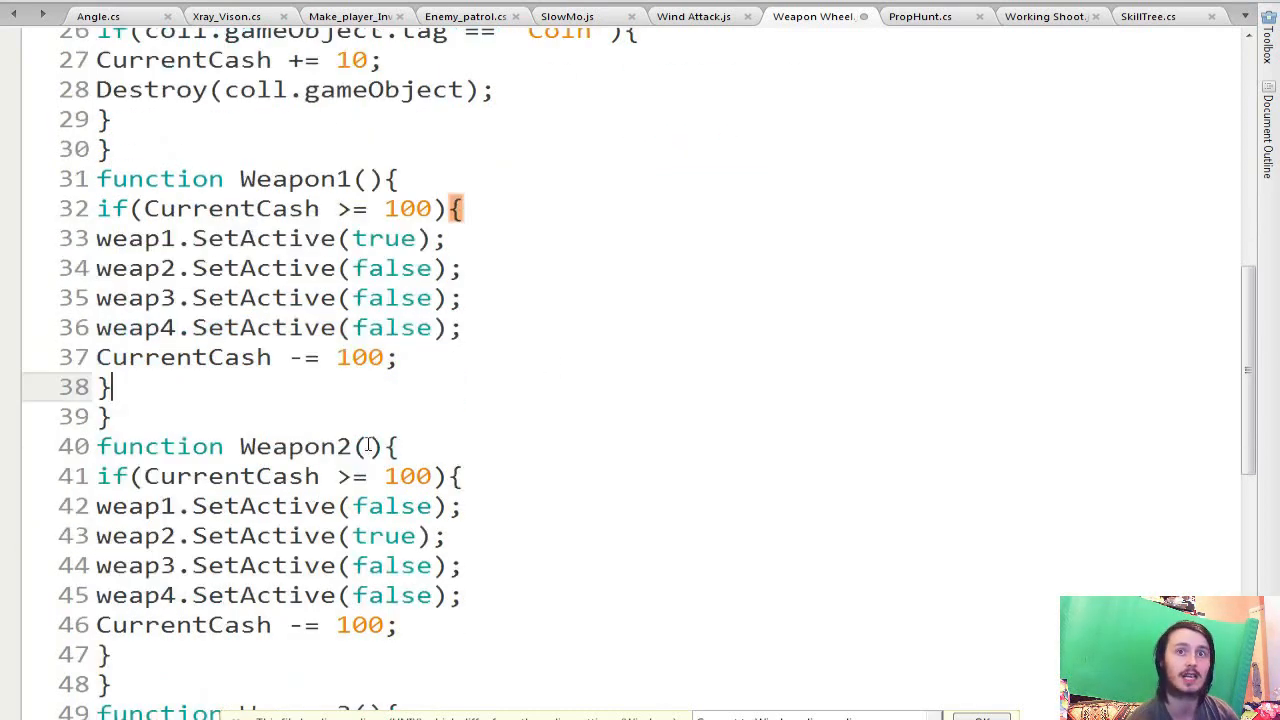
scroll("down", 3)
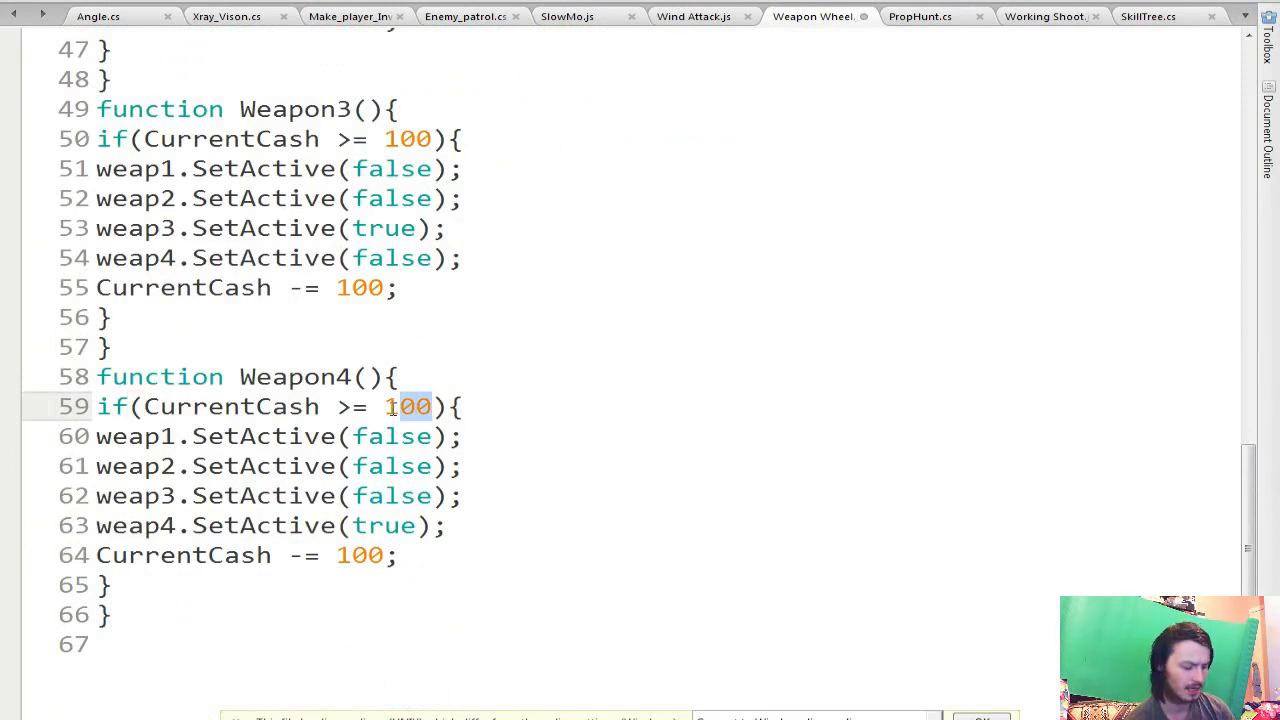
Step: Set Weapon3's cash check and deduction to 125 and Weapon4's to 150, then return to Unity
type("150")
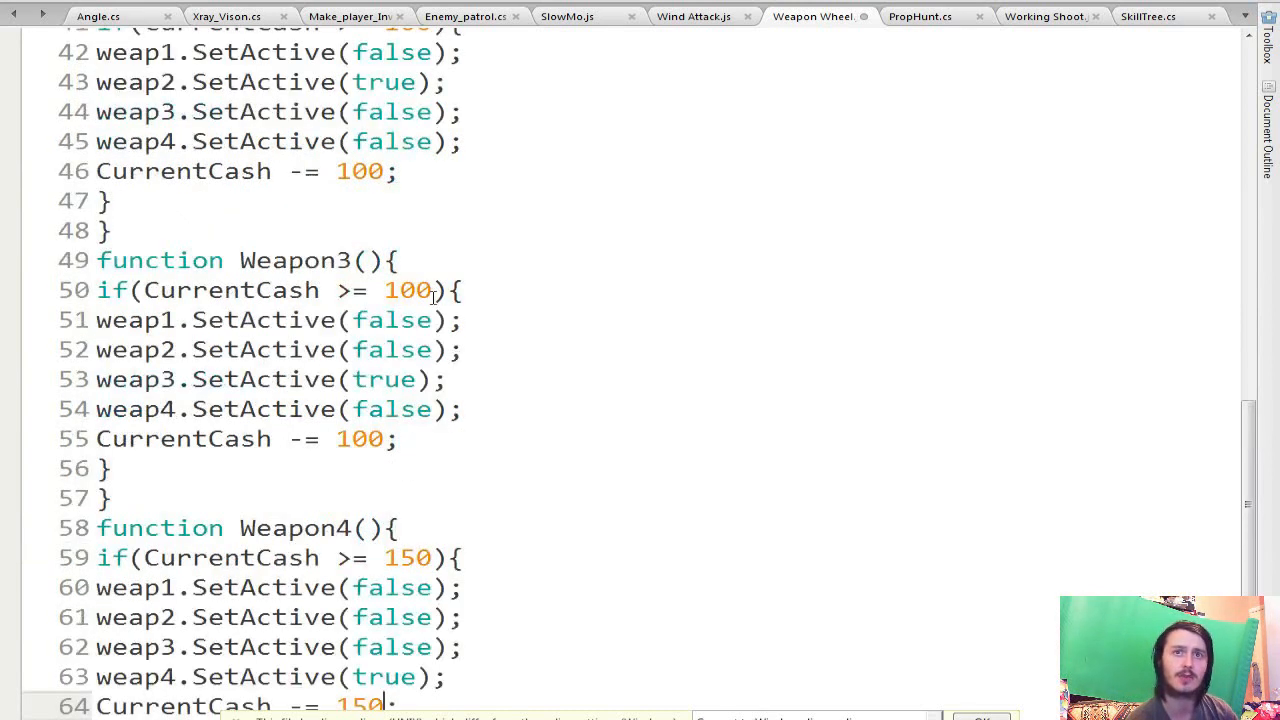
type("125")
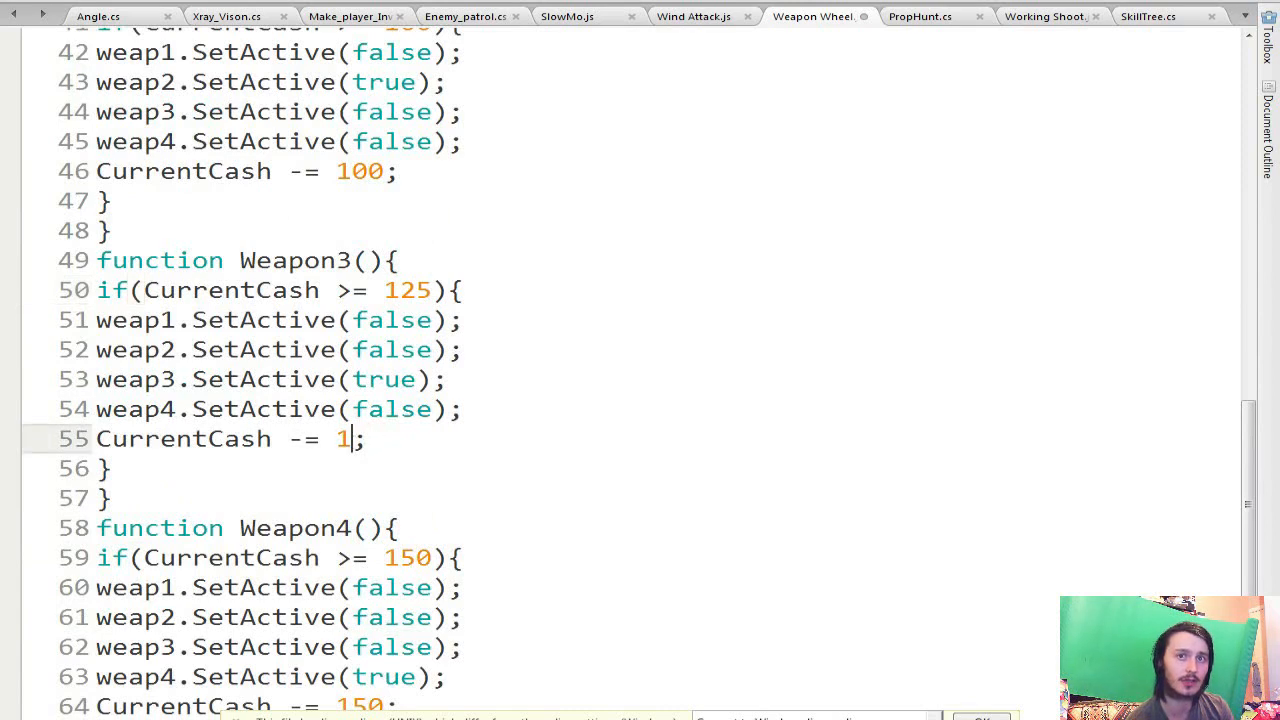
type("25")
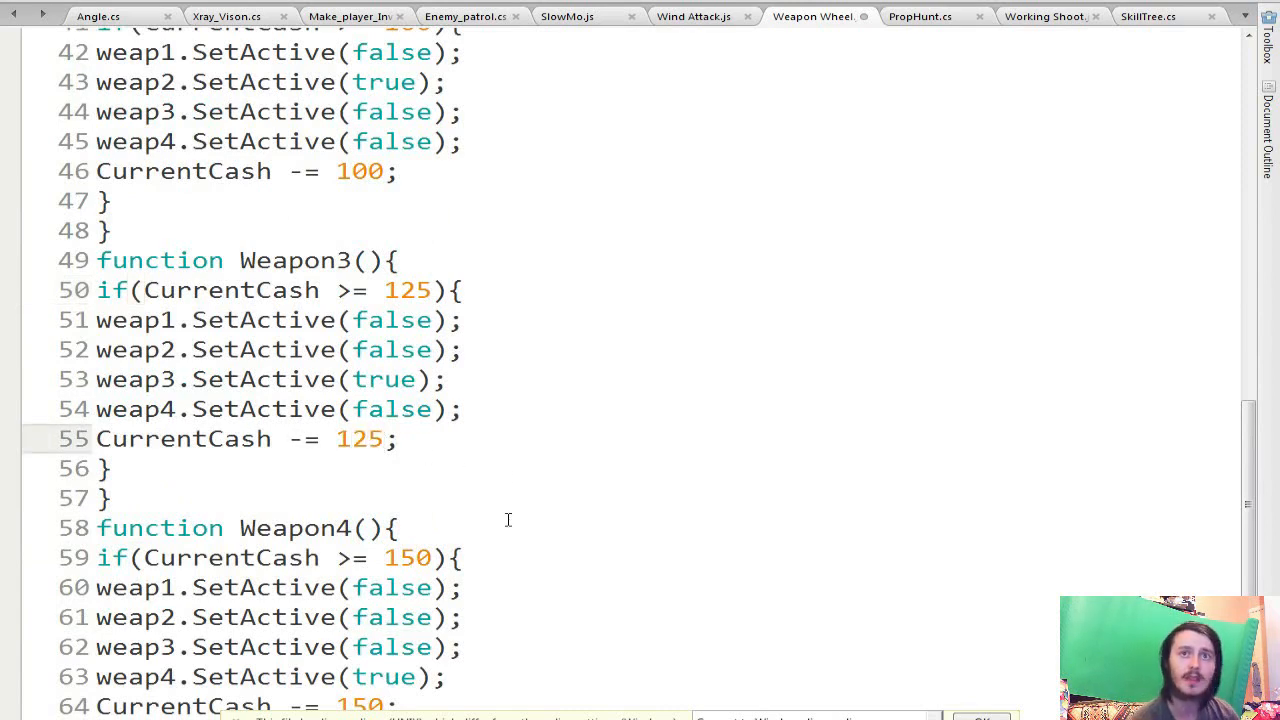
left_click(20, 4)
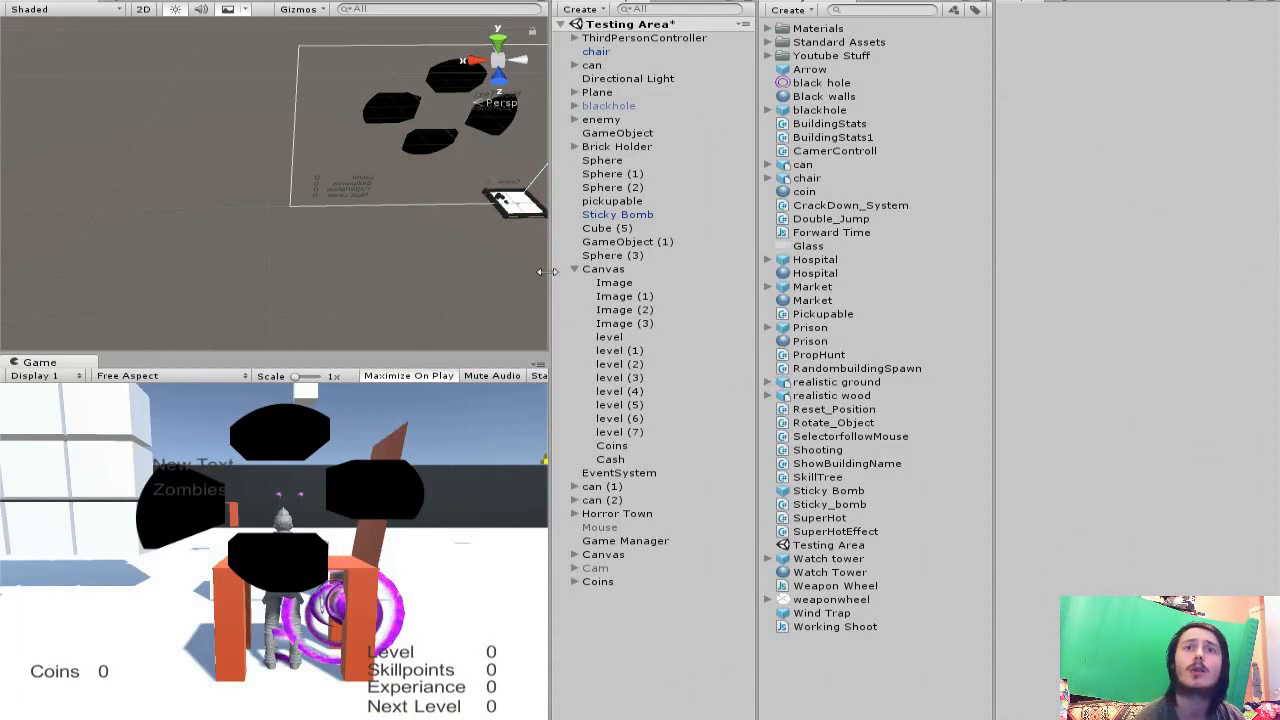
Step: Frame the Coins group in the Scene view and browse its list of yellow coin cubes
left_click(600, 580)
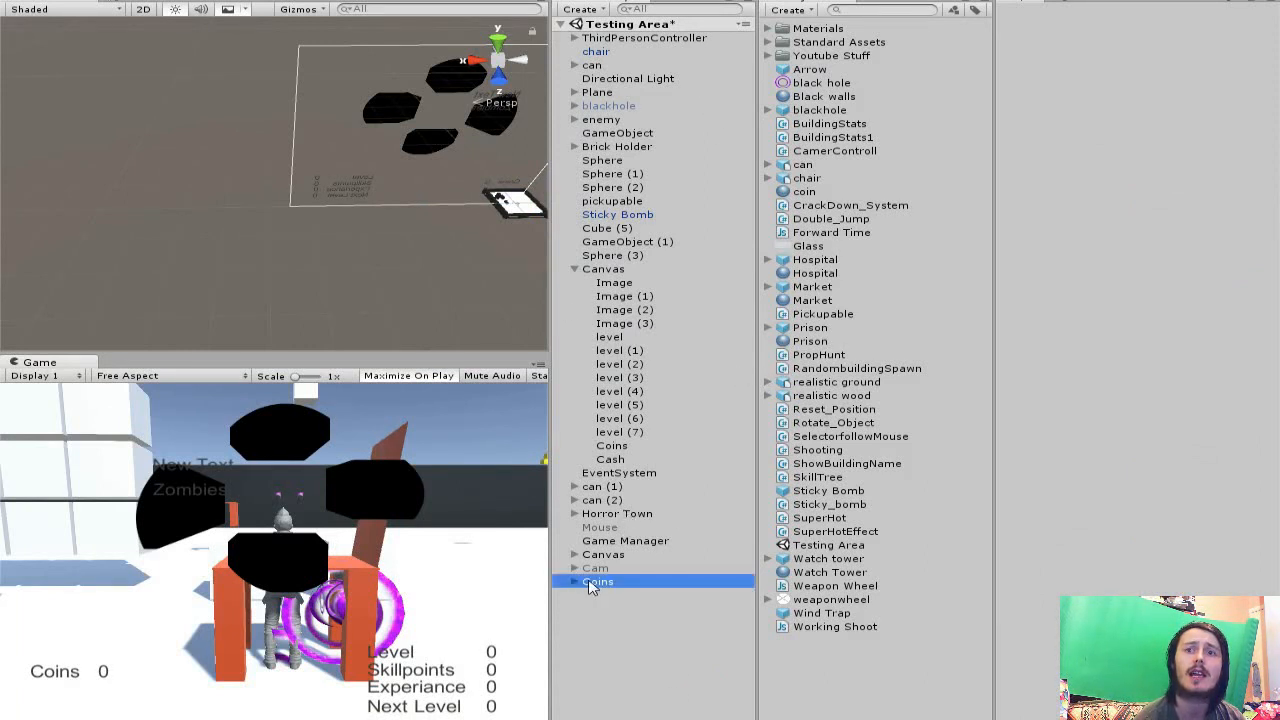
left_click(596, 580)
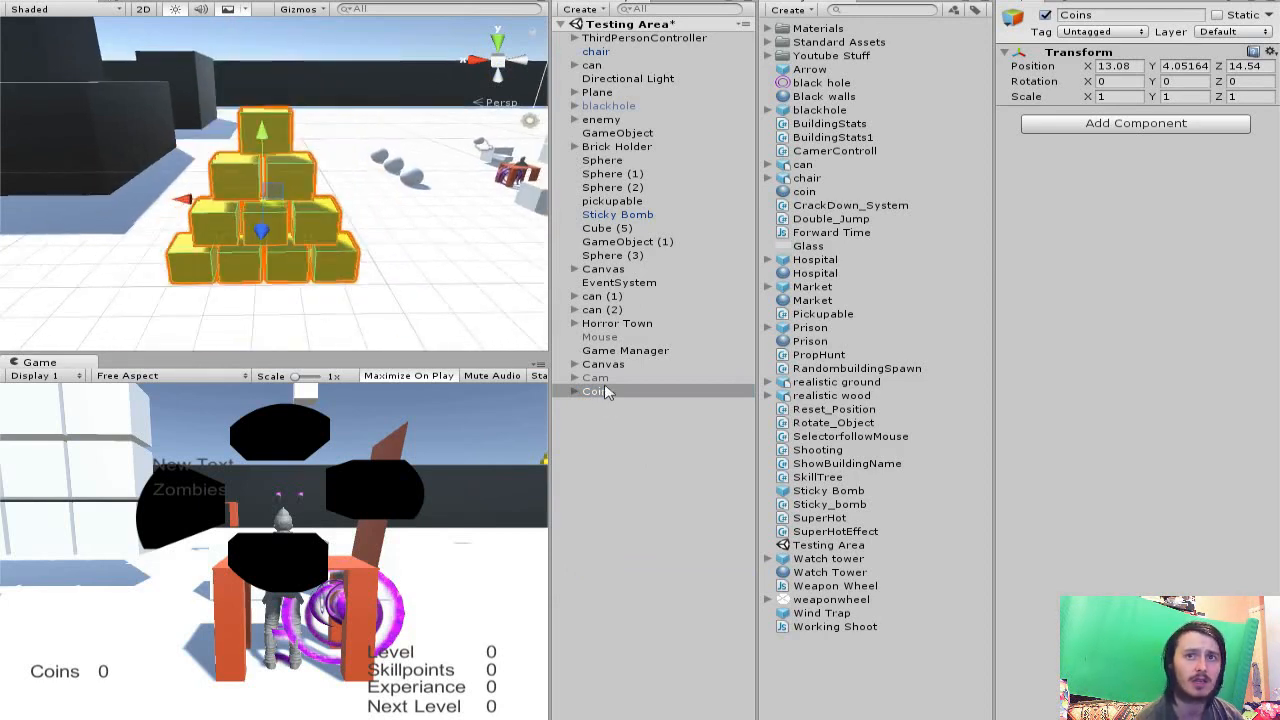
left_click(576, 390)
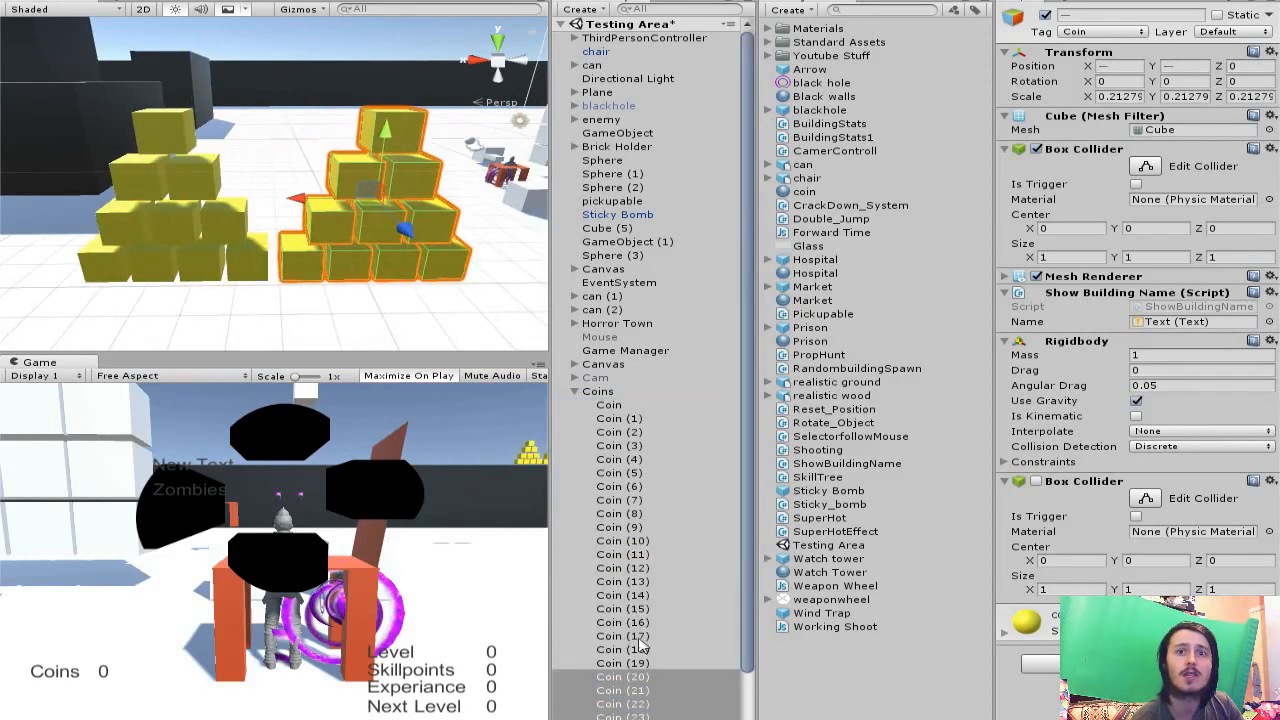
scroll("down", 3)
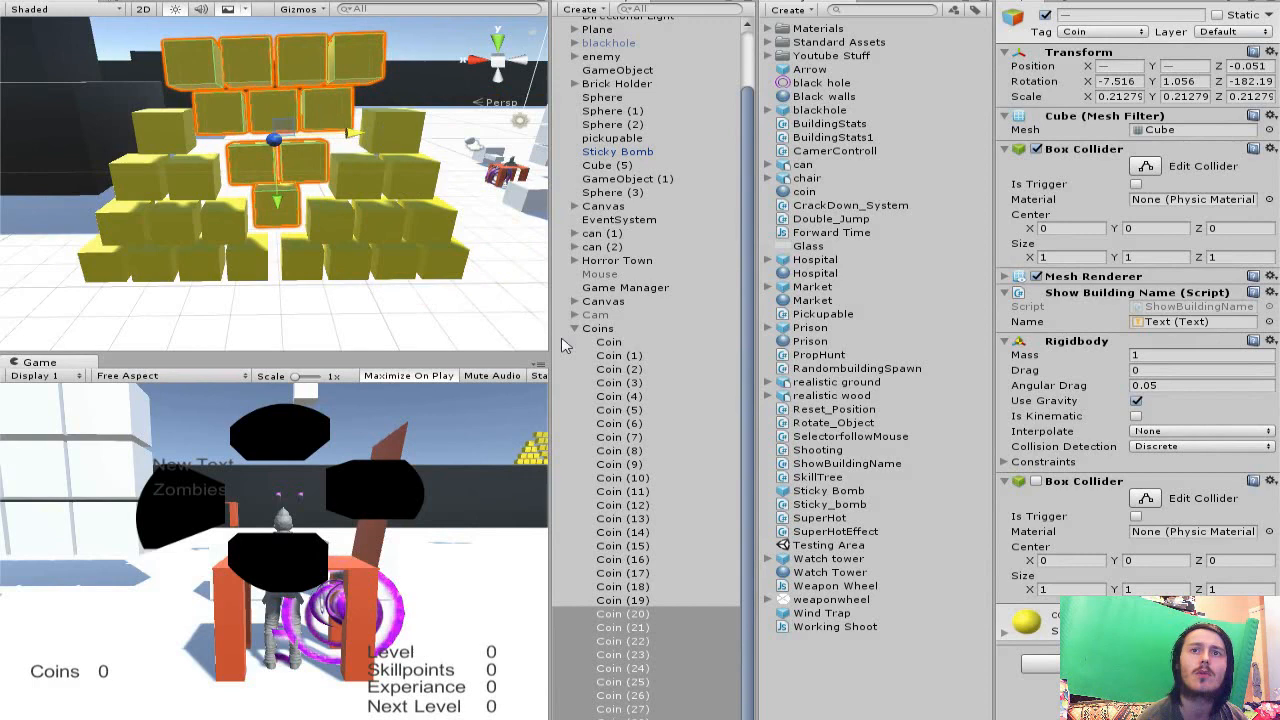
left_click(608, 340)
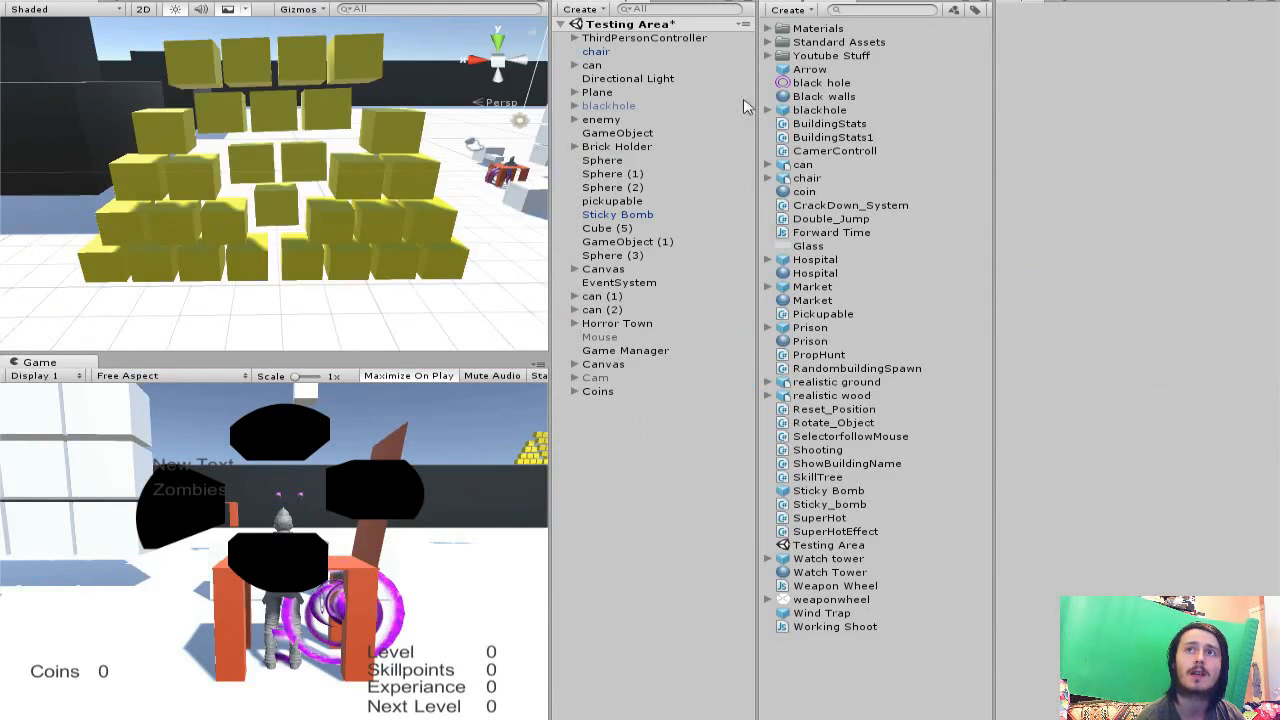
left_click(576, 390)
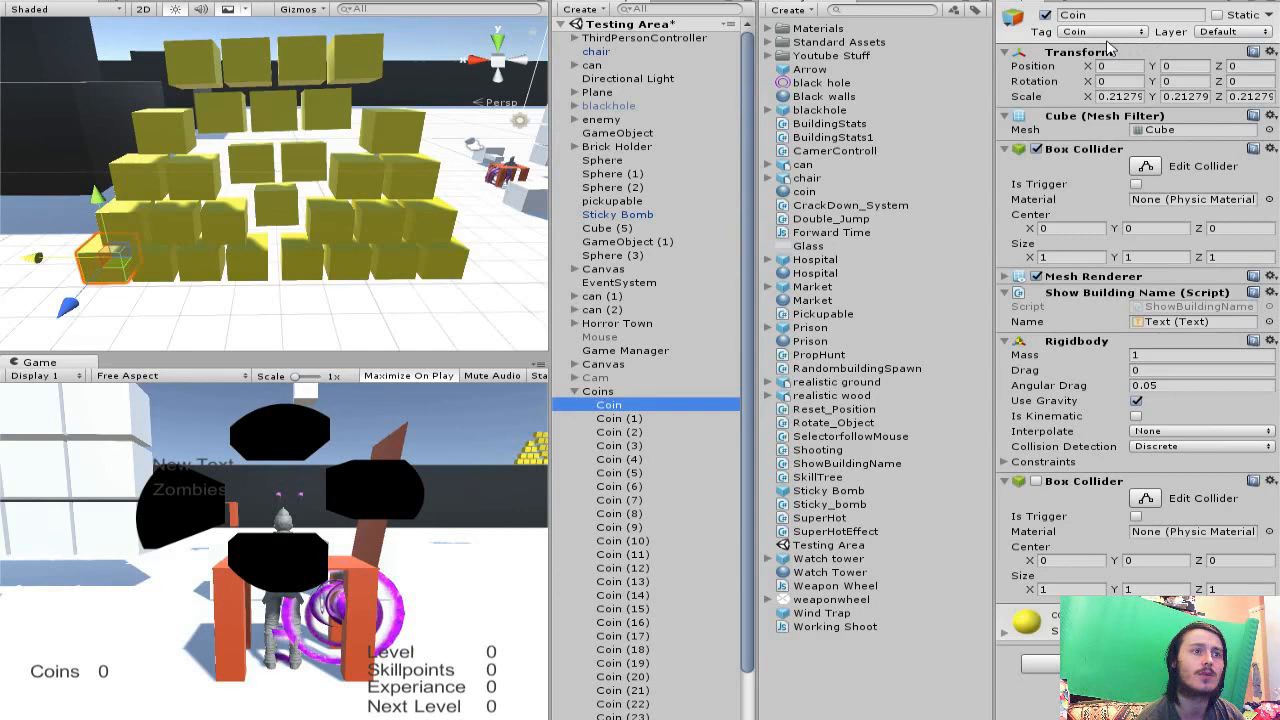
left_click(1110, 32)
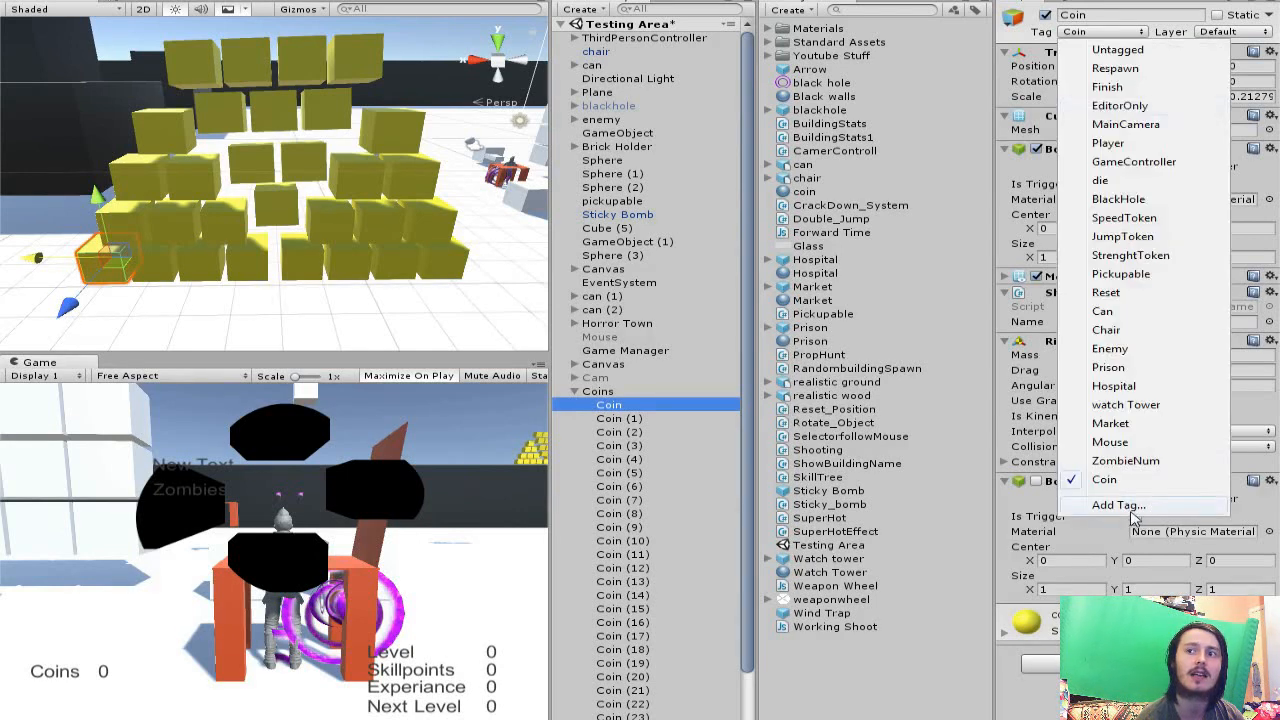
left_click(1118, 504)
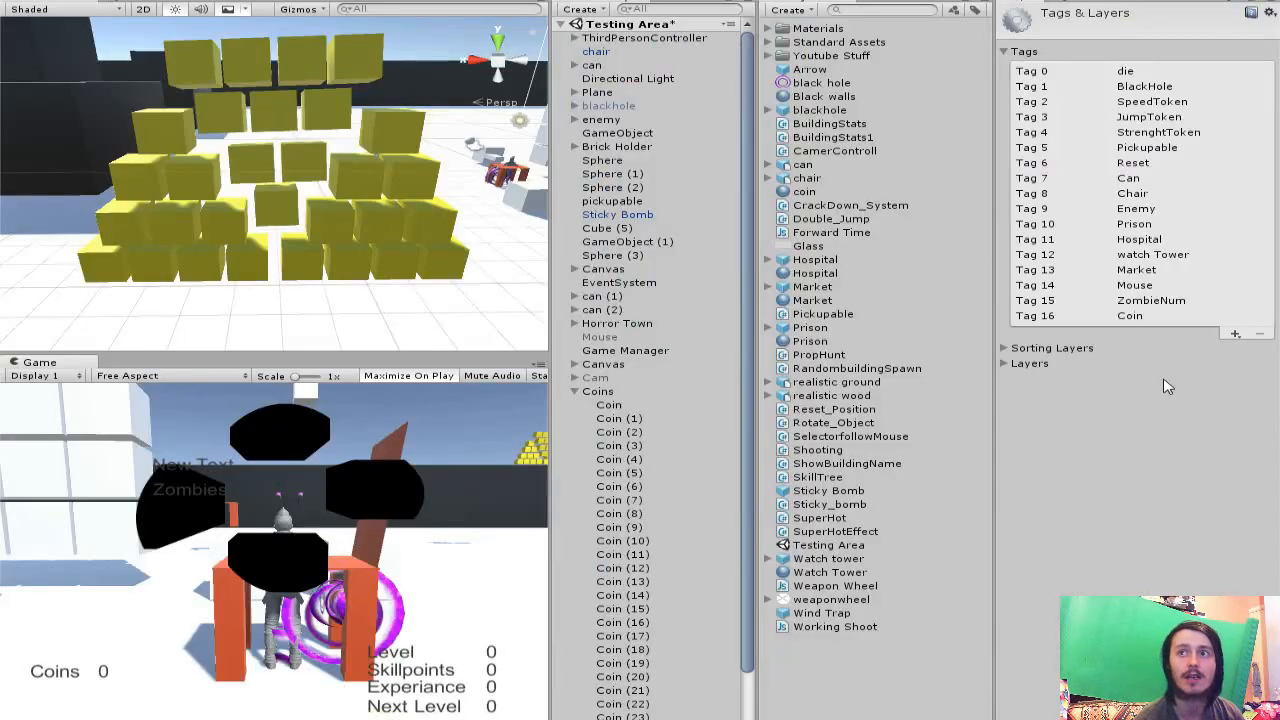
left_click(608, 404)
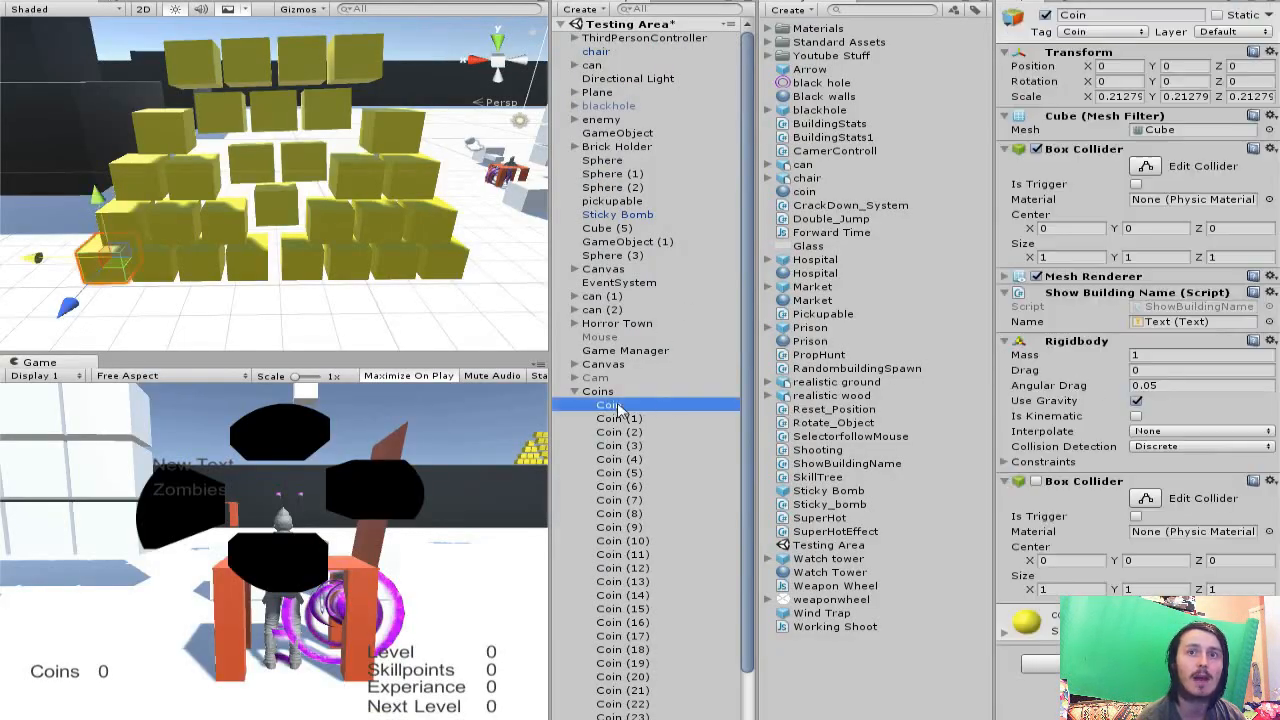
left_click(1118, 32)
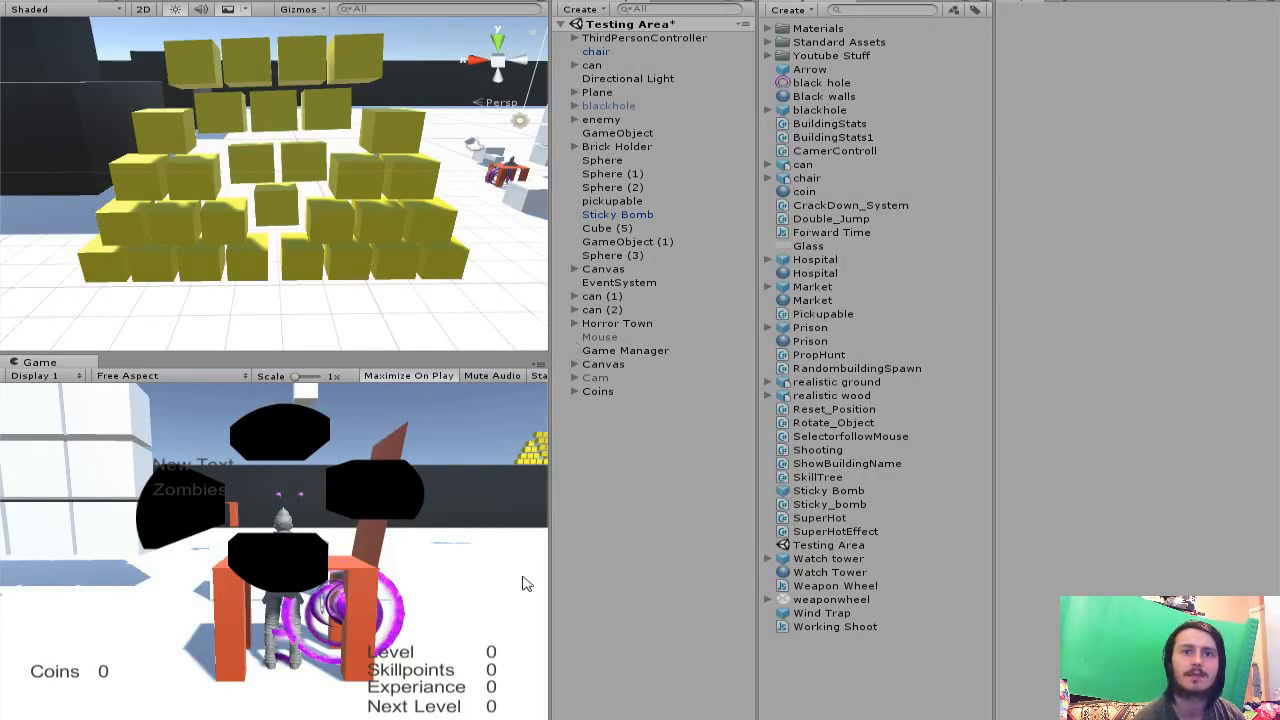
left_click(408, 376)
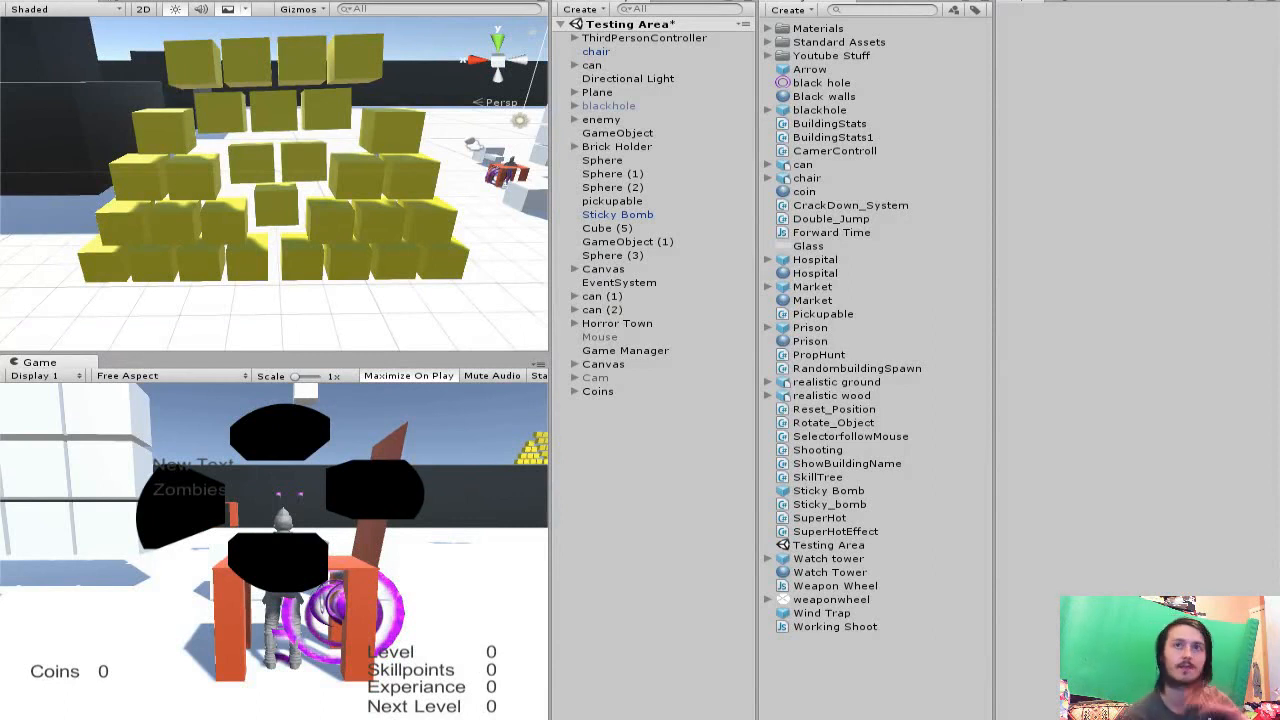
mouse_move(988, 284)
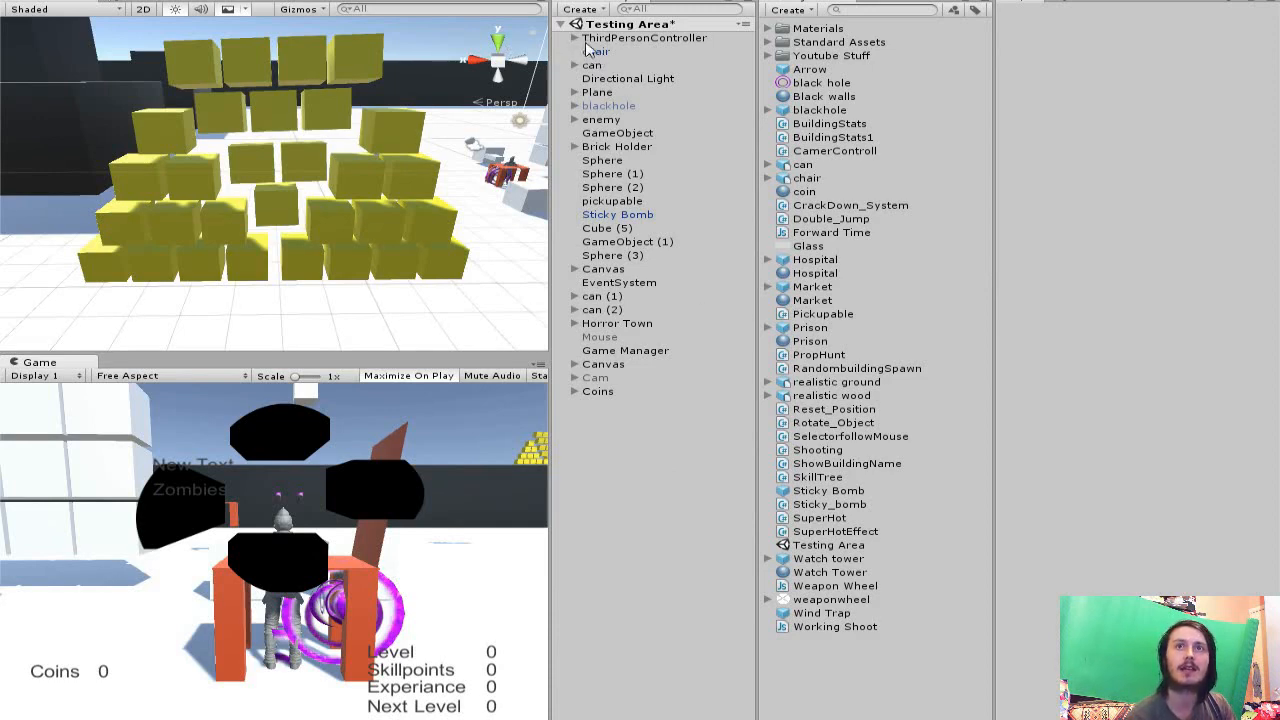
left_click(638, 36)
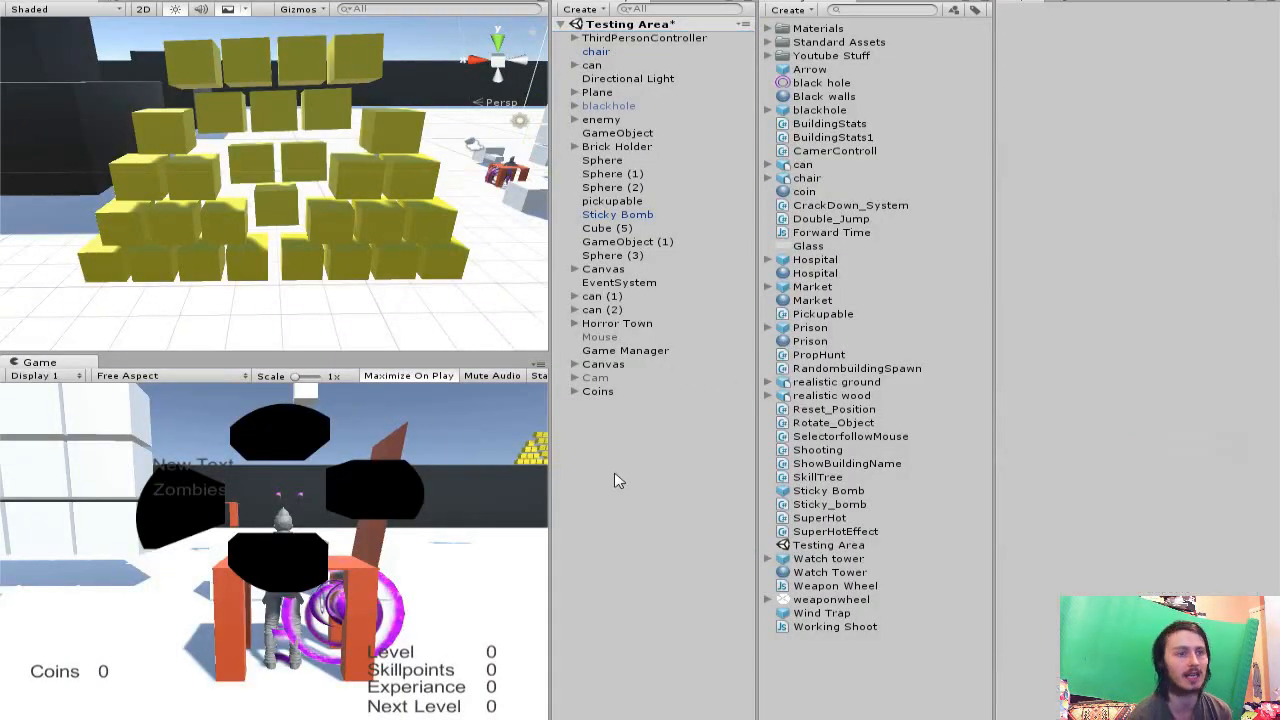
Step: Expand the Canvas object in the Hierarchy to reveal its UI text children
right_click(620, 480)
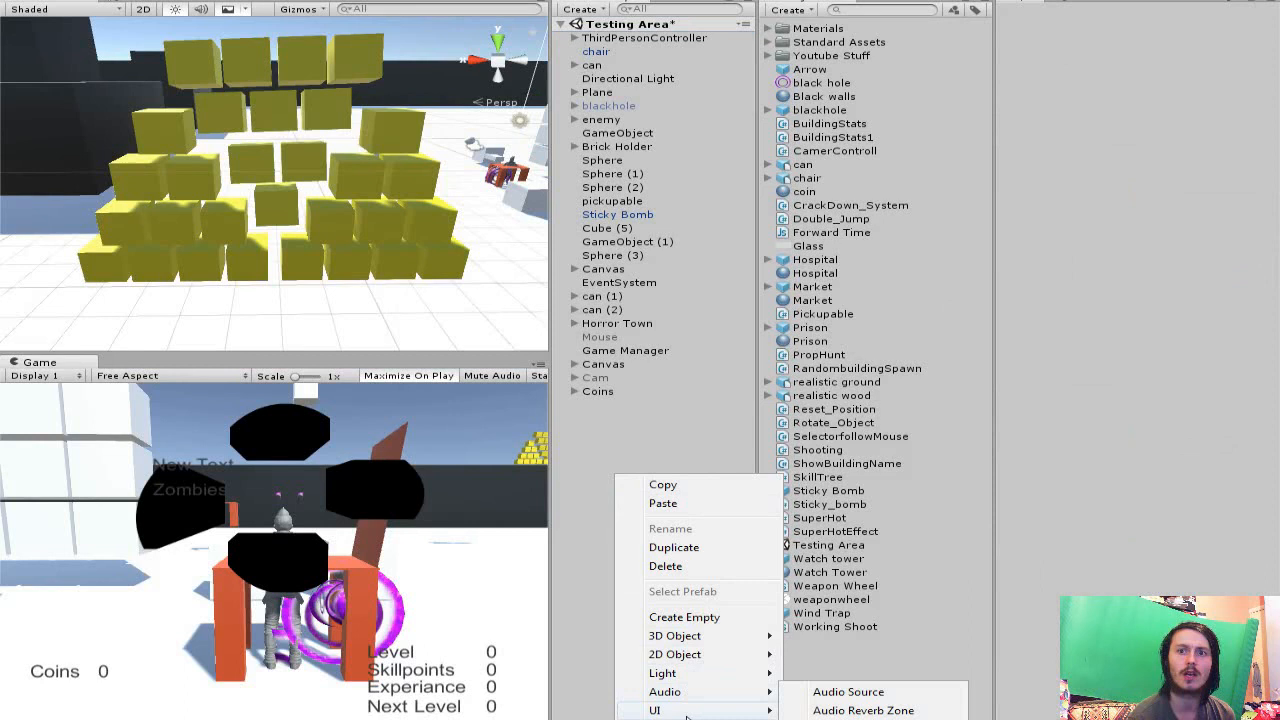
left_click(660, 710)
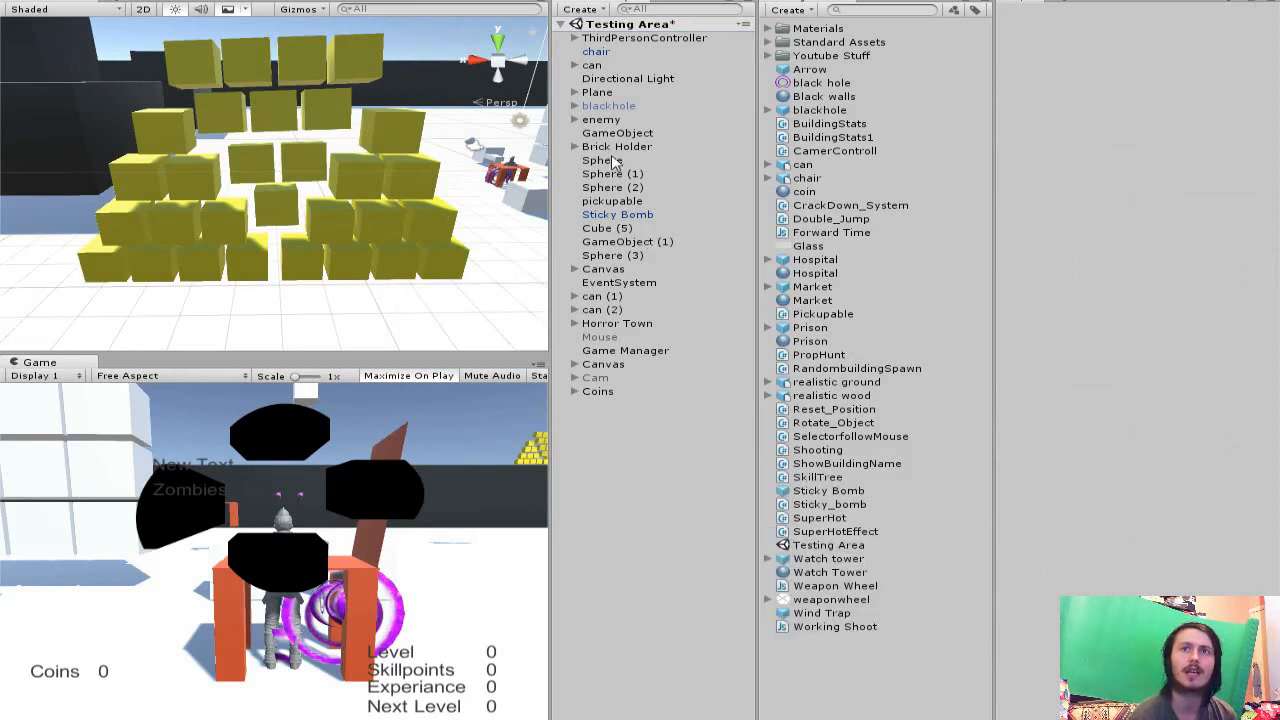
left_click(604, 268)
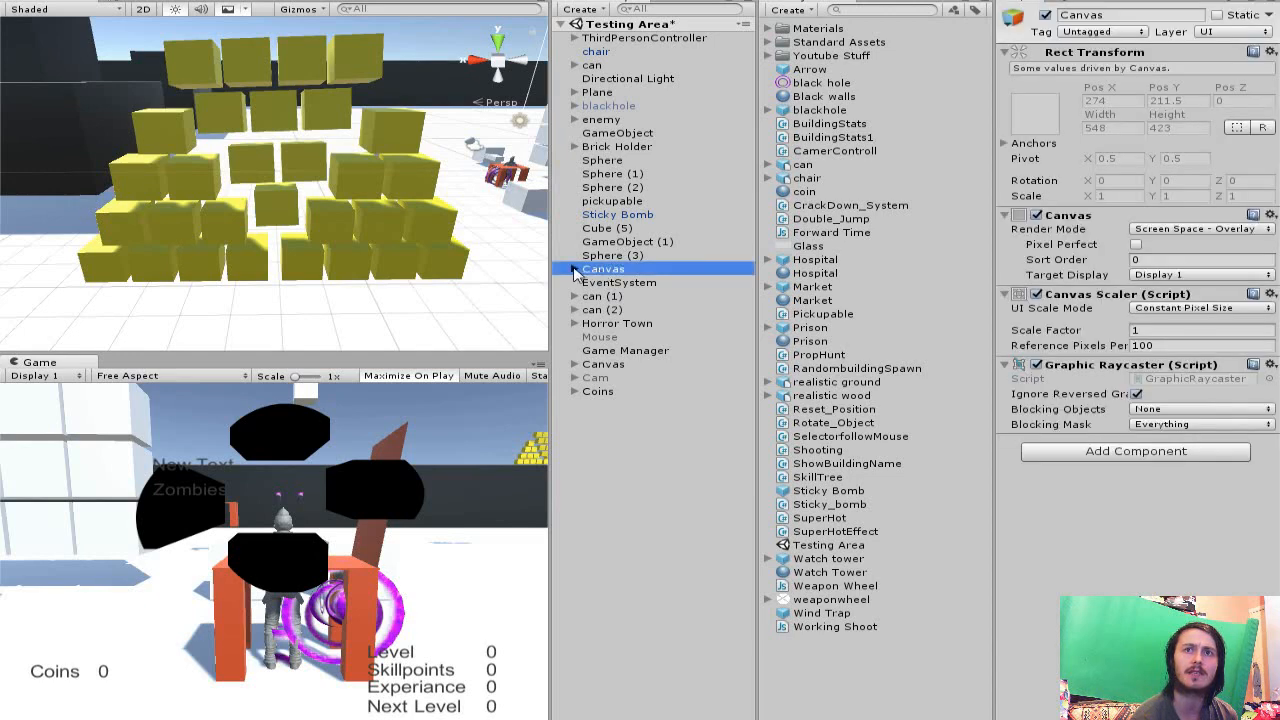
left_click(620, 432)
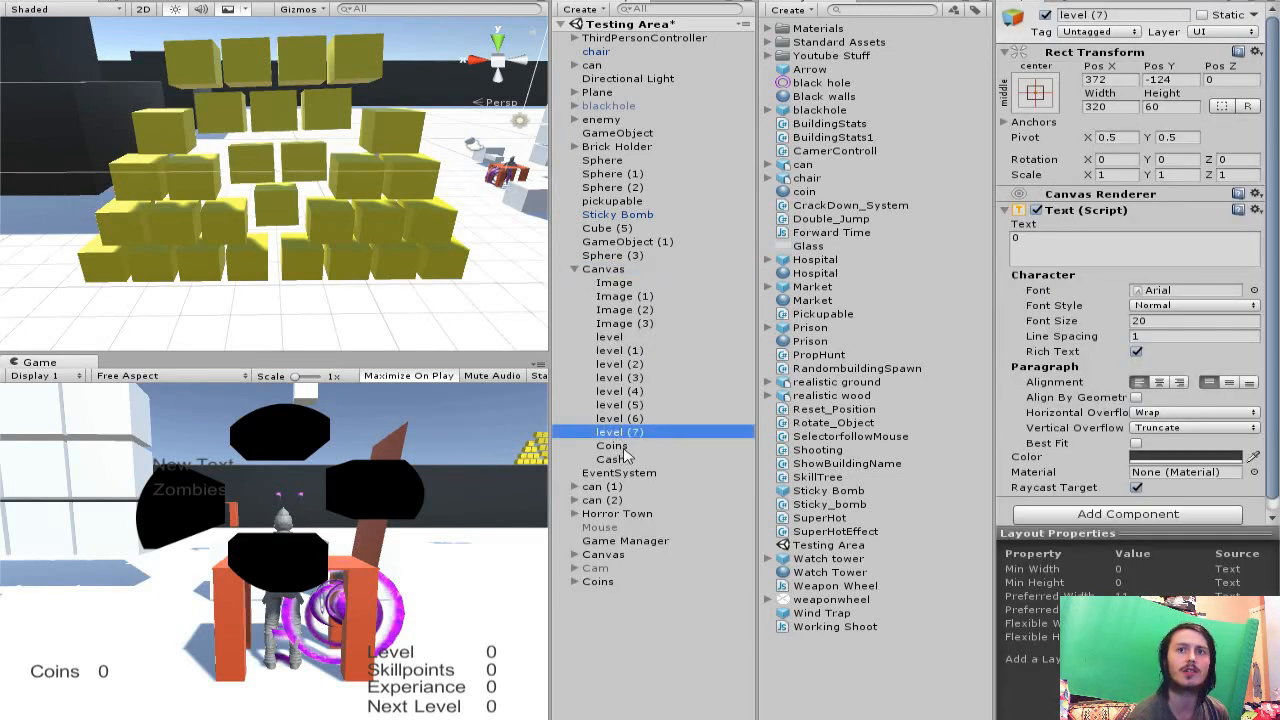
Step: Inspect the Coins and Cash text objects, then select the ThirdPersonController player
left_click(612, 444)
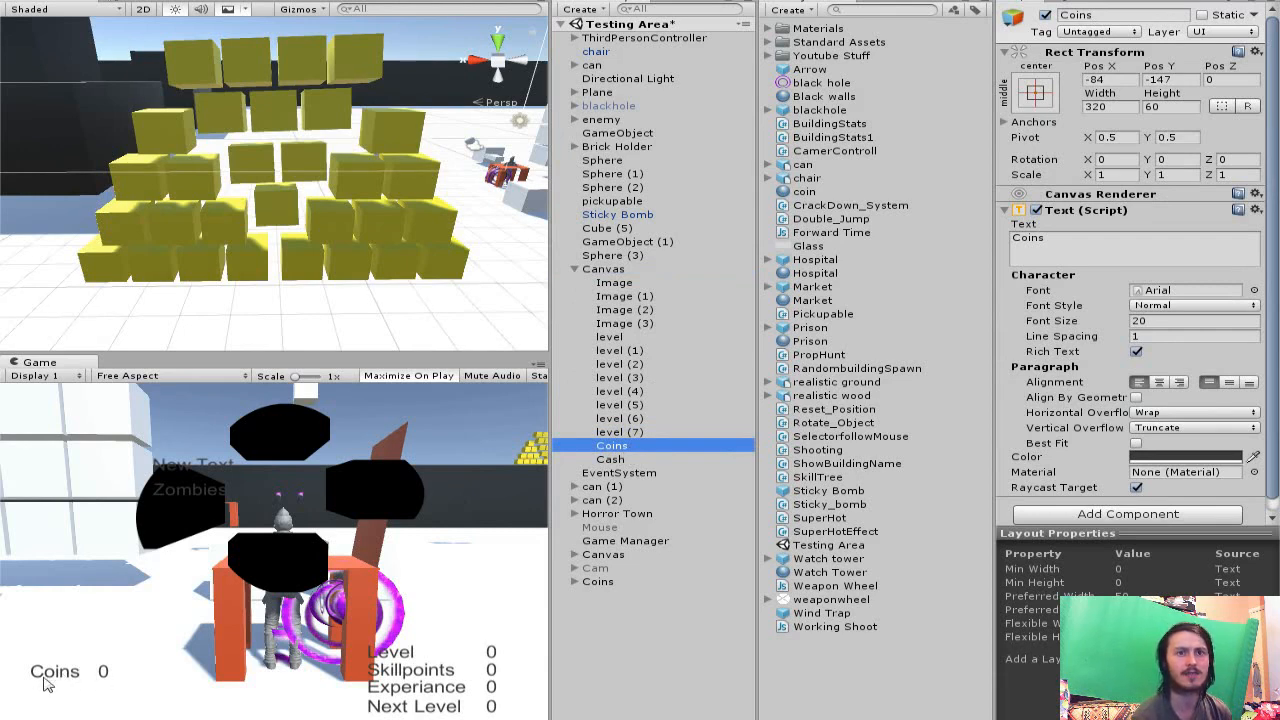
left_click(608, 458)
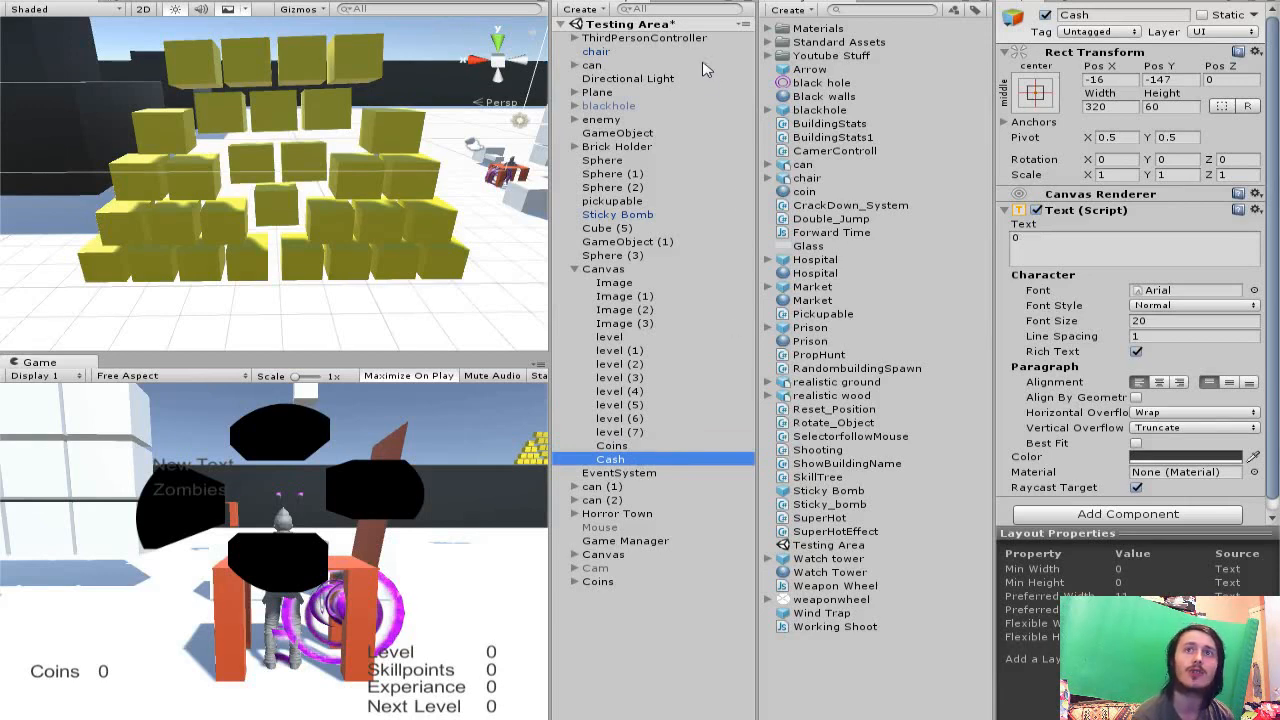
mouse_move(648, 44)
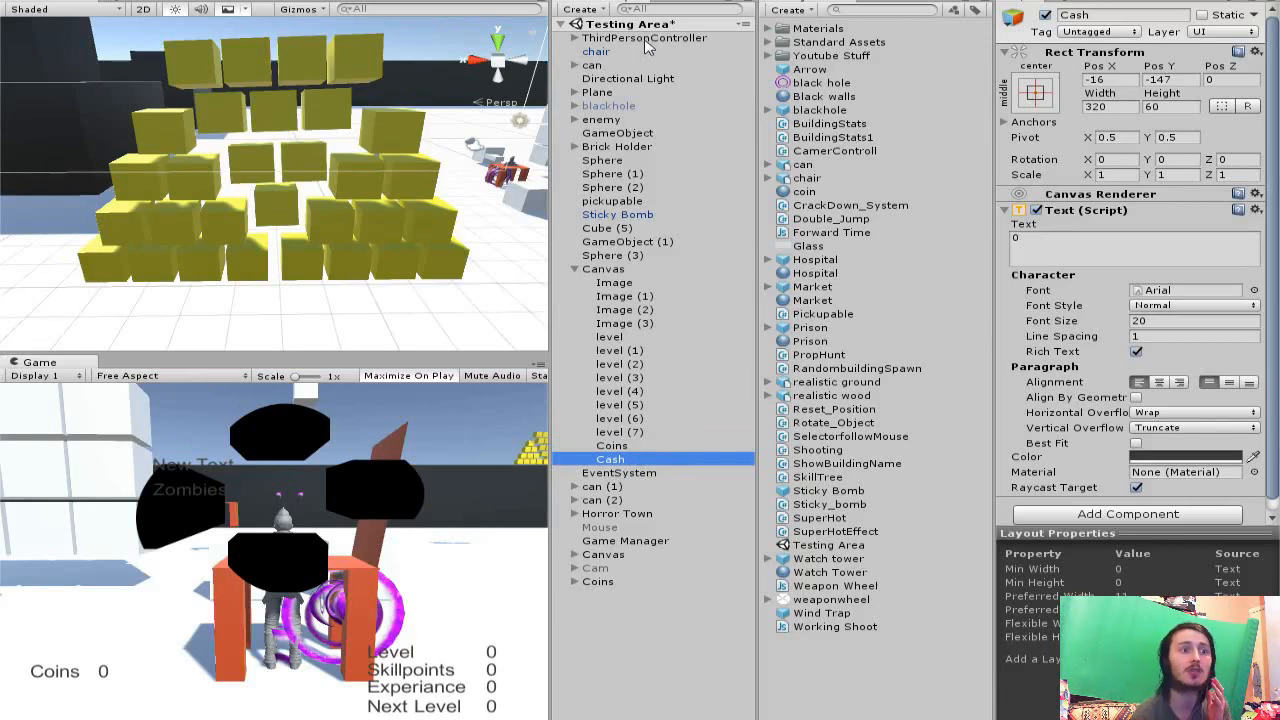
left_click(640, 36)
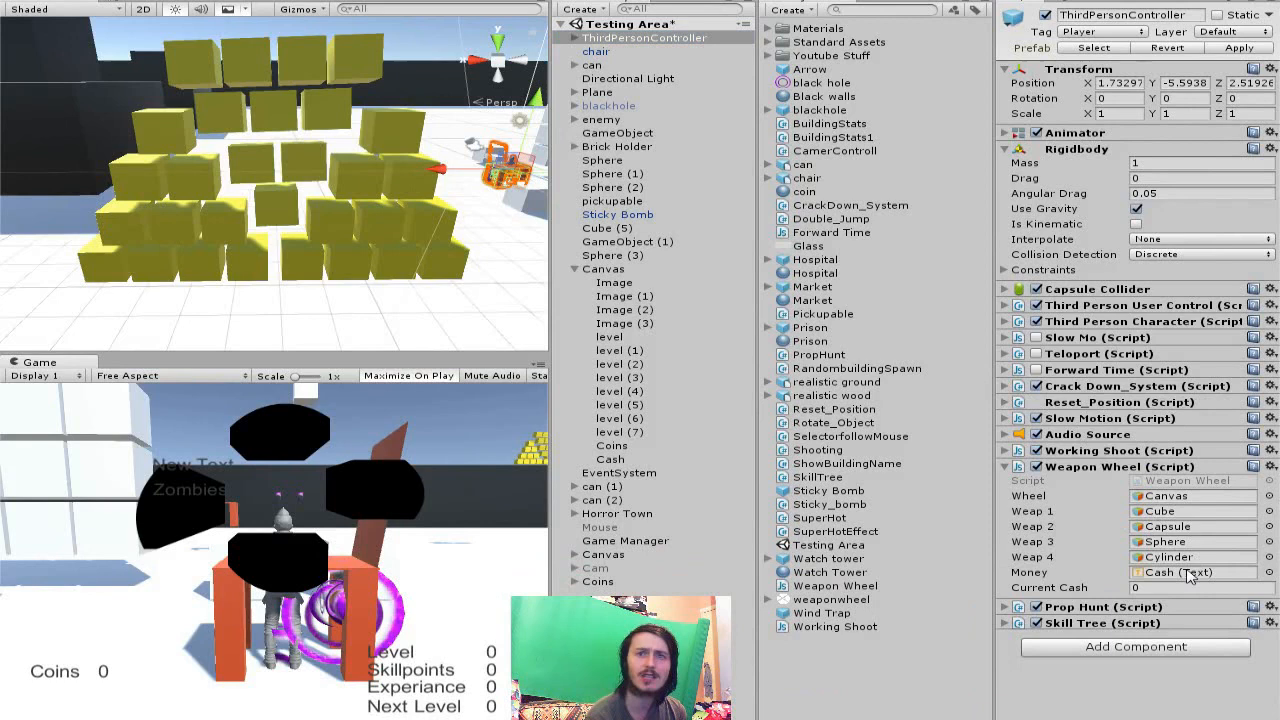
mouse_move(1136, 582)
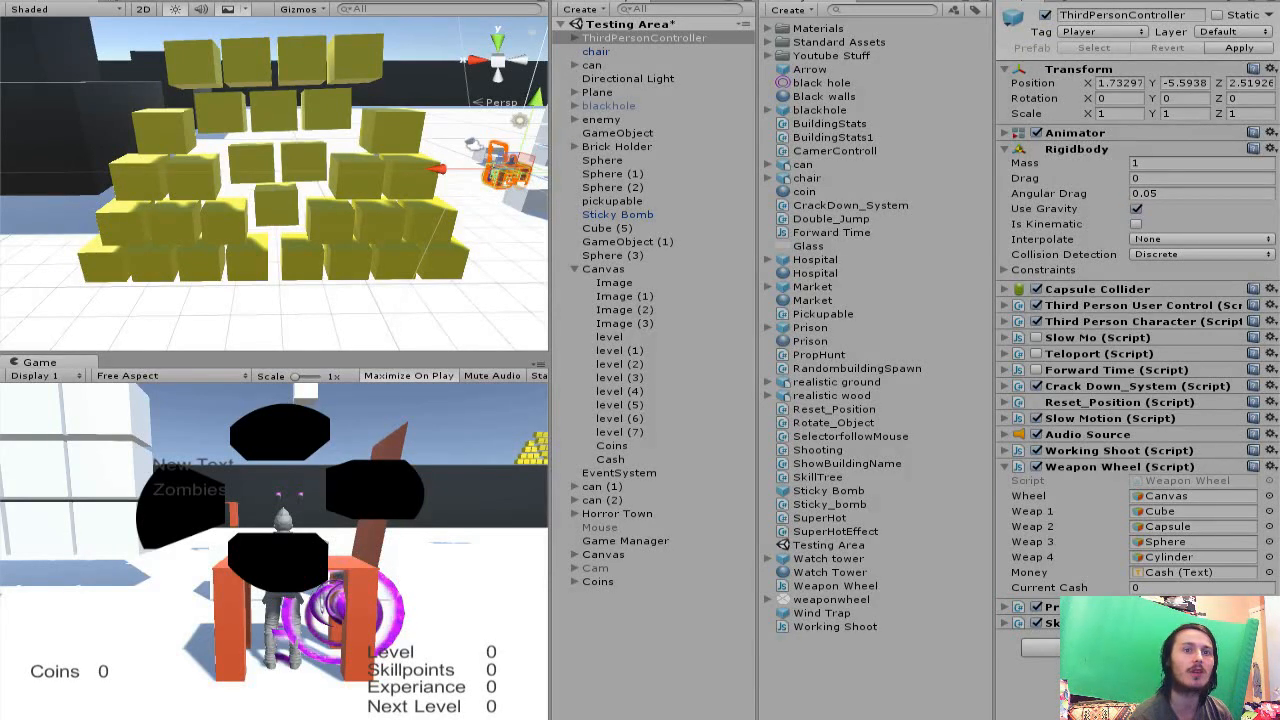
Step: Assign the Cash text object to the Money slot of the player's Weapon Wheel script
left_click(410, 376)
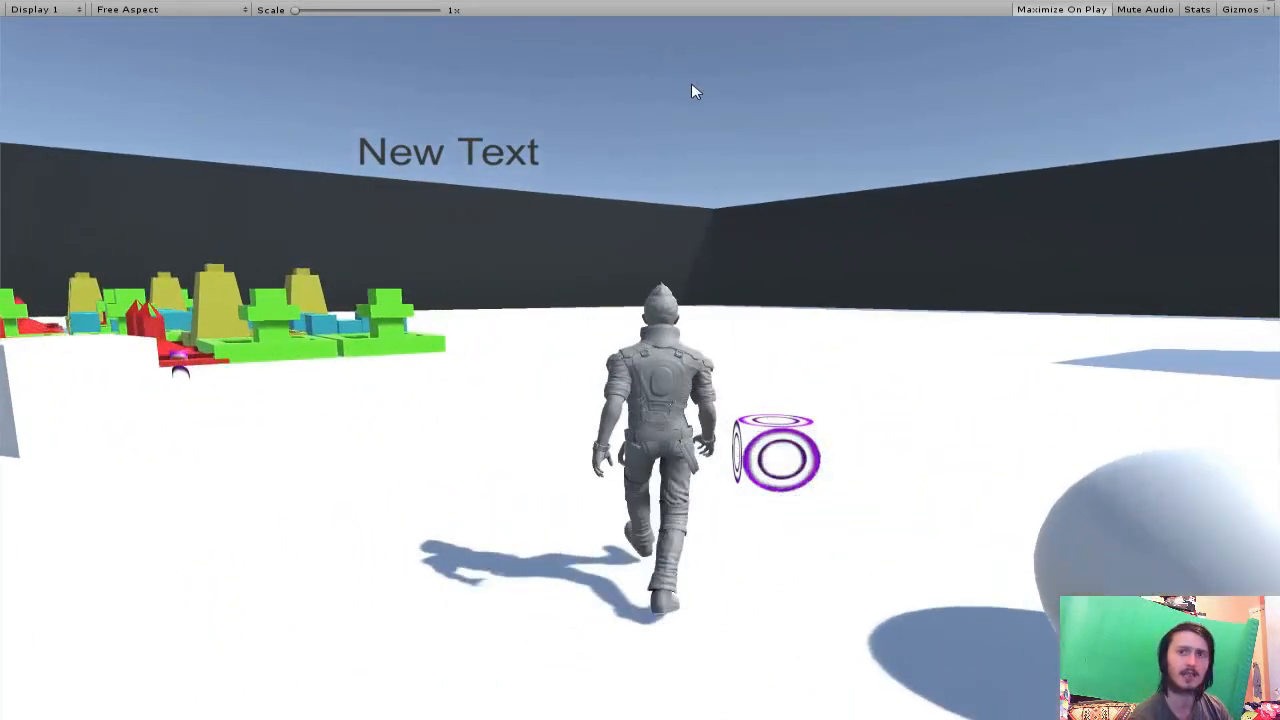
mouse_move(710, 126)
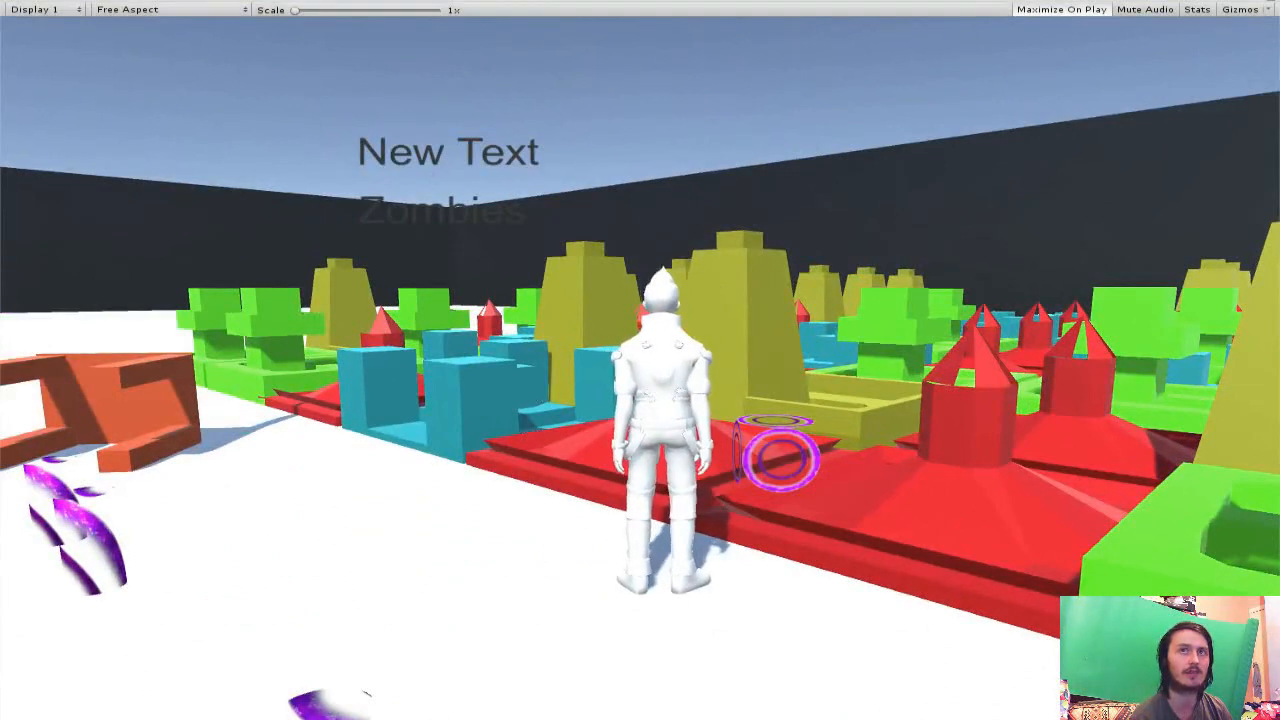
Step: Run Play mode and walk the character around the level, then stop it
left_click(1070, 18)
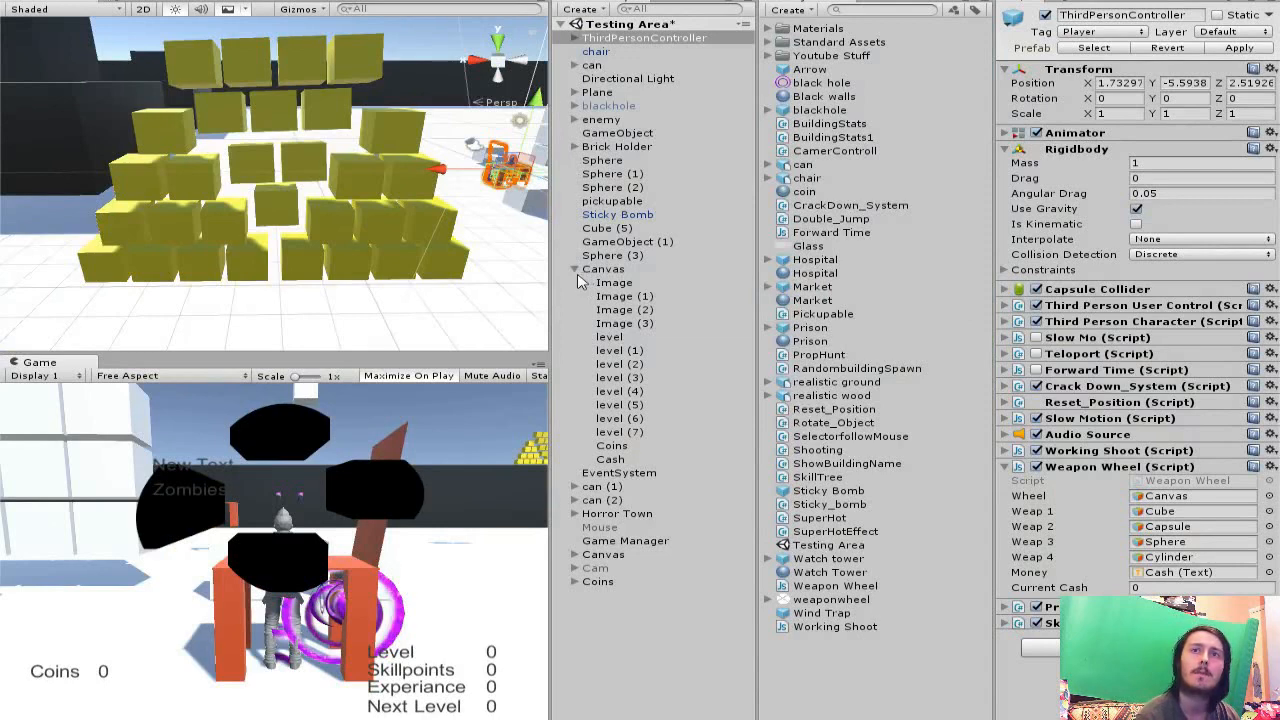
Step: Collapse the Canvas group in the Hierarchy
left_click(578, 268)
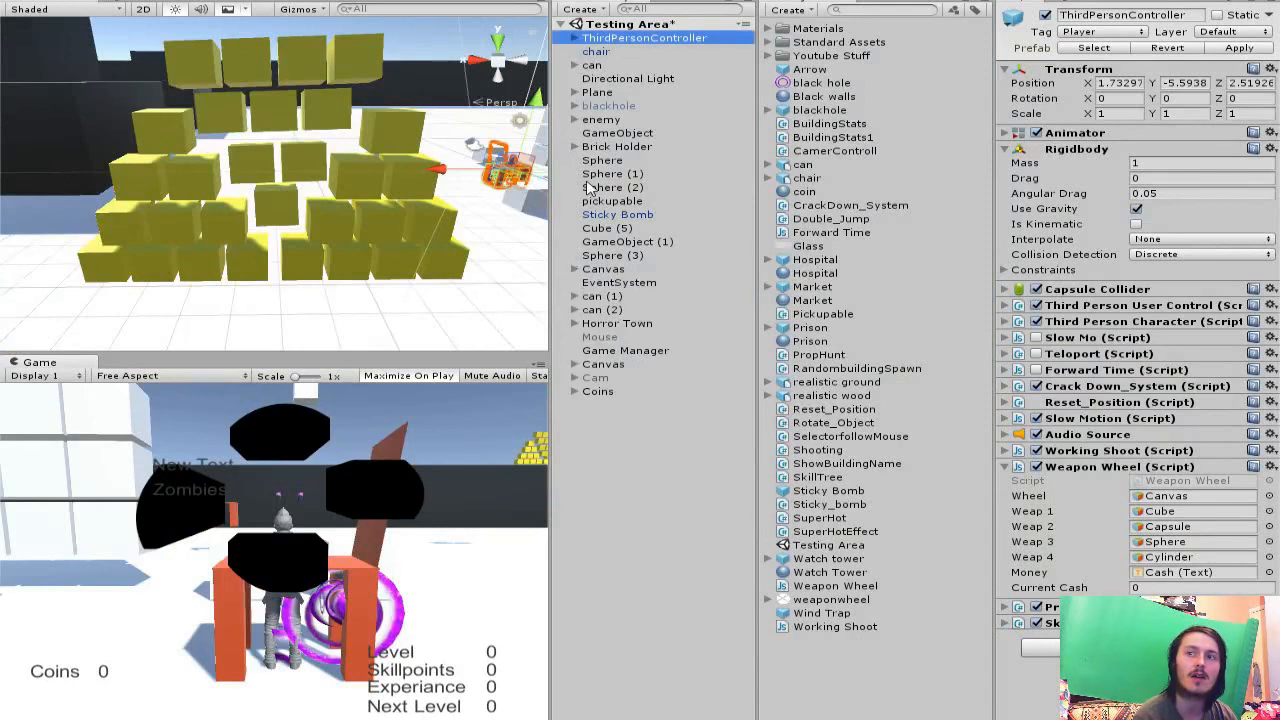